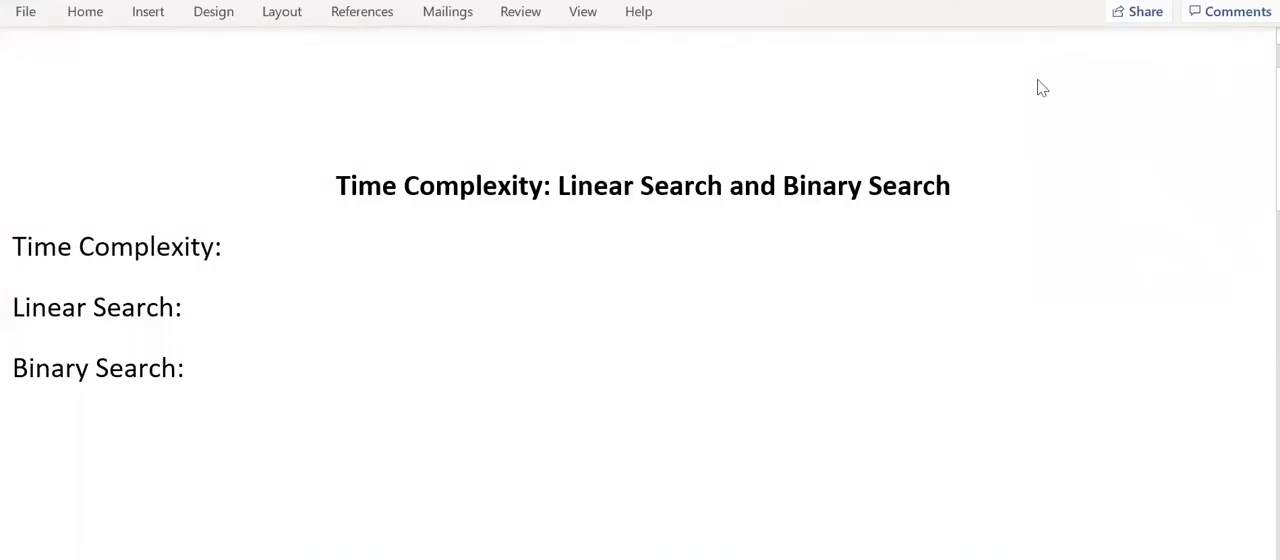
{"action": "mouse_move", "coordinate": [236, 256]}
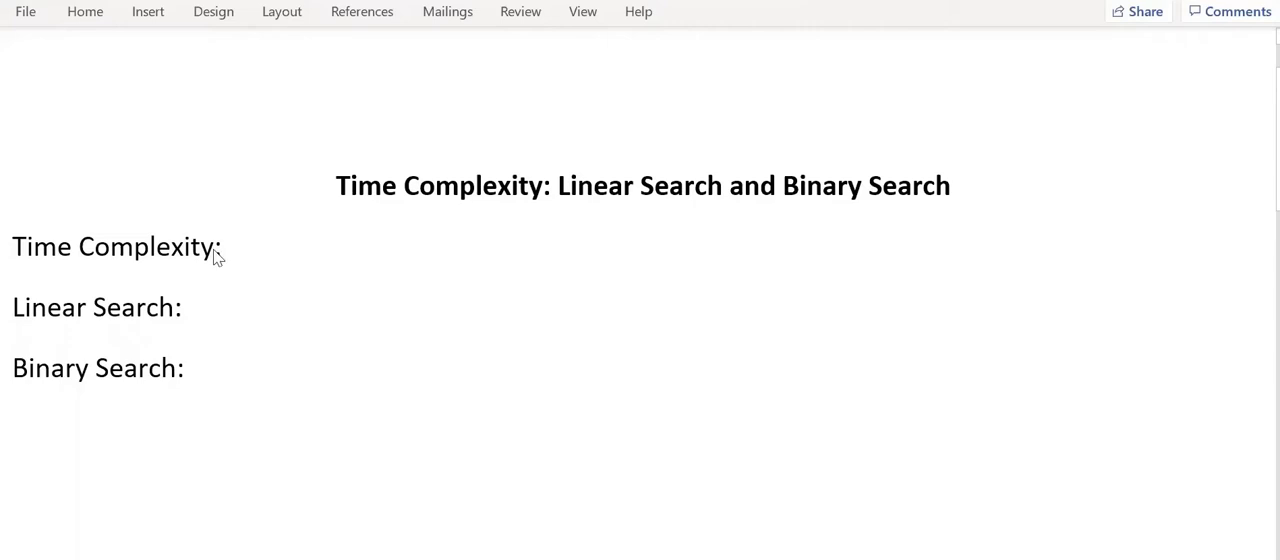
{"action": "mouse_move", "coordinate": [256, 258]}
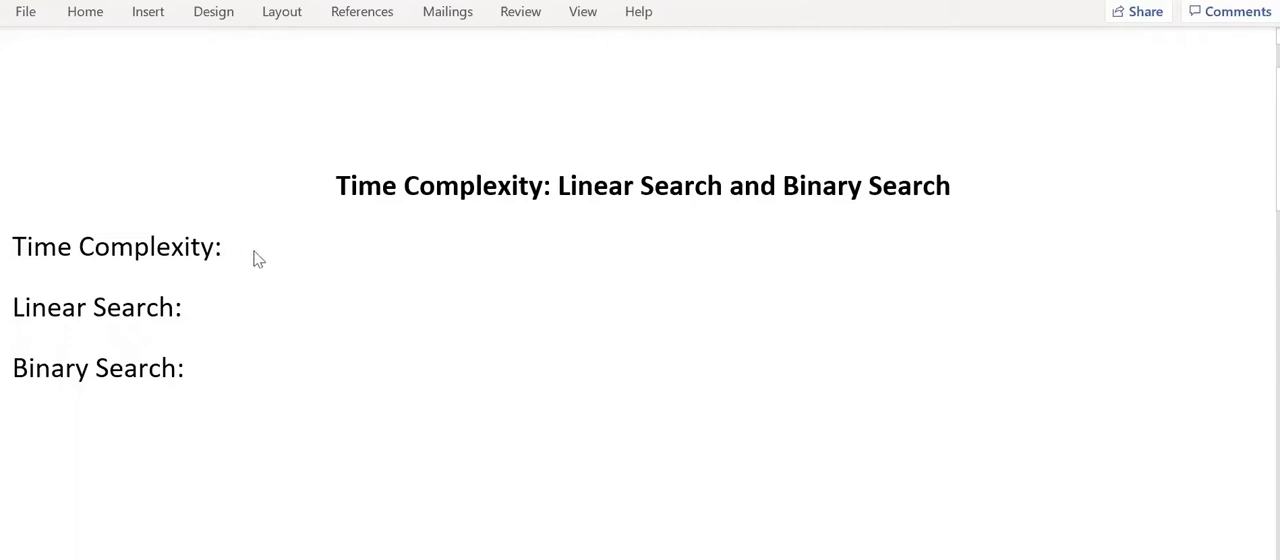
{"action": "mouse_move", "coordinate": [296, 258]}
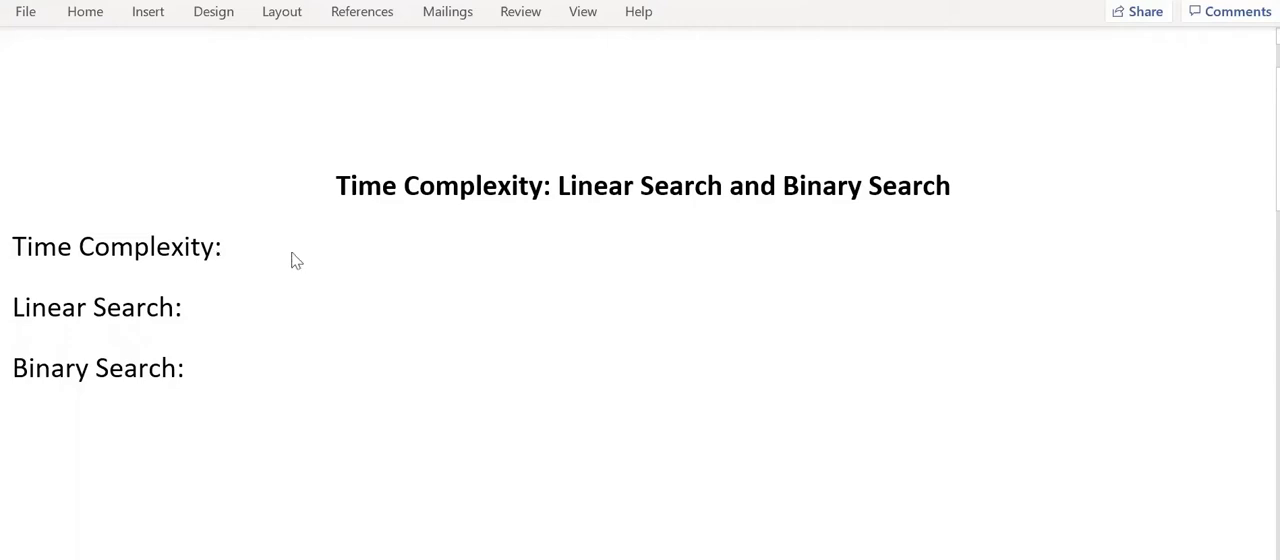
Write that time complexity is the amount of time it takes to run an algorithm
{"action": "left_click", "coordinate": [220, 246]}
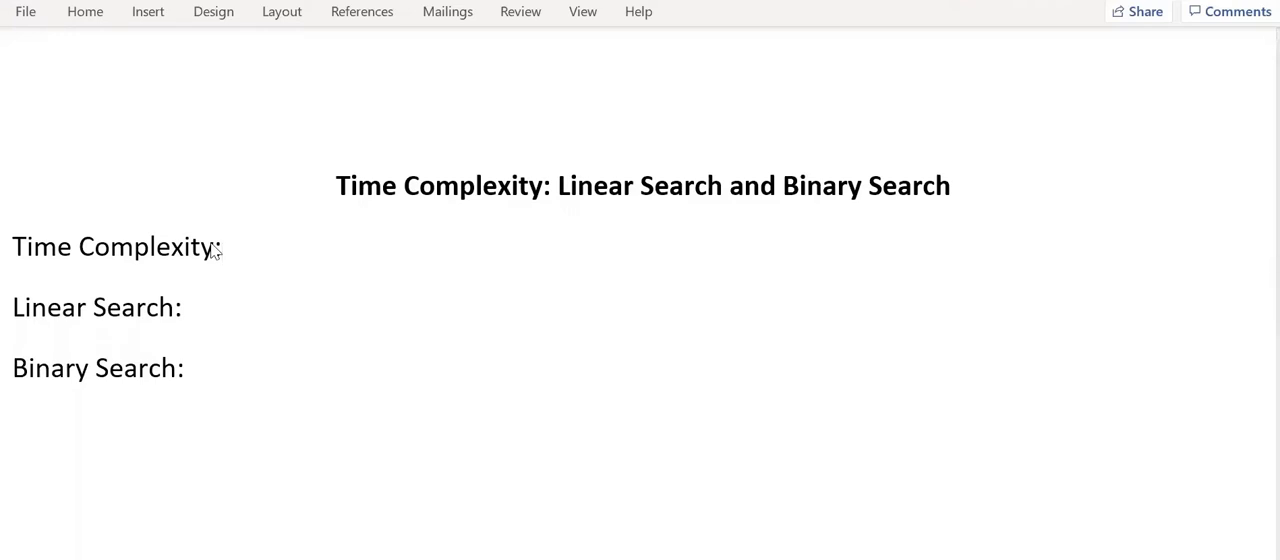
{"action": "left_click", "coordinate": [226, 248]}
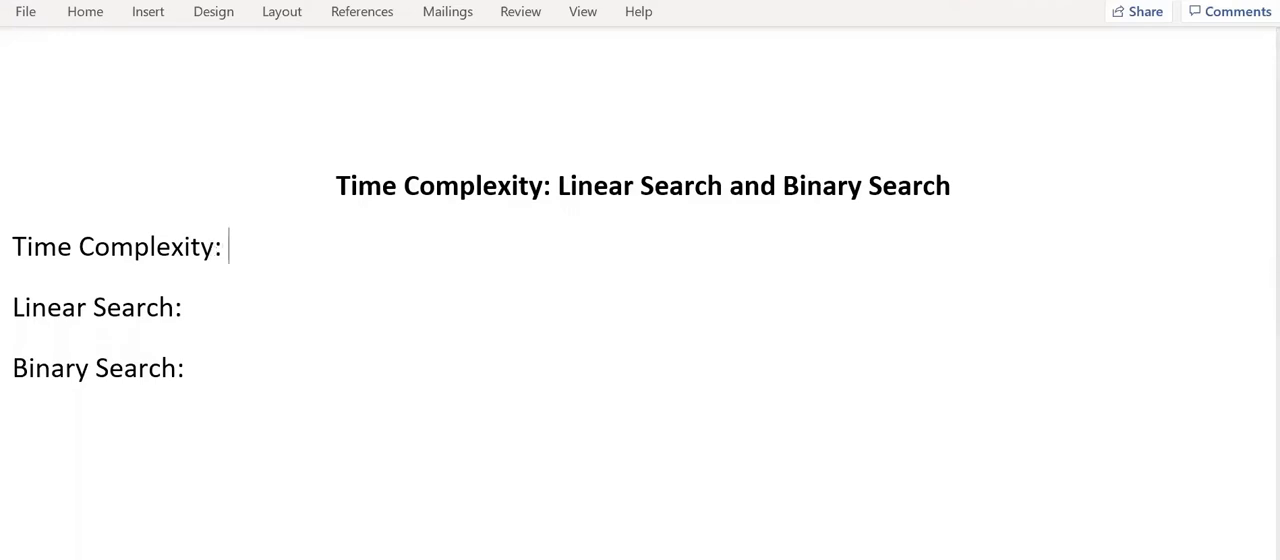
{"action": "type", "text": "amount of time i"}
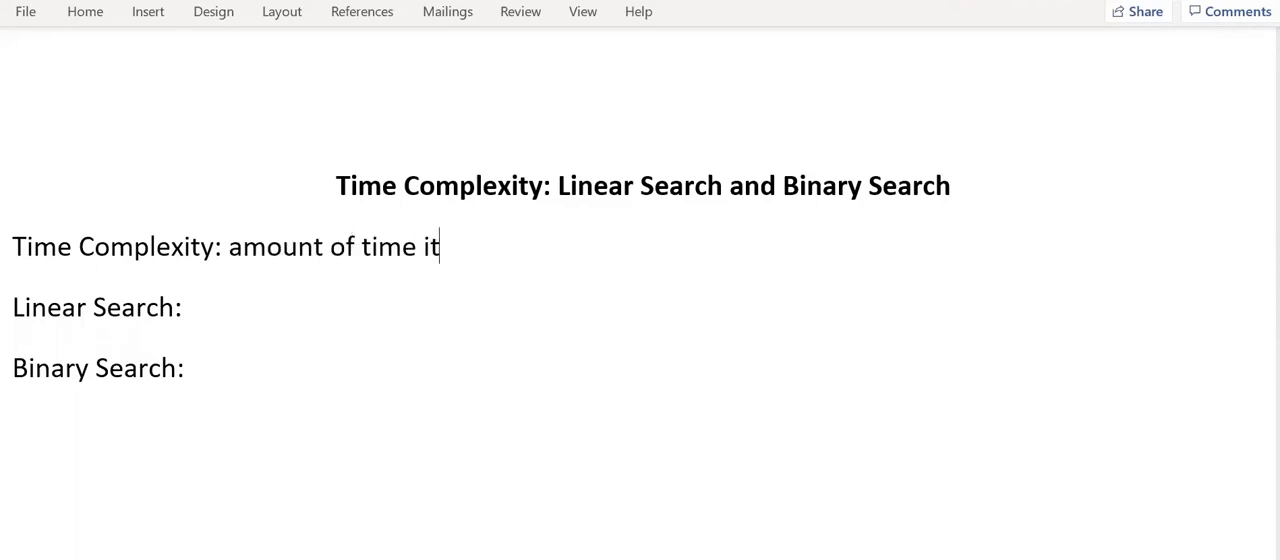
{"action": "type", "text": "takes"}
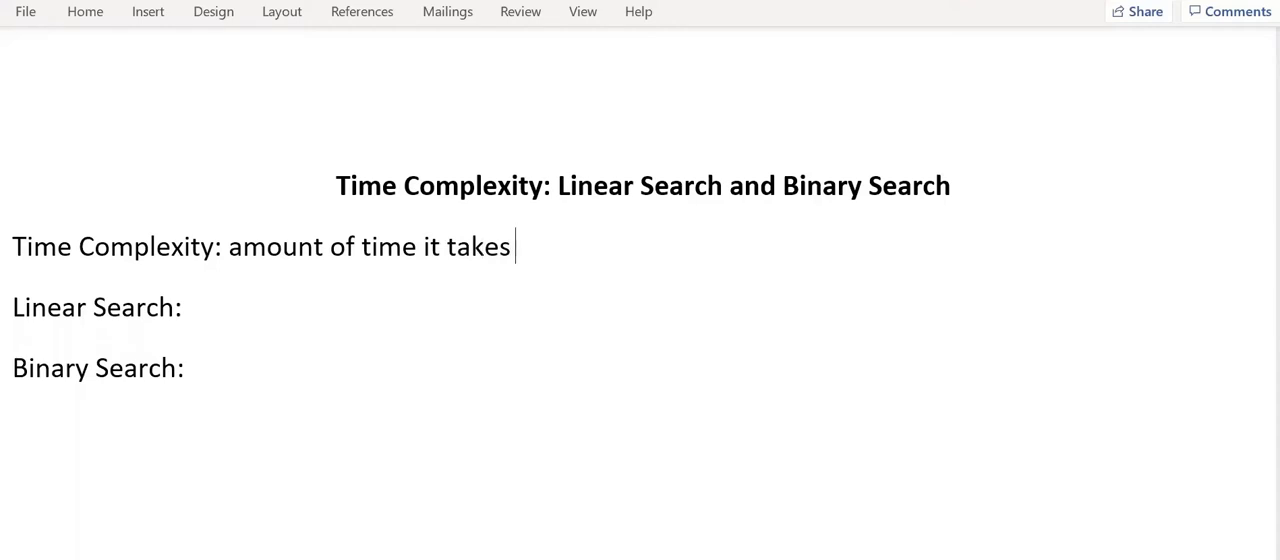
{"action": "type", "text": "to run an"}
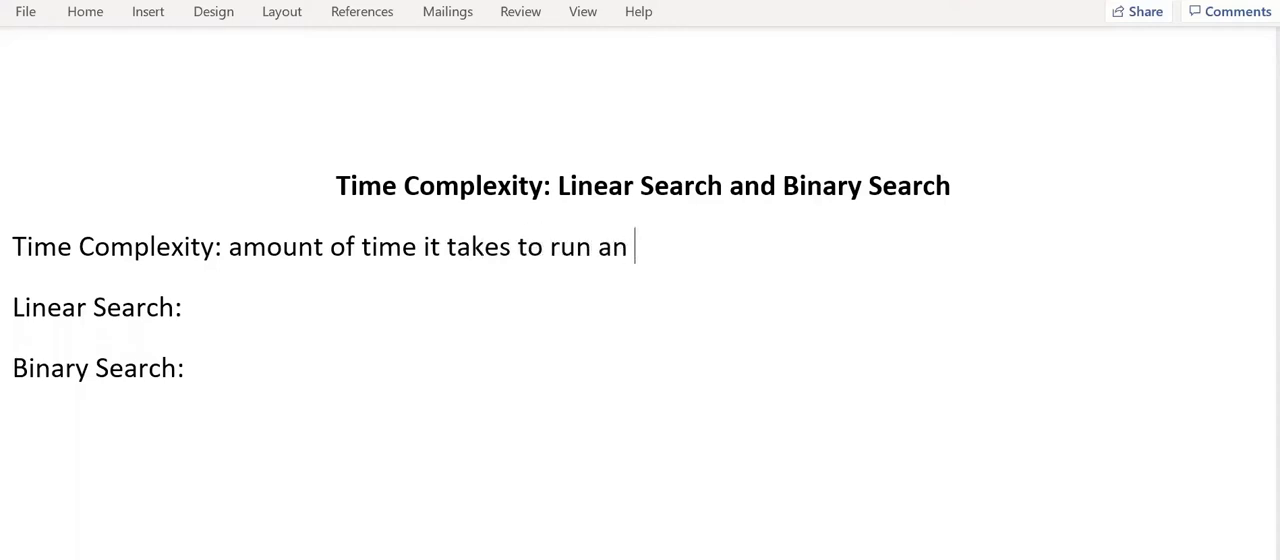
{"action": "type", "text": "algorithm."}
{"action": "type", "text": "esi"}
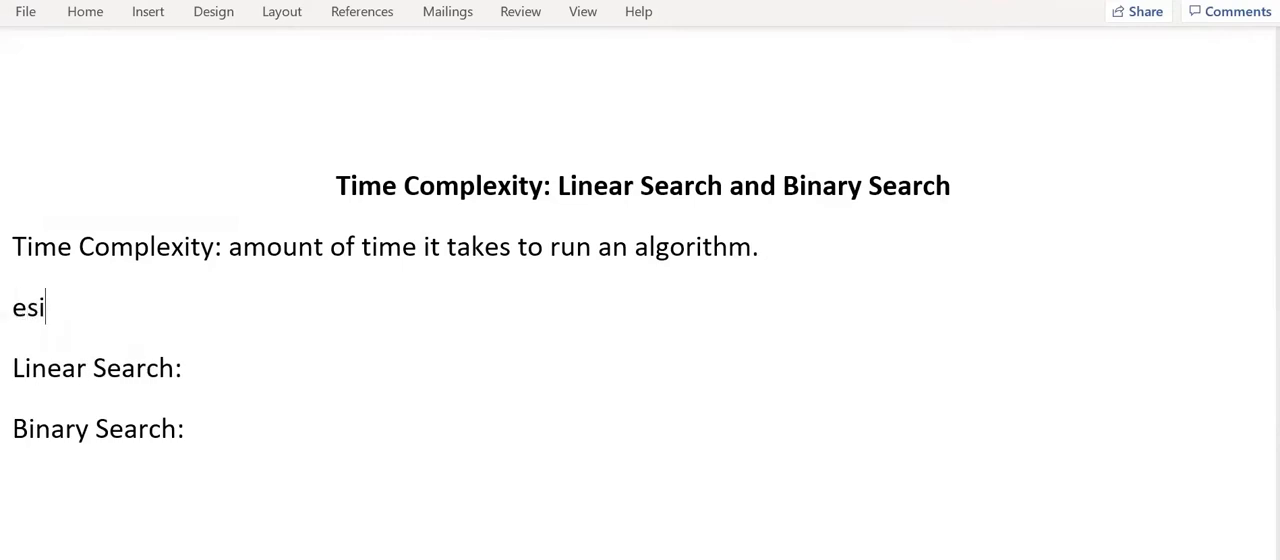
Add 'Estimate -> counting the number of operations an algo performs.'
{"action": "type", "text": "Estimate"}
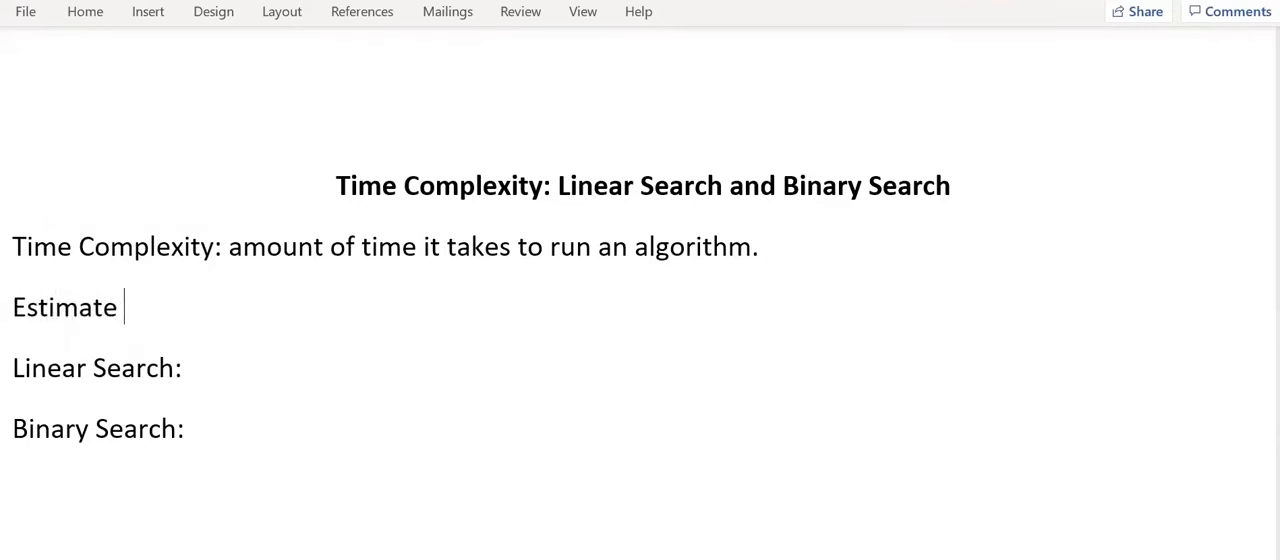
{"action": "type", "text": "->"}
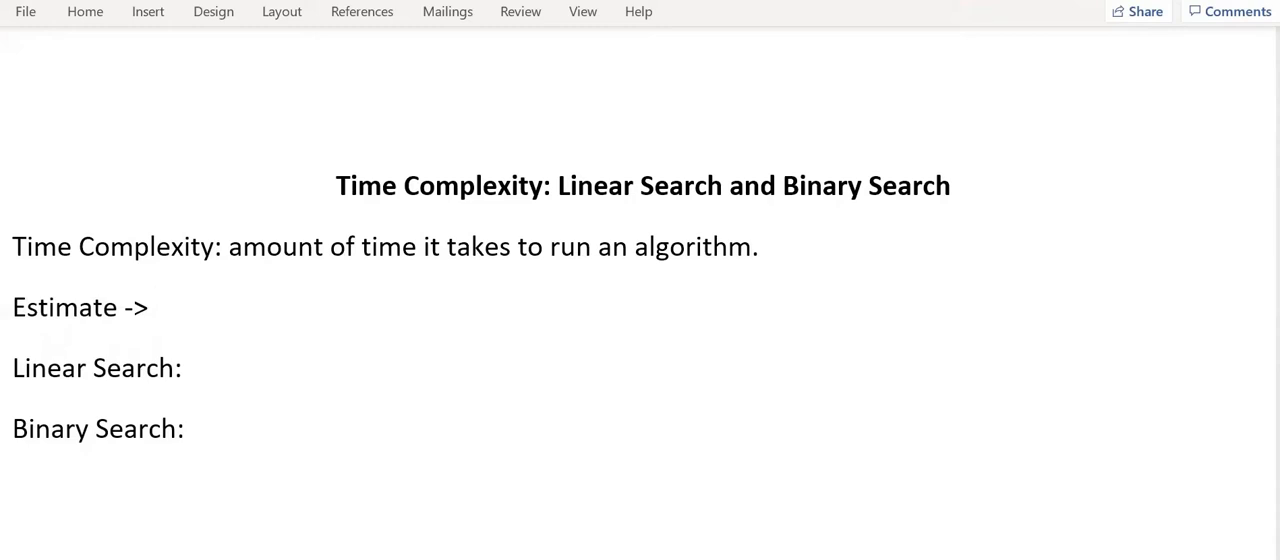
{"action": "left_click", "coordinate": [156, 308]}
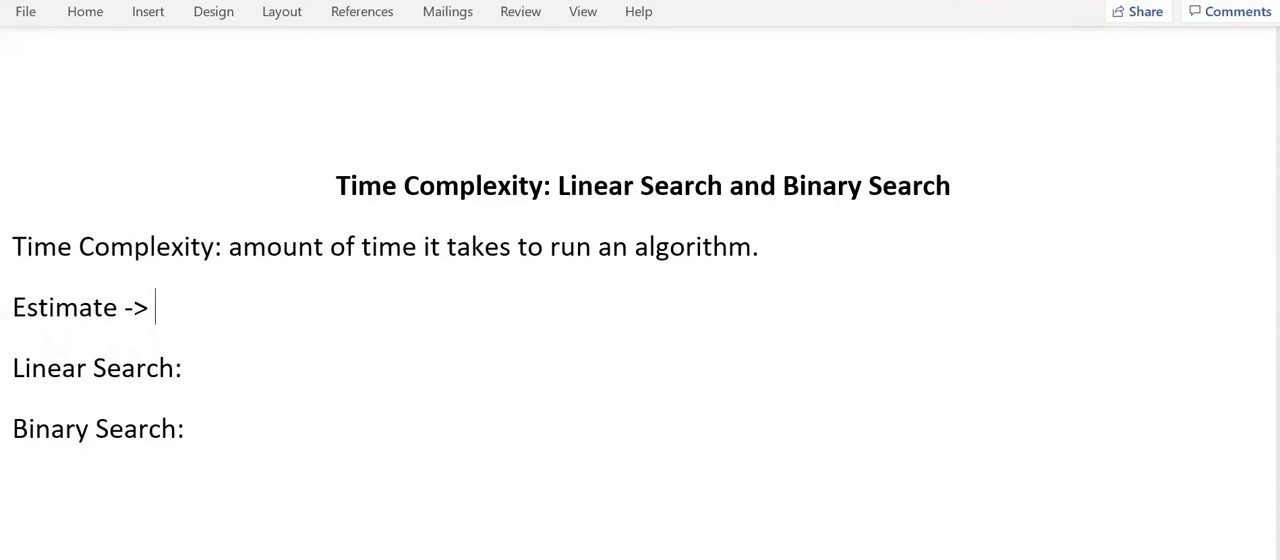
{"action": "type", "text": "counting th"}
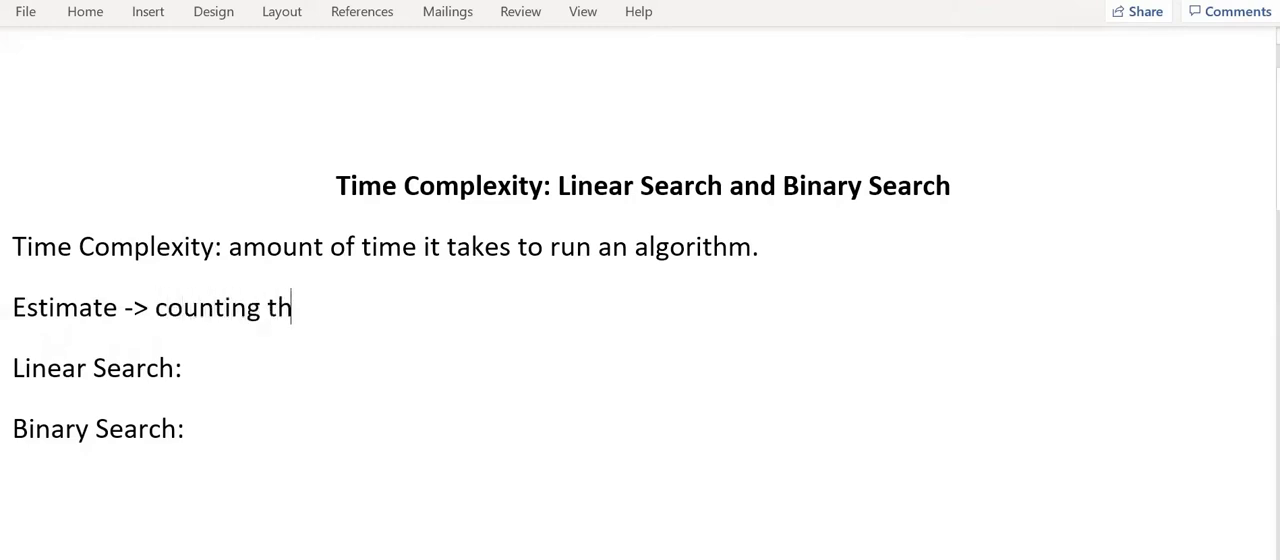
{"action": "type", "text": "e number of op"}
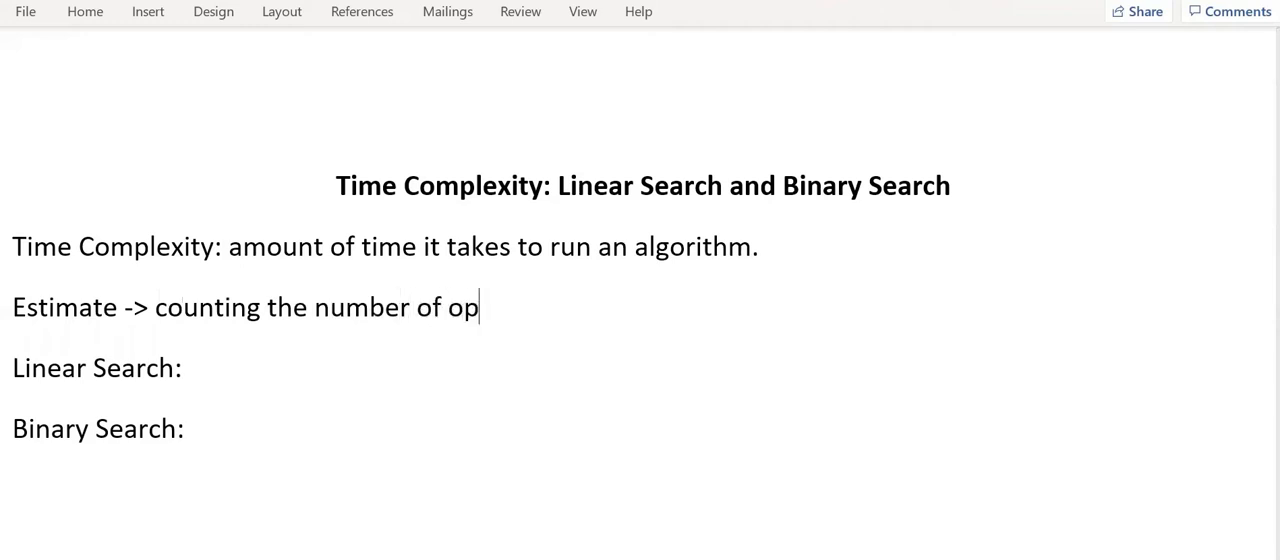
{"action": "type", "text": "erations an"}
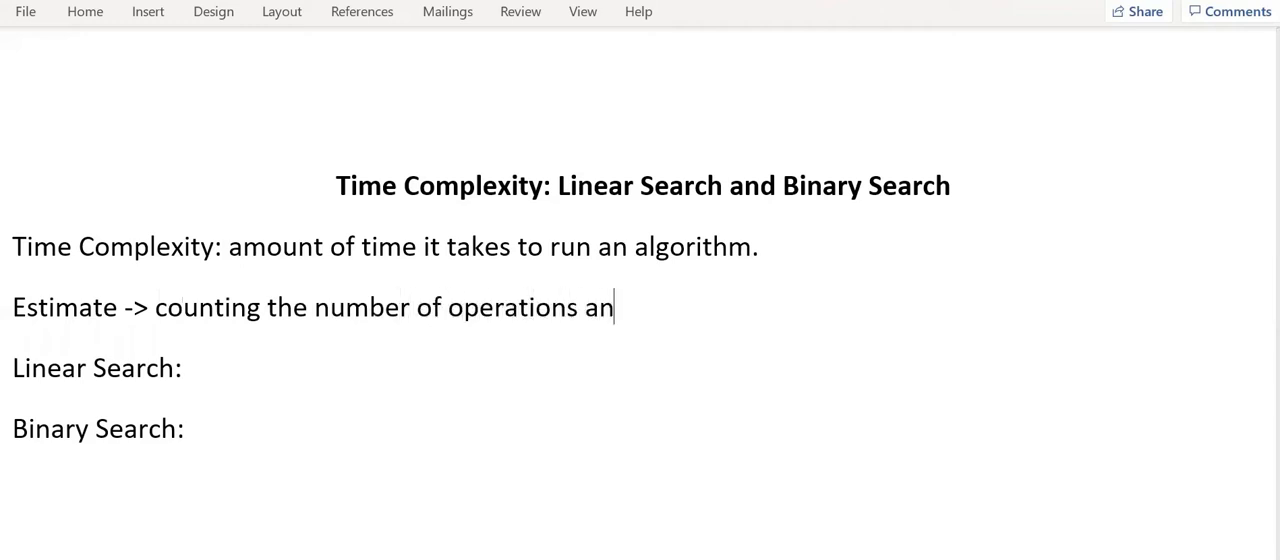
{"action": "type", "text": "algo"}
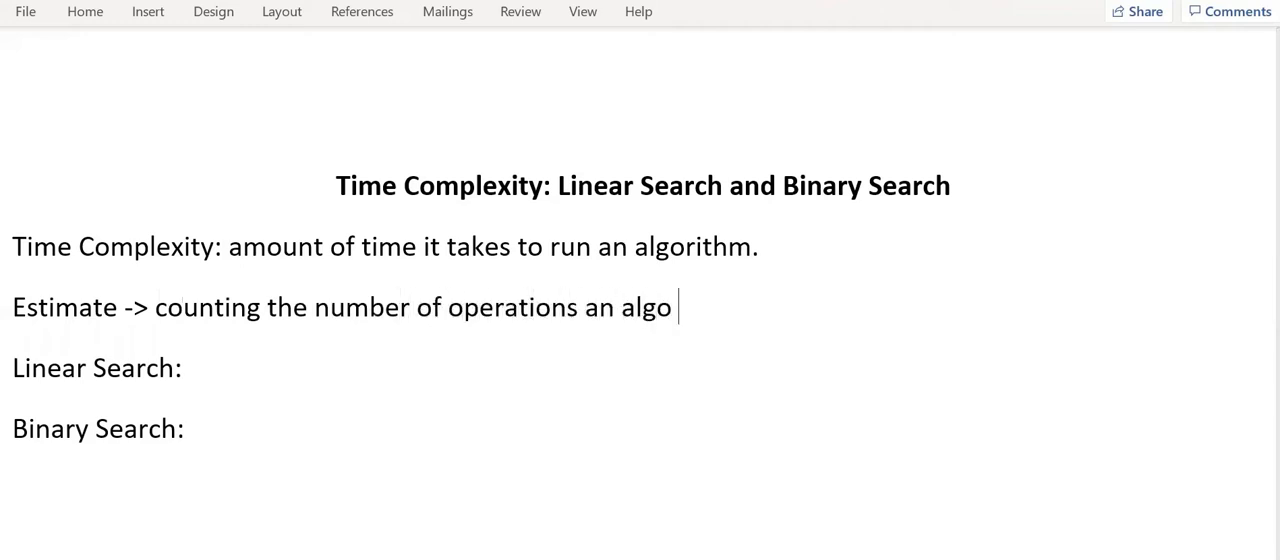
{"action": "type", "text": "performs"}
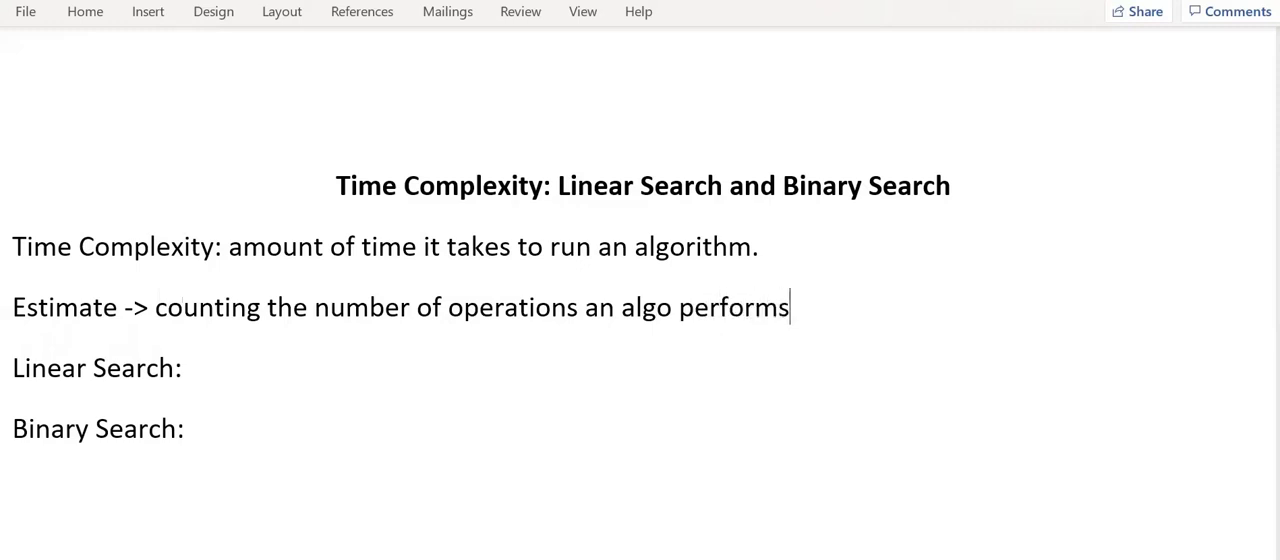
{"action": "type", "text": "."}
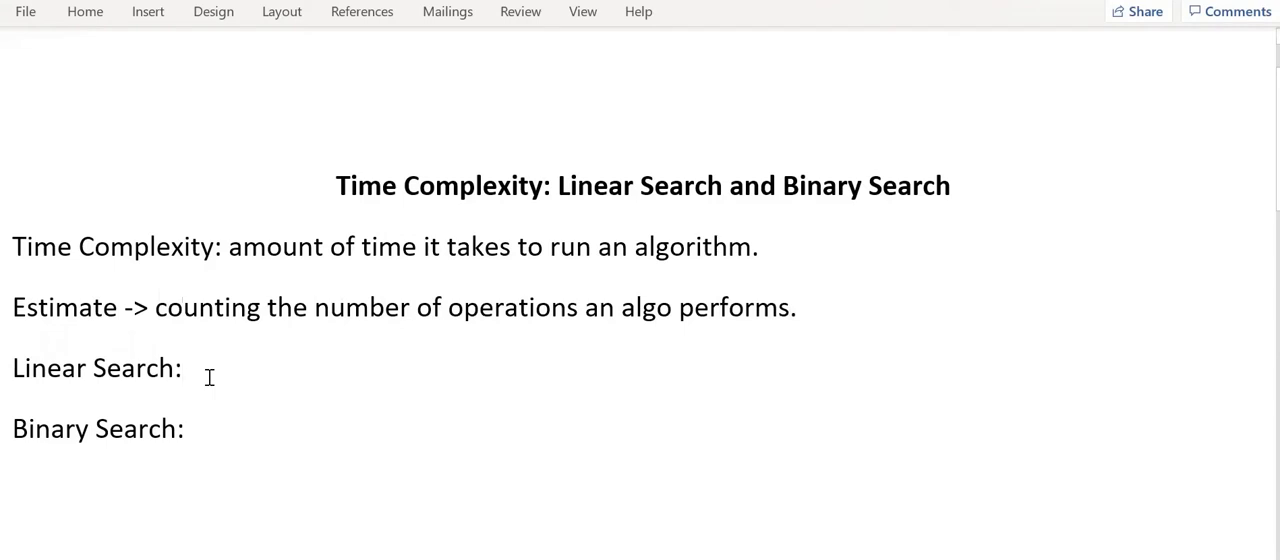
Write 'check each item one by one.' and O(n) under the Linear Search heading
{"action": "left_click", "coordinate": [184, 368]}
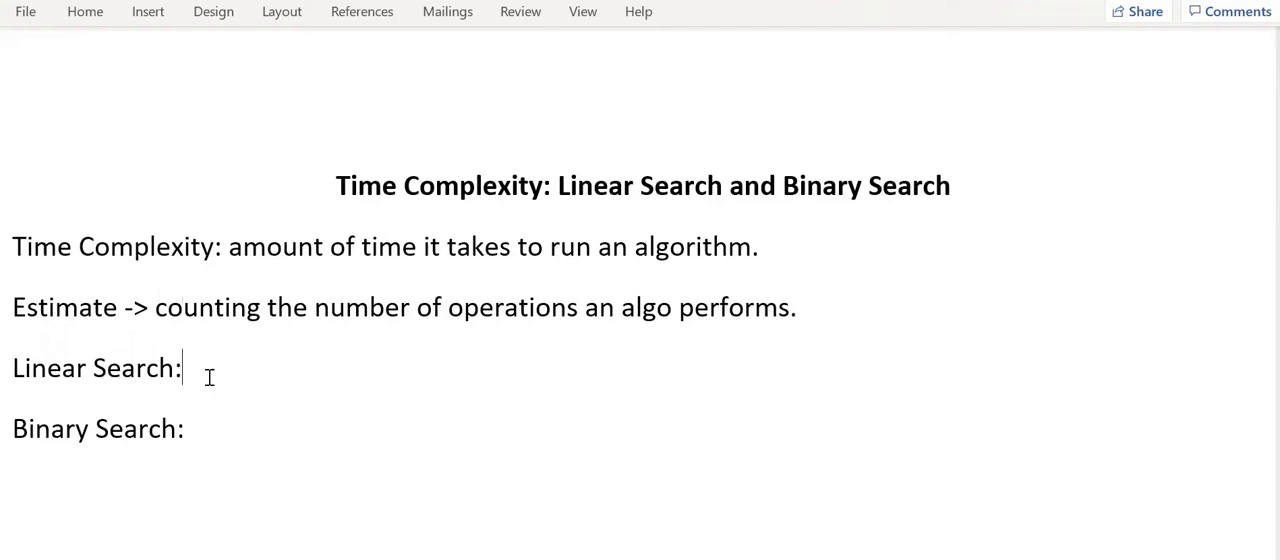
{"action": "type", "text": "ch"}
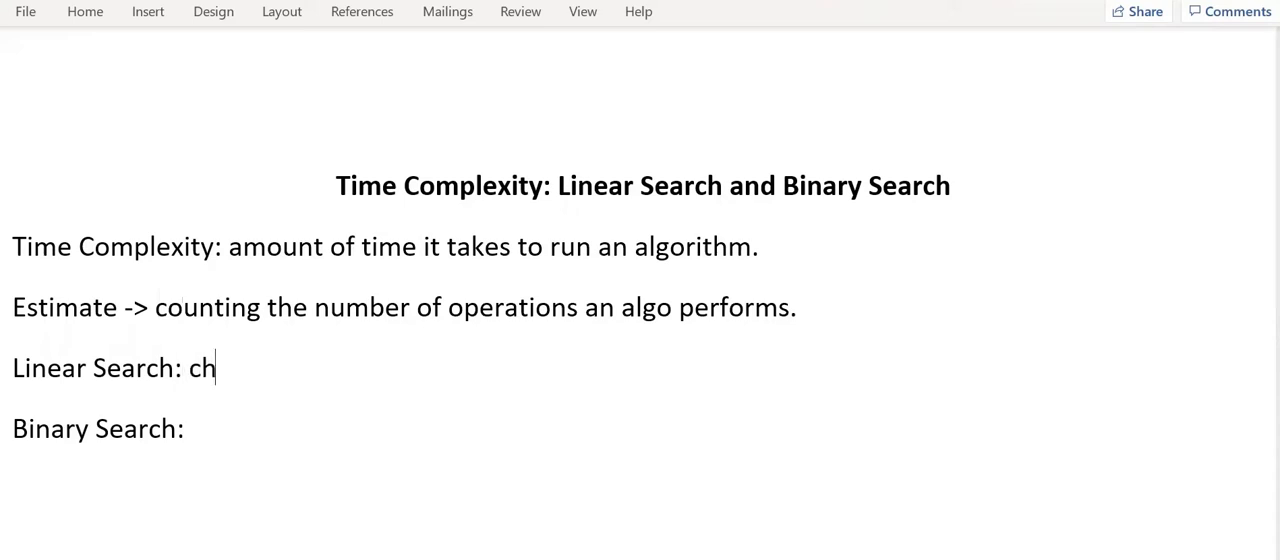
{"action": "type", "text": "eck each i"}
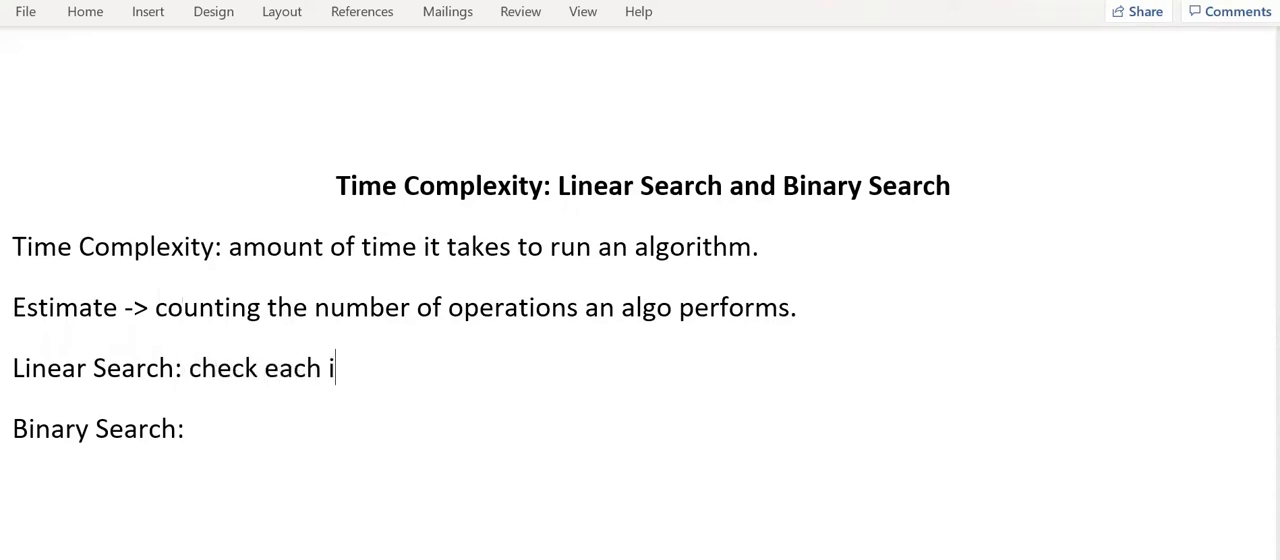
{"action": "type", "text": "tem one bye"}
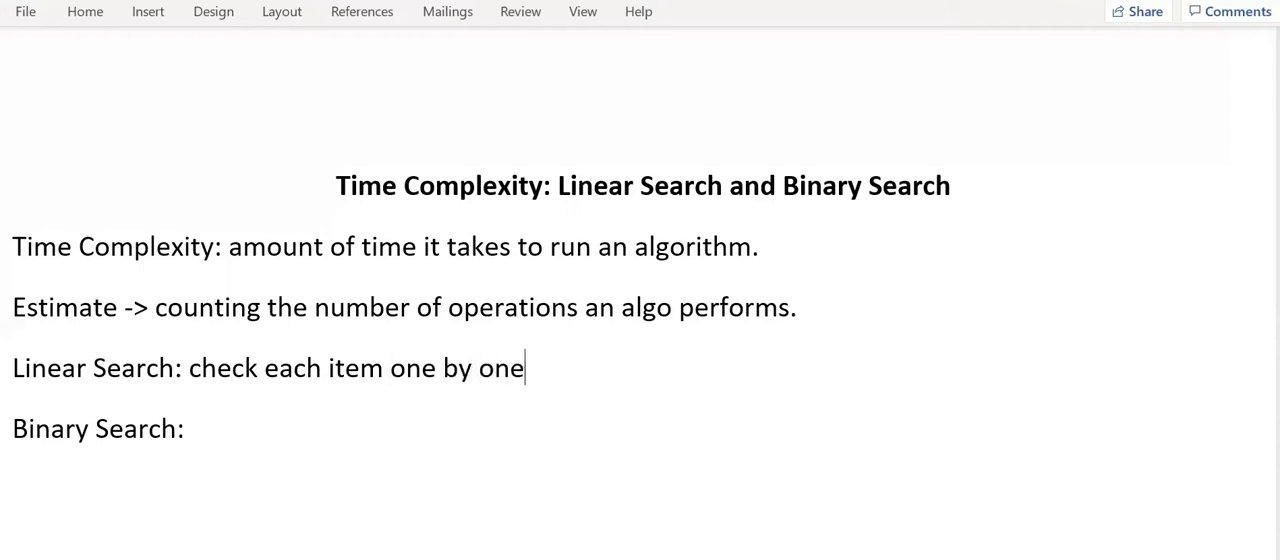
{"action": "type", "text": "."}
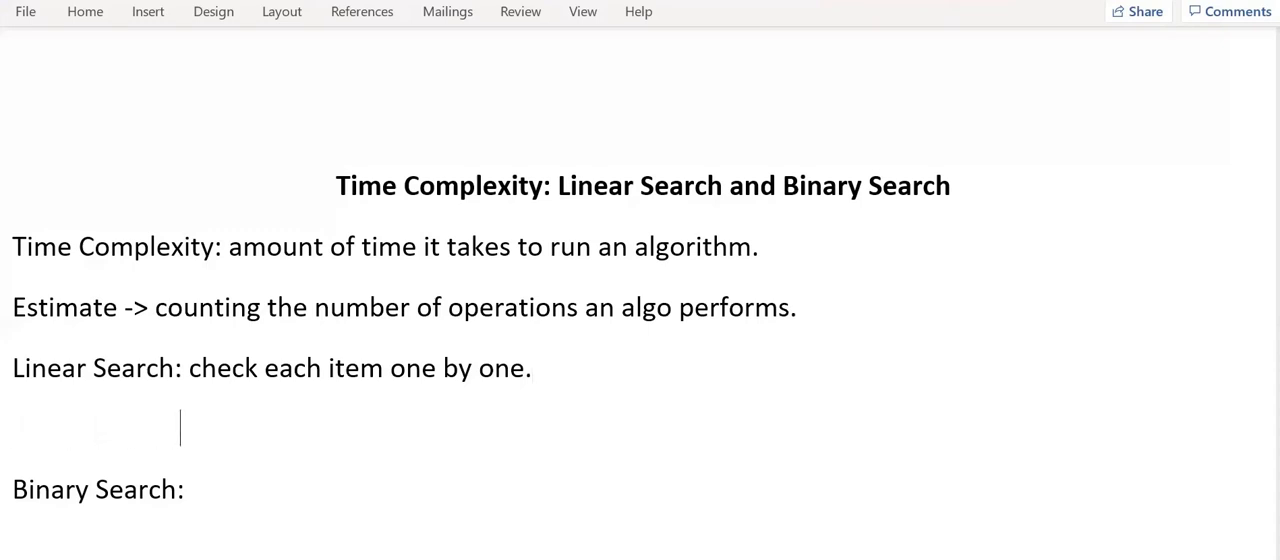
{"action": "type", "text": "O()"}
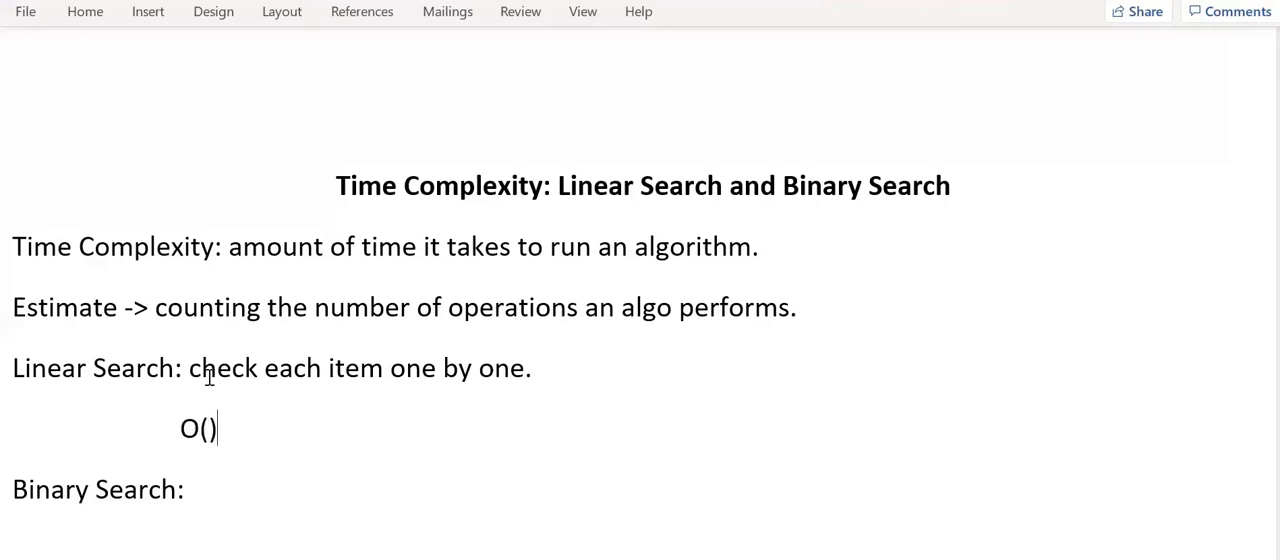
{"action": "type", "text": "n"}
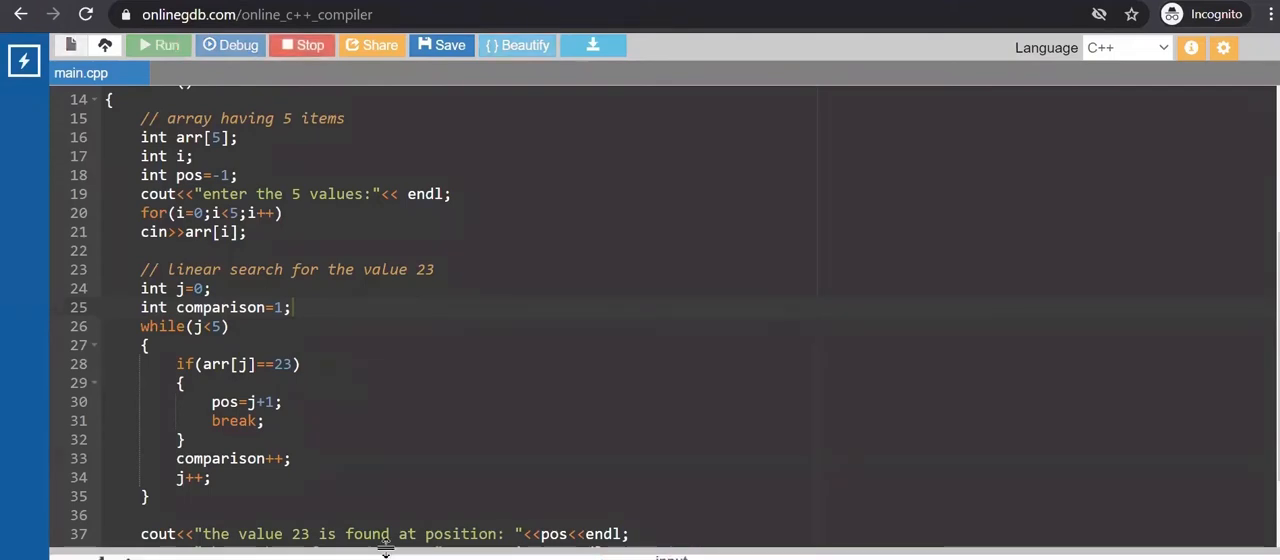
Run the linear search program, enter the values and highlight the comparison count line
{"action": "left_click", "coordinate": [160, 44]}
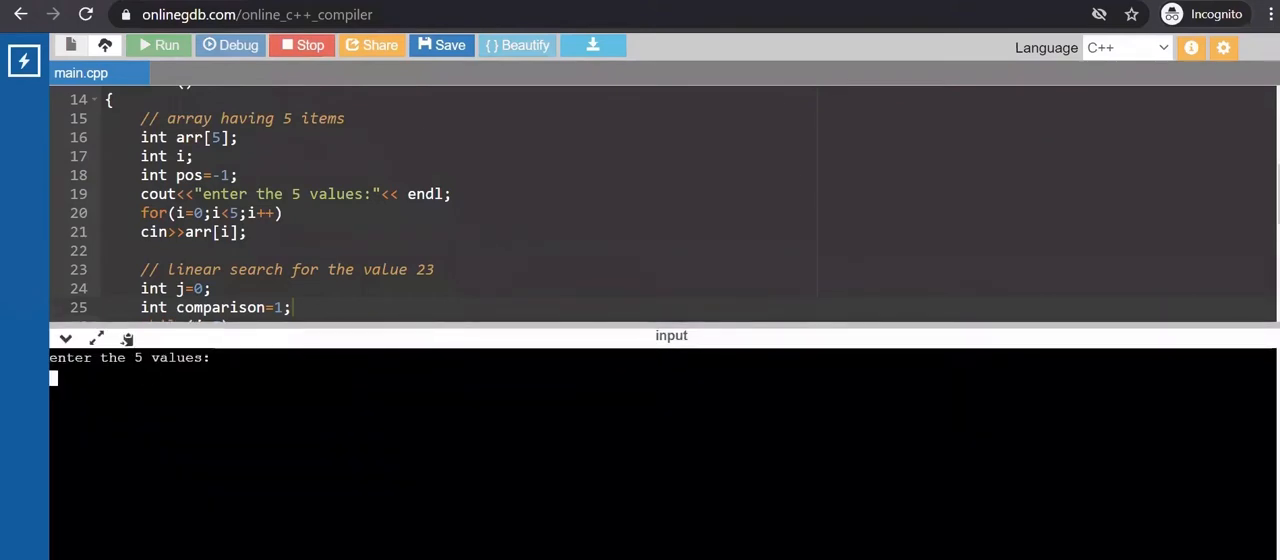
{"action": "type", "text": "1"}
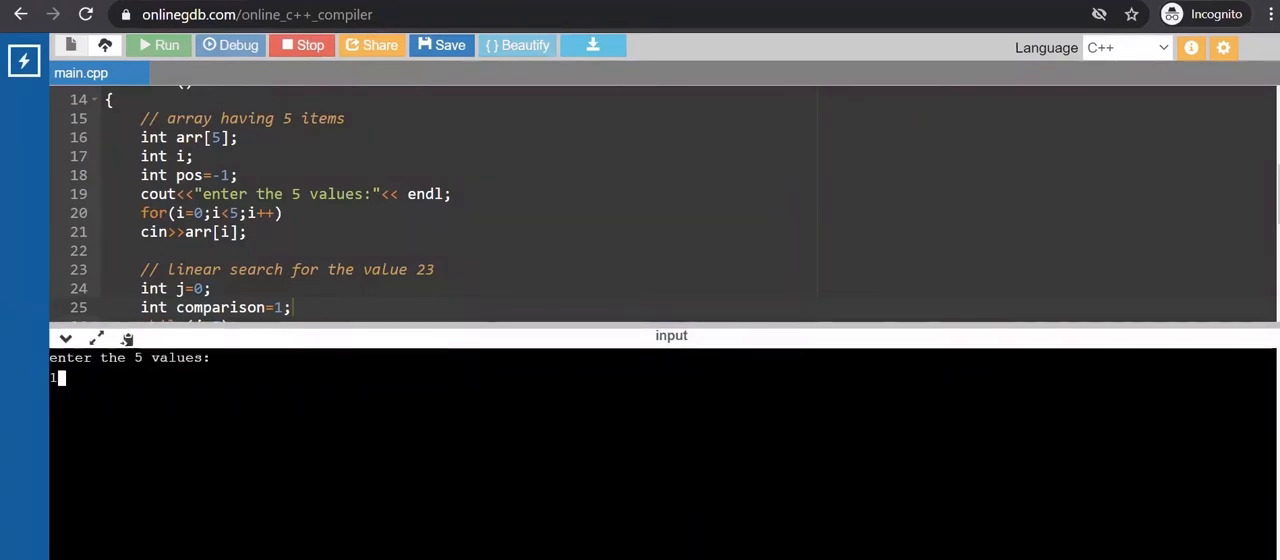
{"action": "type", "text": "11"}
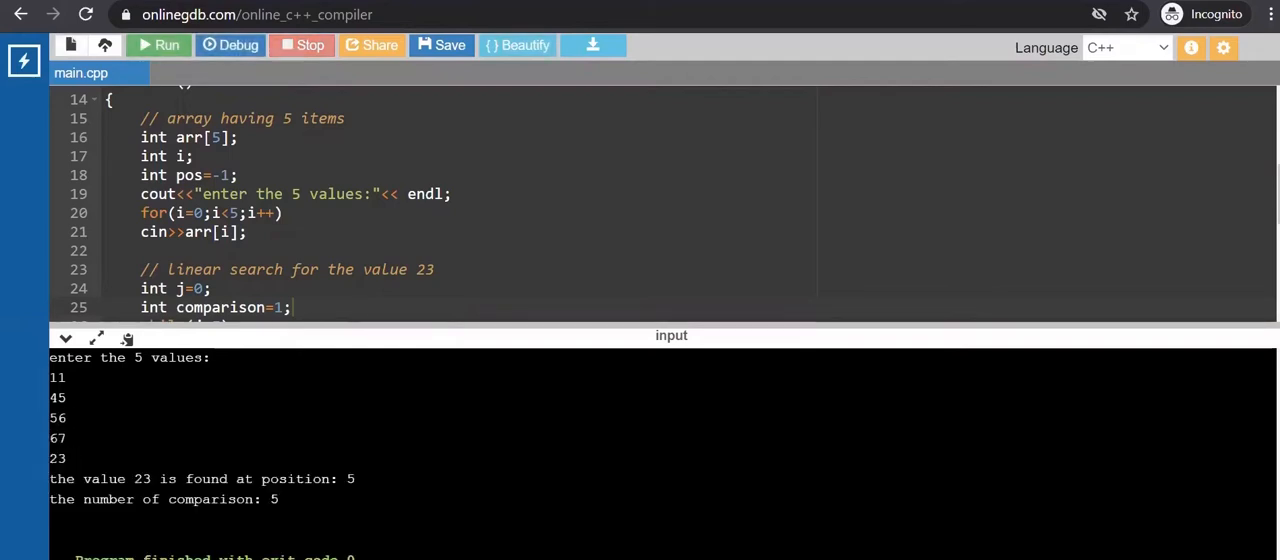
{"action": "double_click", "coordinate": [104, 478]}
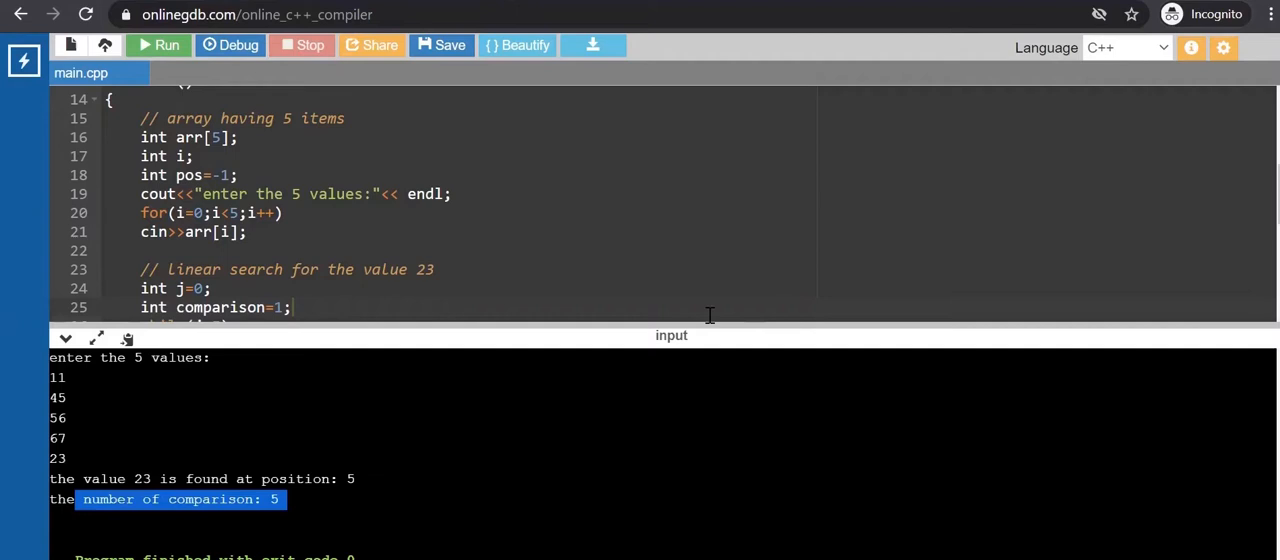
{"action": "mouse_move", "coordinate": [738, 80]}
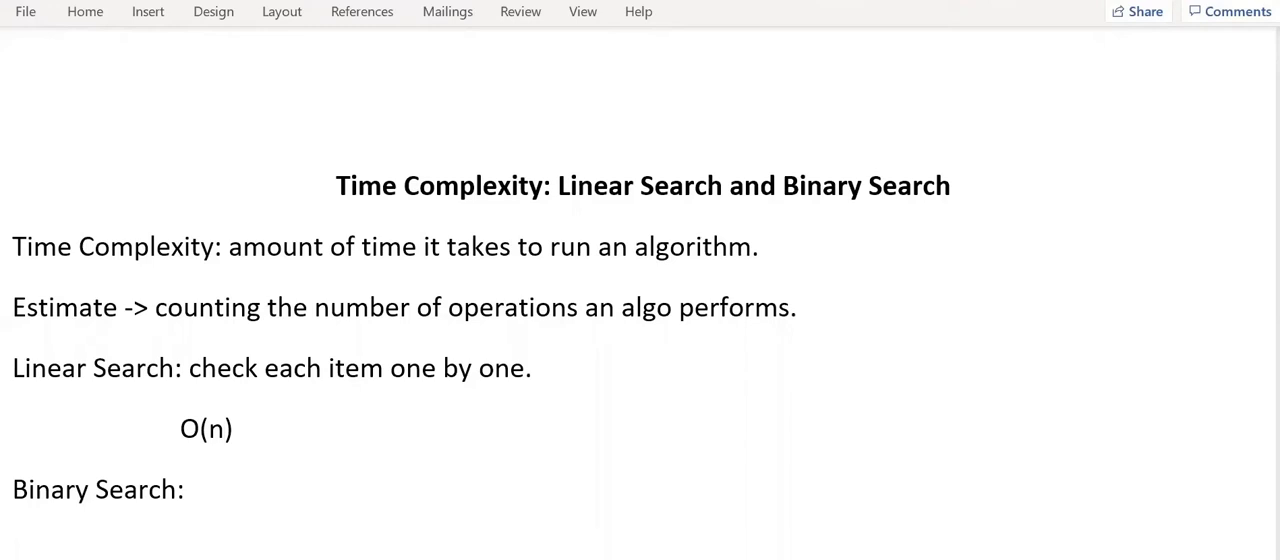
Write the first numbered point 'Array should be sorted' under Binary Search
{"action": "type", "text": "array"}
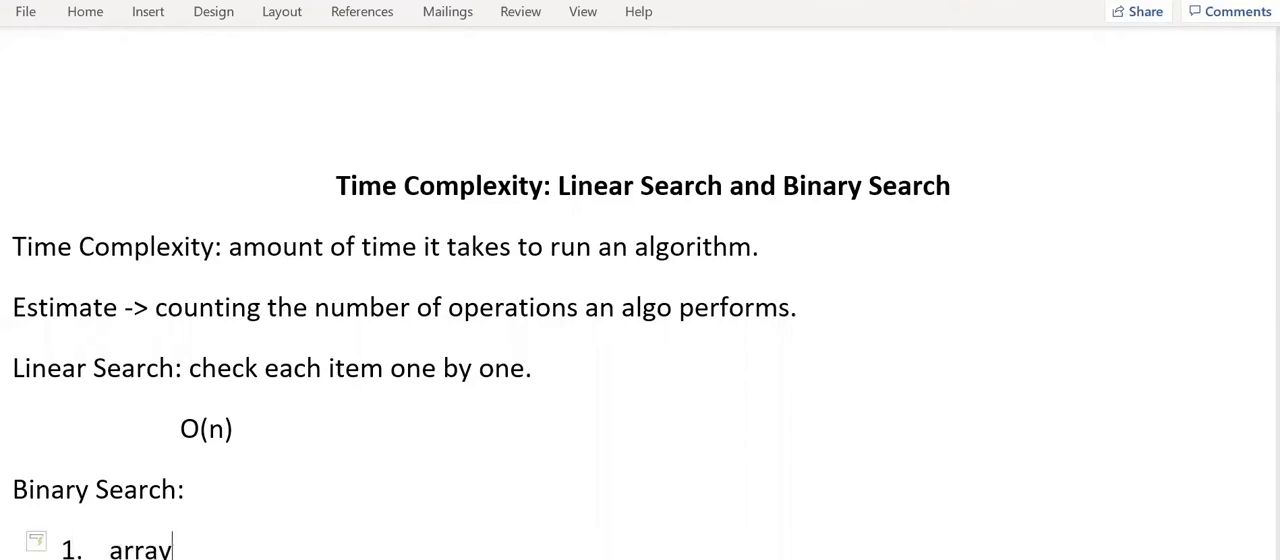
{"action": "type", "text": "Array should b"}
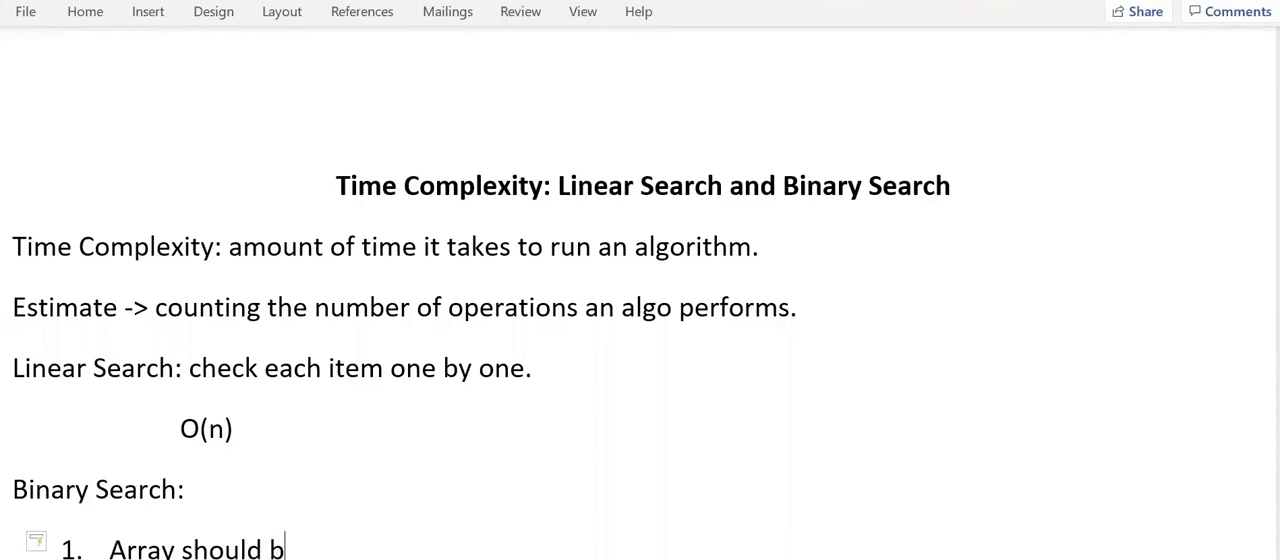
{"action": "type", "text": "e sorted"}
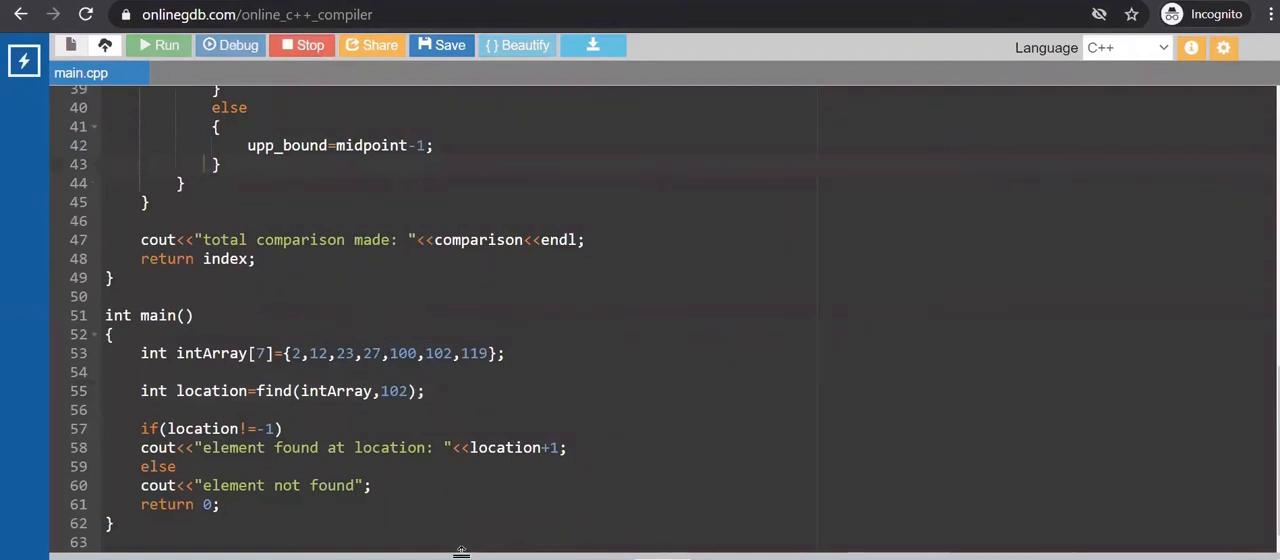
Run the binary search program, view its output and highlight the searched value 102
{"action": "left_click", "coordinate": [160, 44]}
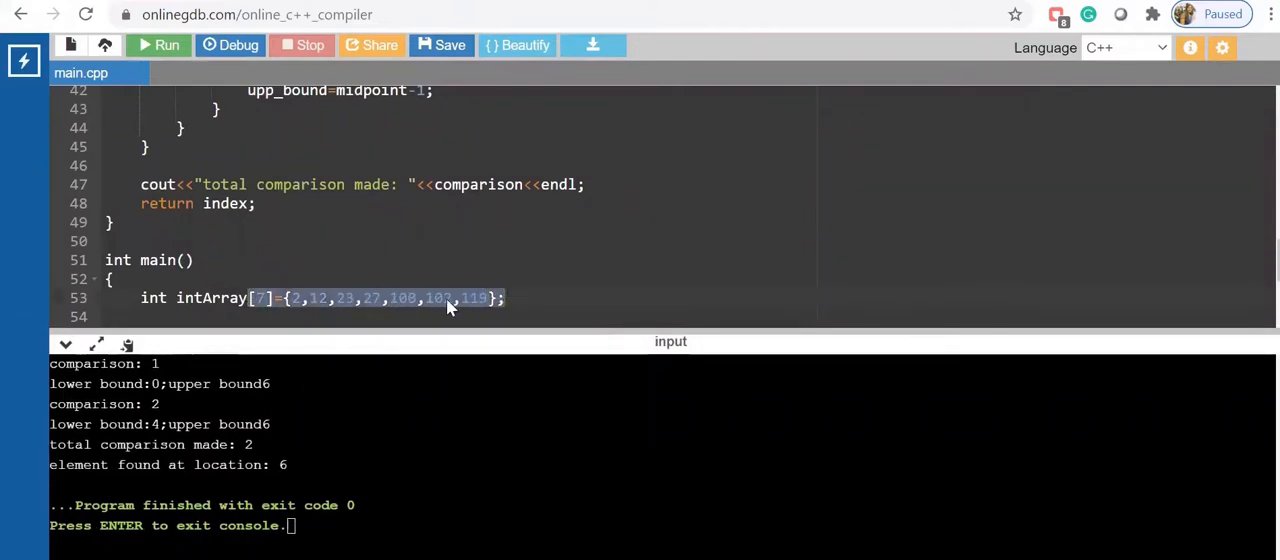
{"action": "scroll", "scroll_direction": "down", "scroll_amount": 3}
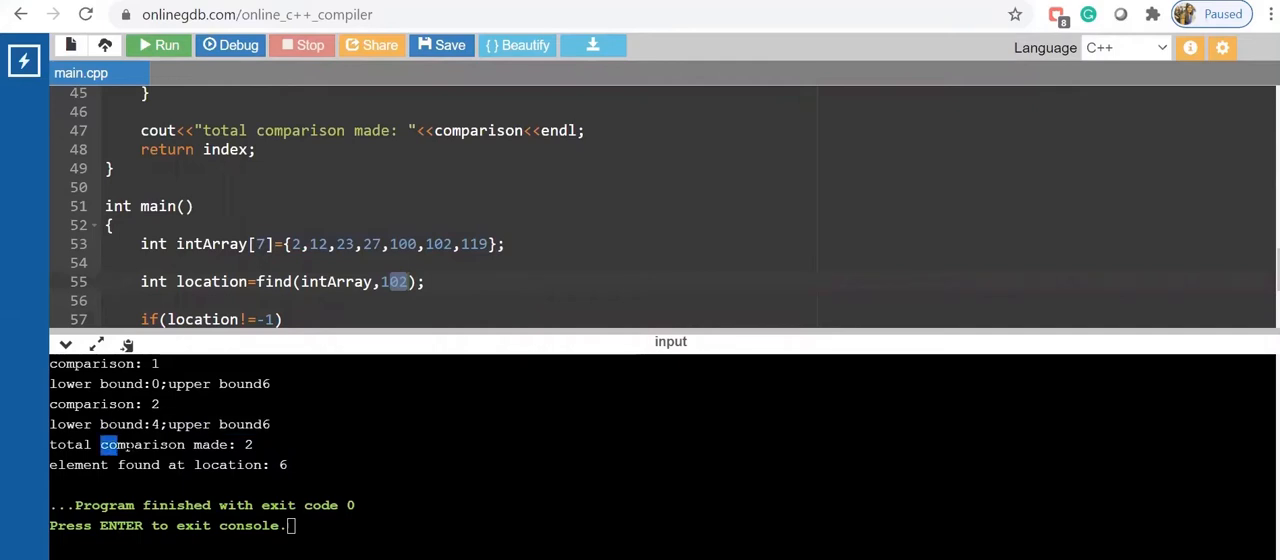
{"action": "double_click", "coordinate": [144, 444]}
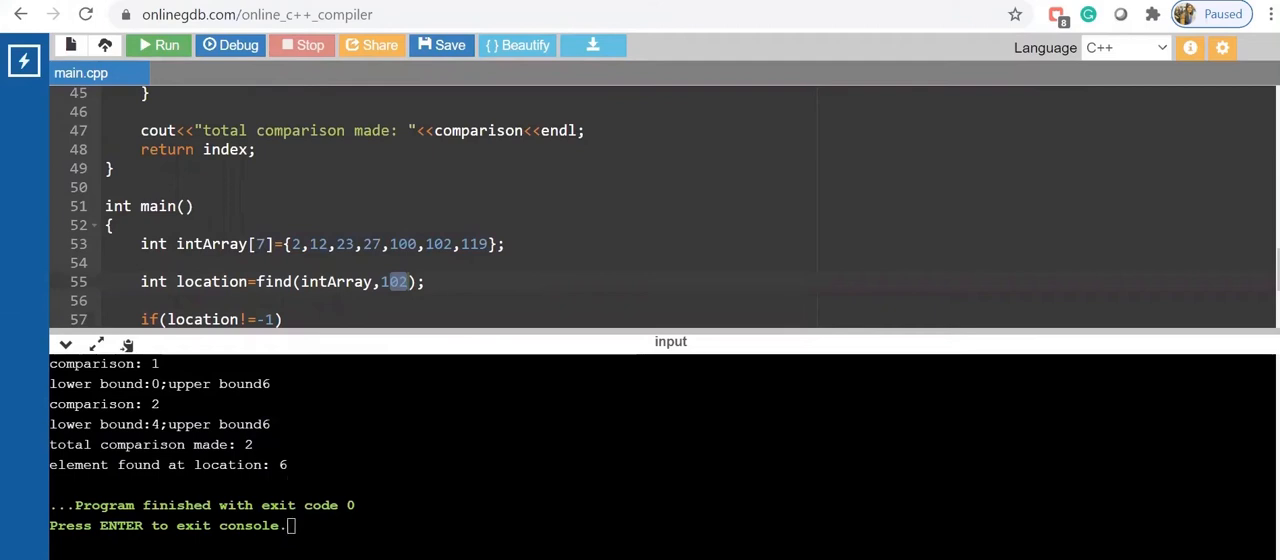
{"action": "mouse_move", "coordinate": [780, 80]}
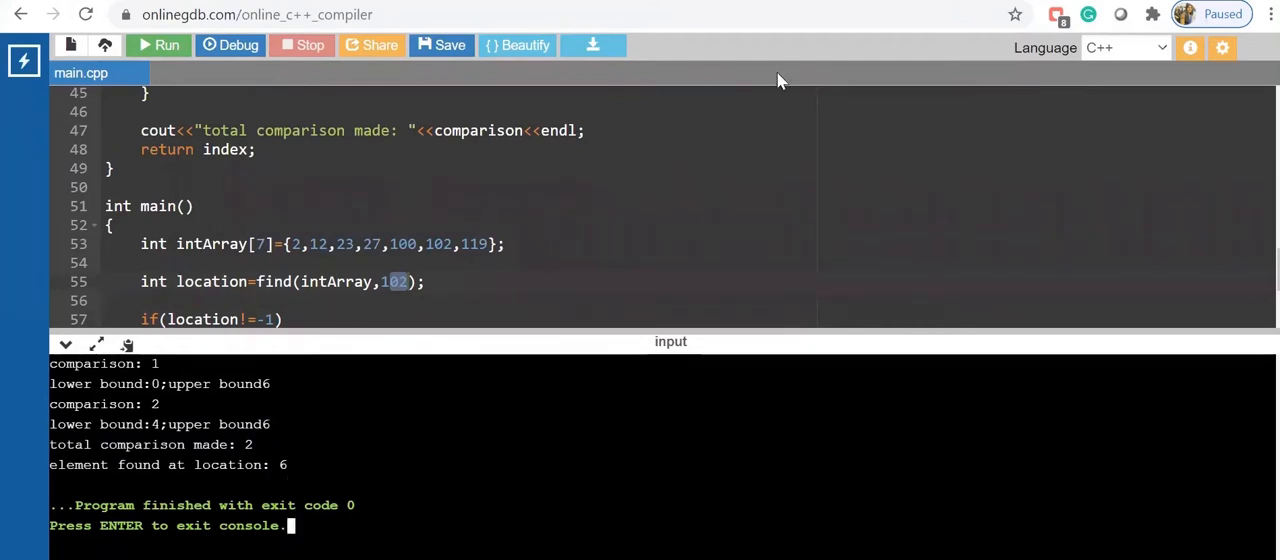
{"action": "mouse_move", "coordinate": [700, 88]}
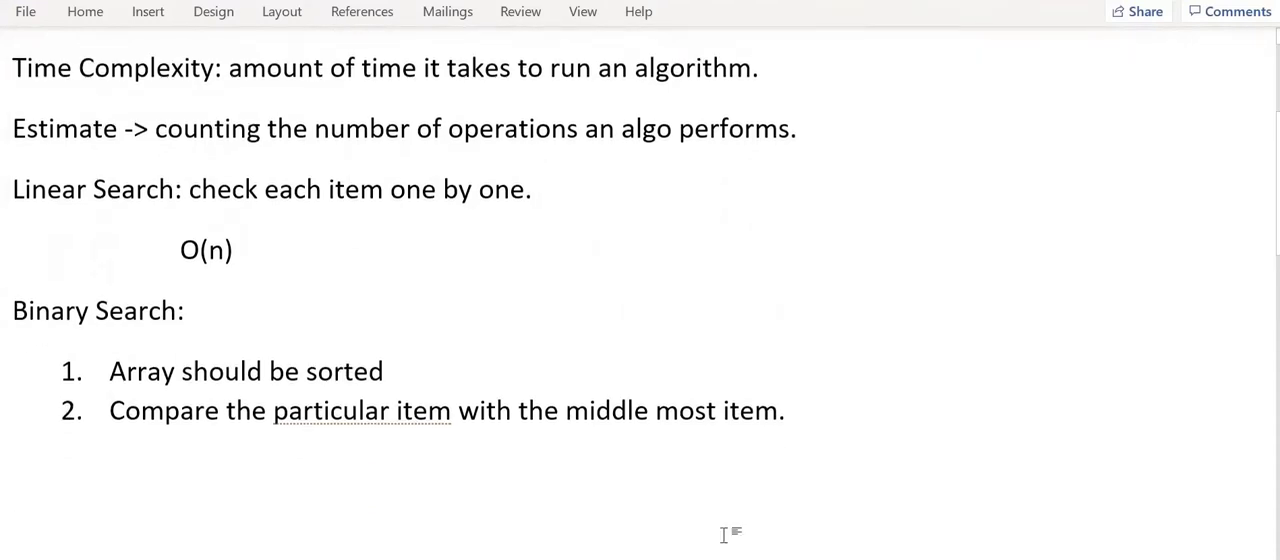
Write 'Iteration 1: length of array= n' and 'Iteration 2 : length of array=n/2'
{"action": "scroll", "scroll_direction": "down", "scroll_amount": 3}
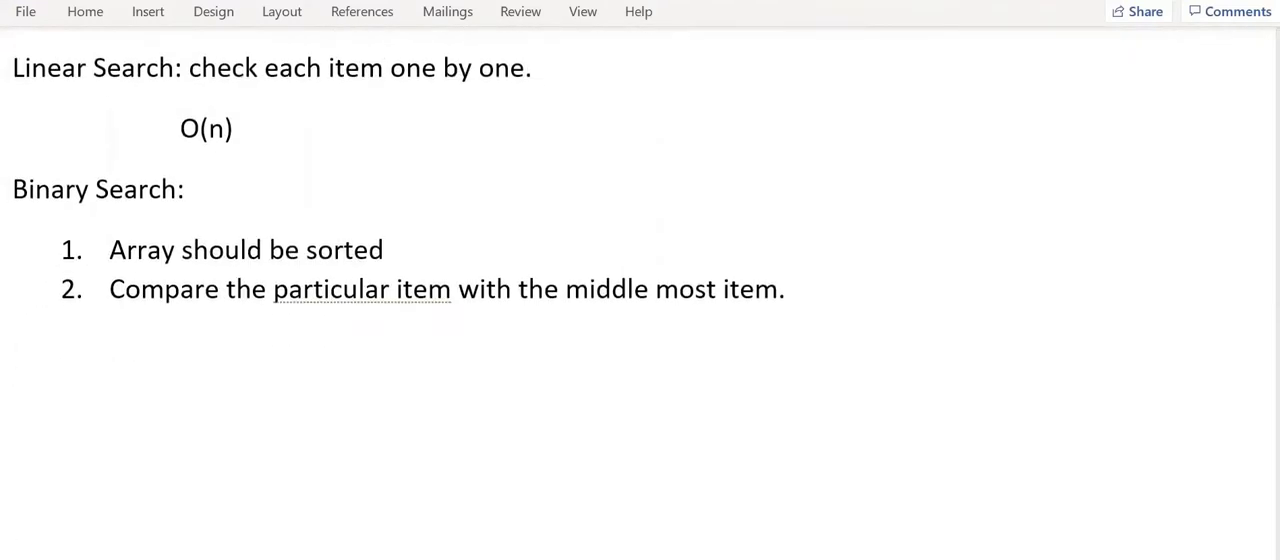
{"action": "type", "text": "Itera"}
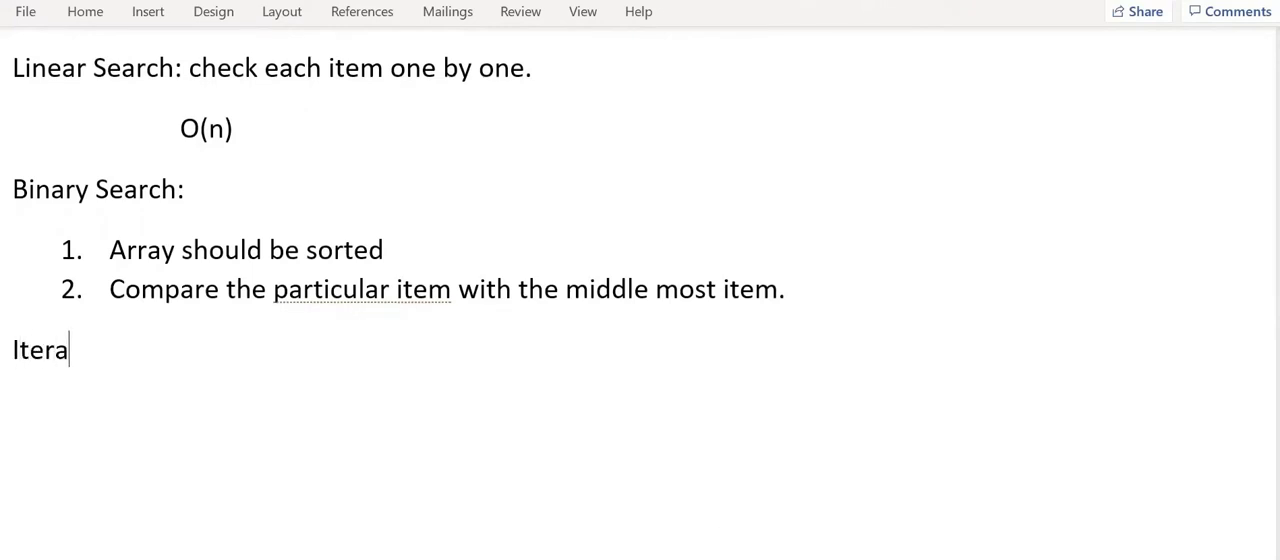
{"action": "type", "text": "tion: leng"}
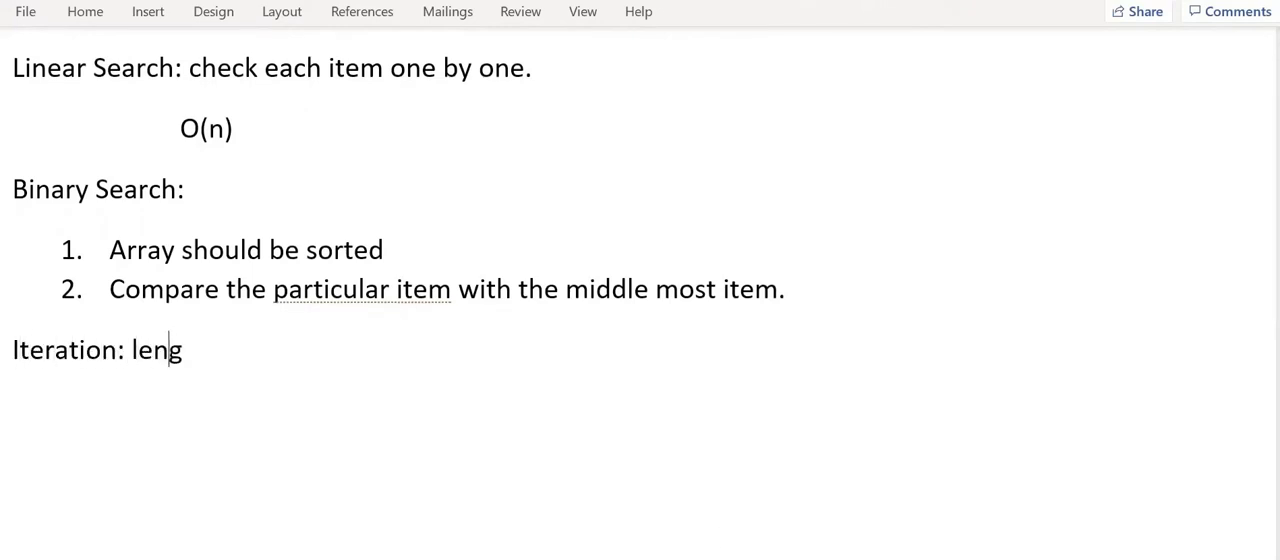
{"action": "type", "text": "th of array"}
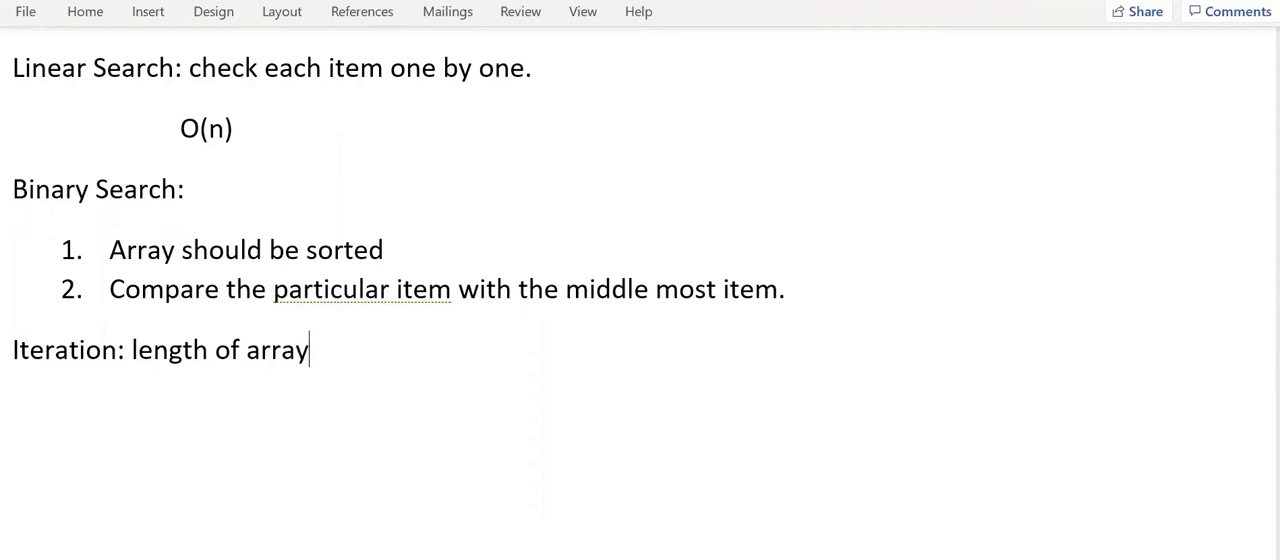
{"action": "type", "text": "= n"}
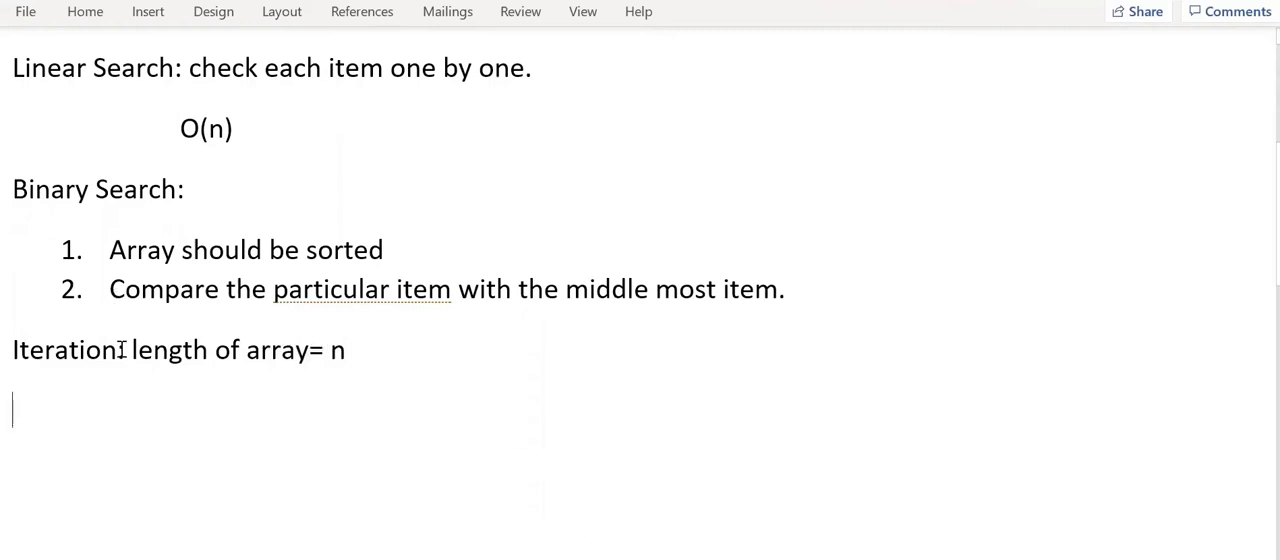
{"action": "type", "text": "1"}
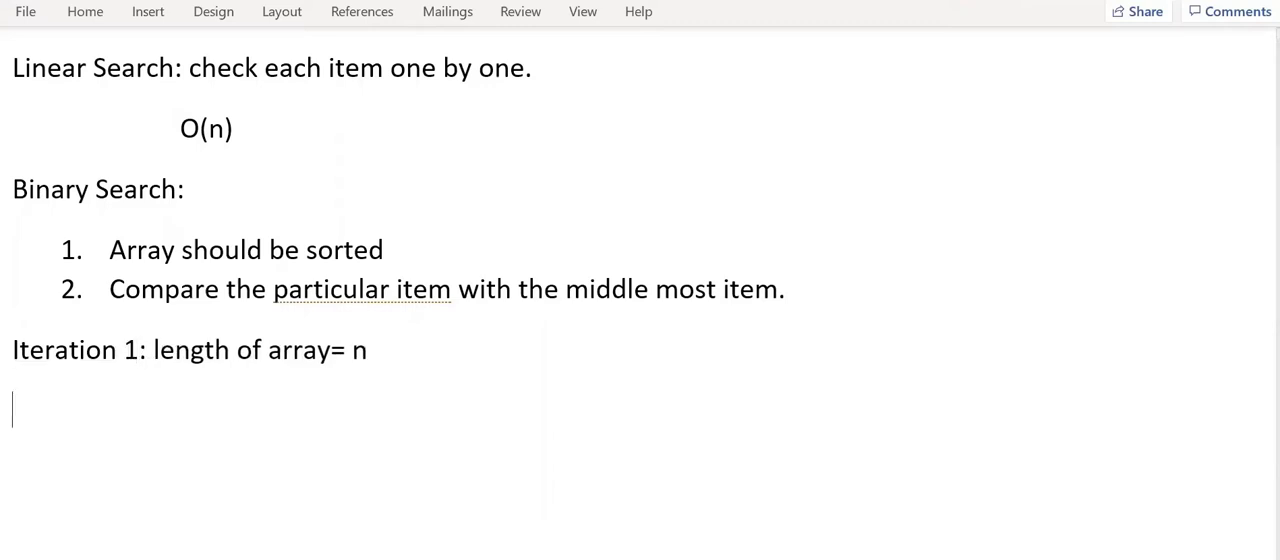
{"action": "type", "text": "Iteration"}
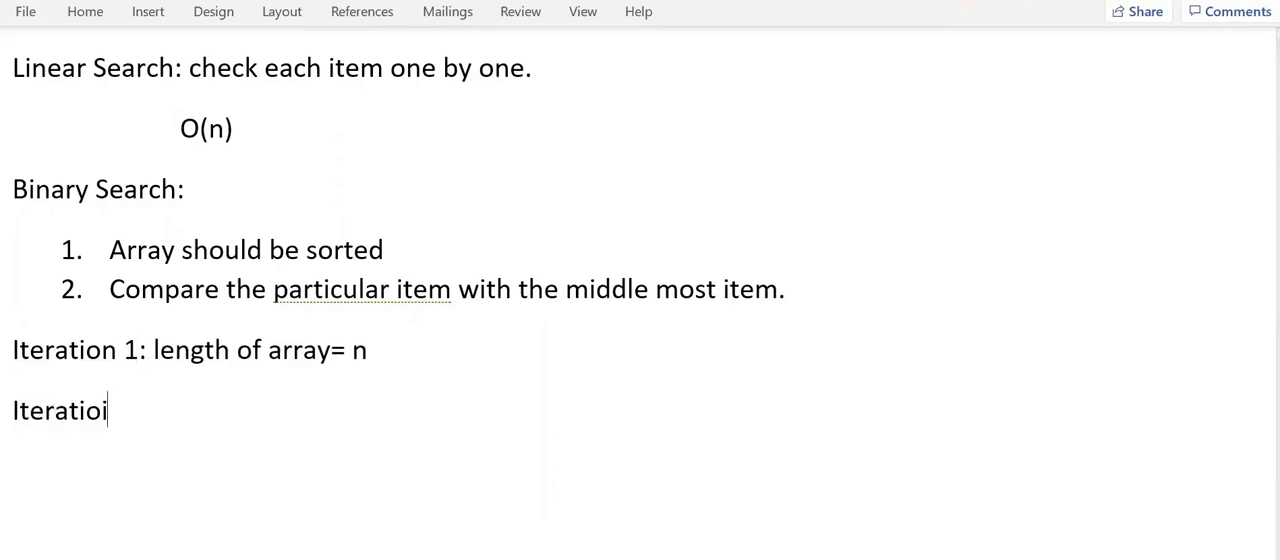
{"action": "key", "text": "Backspace"}
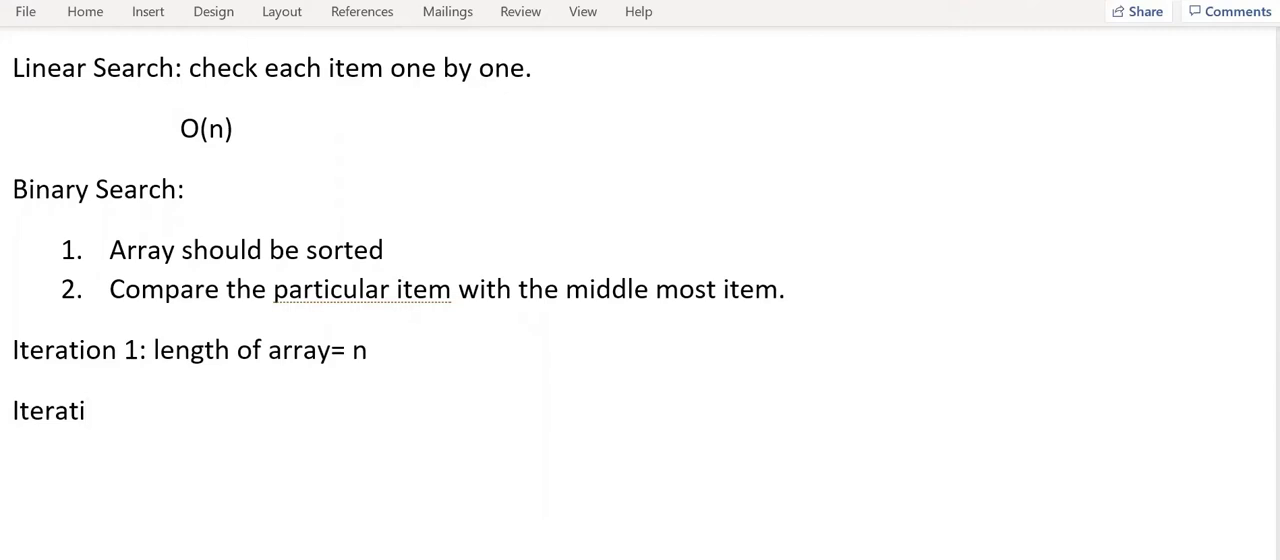
{"action": "type", "text": "on 2 :"}
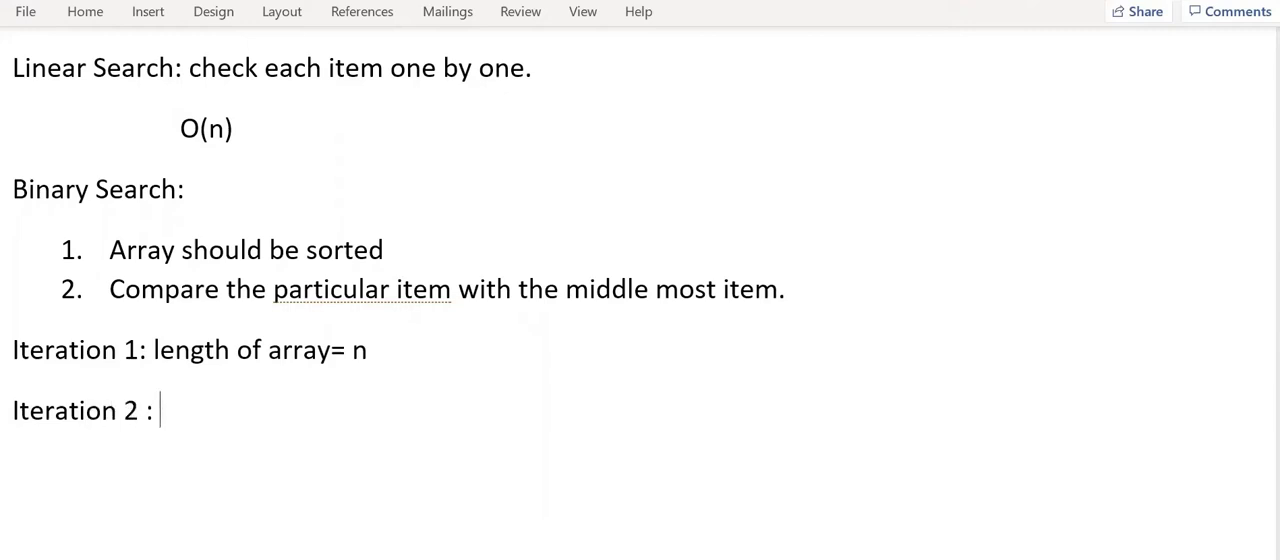
{"action": "type", "text": "length o"}
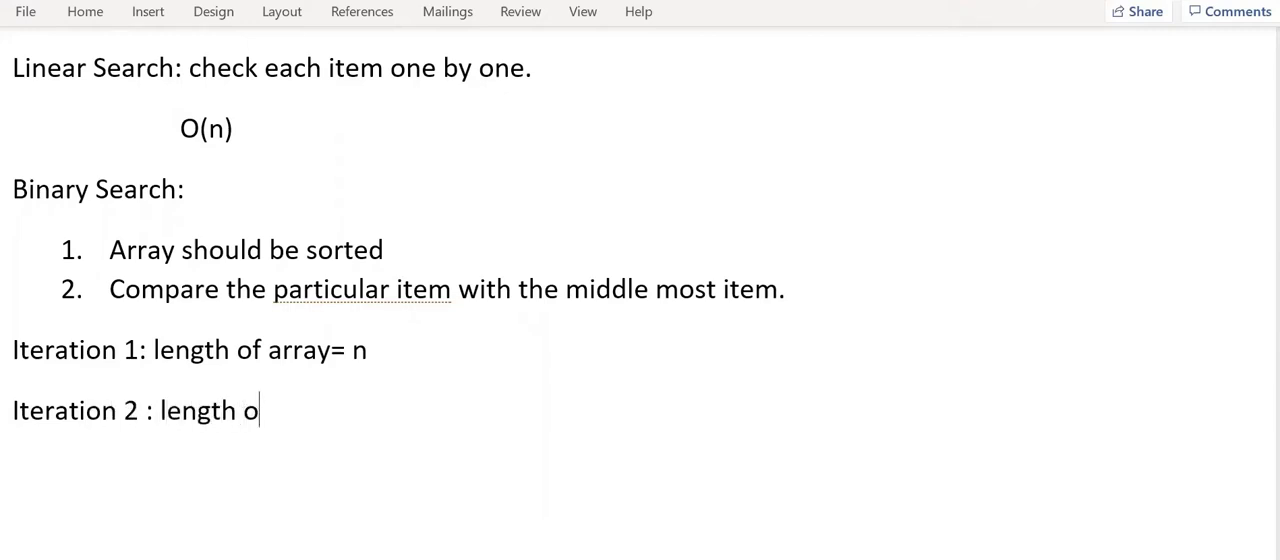
{"action": "type", "text": "f arra"}
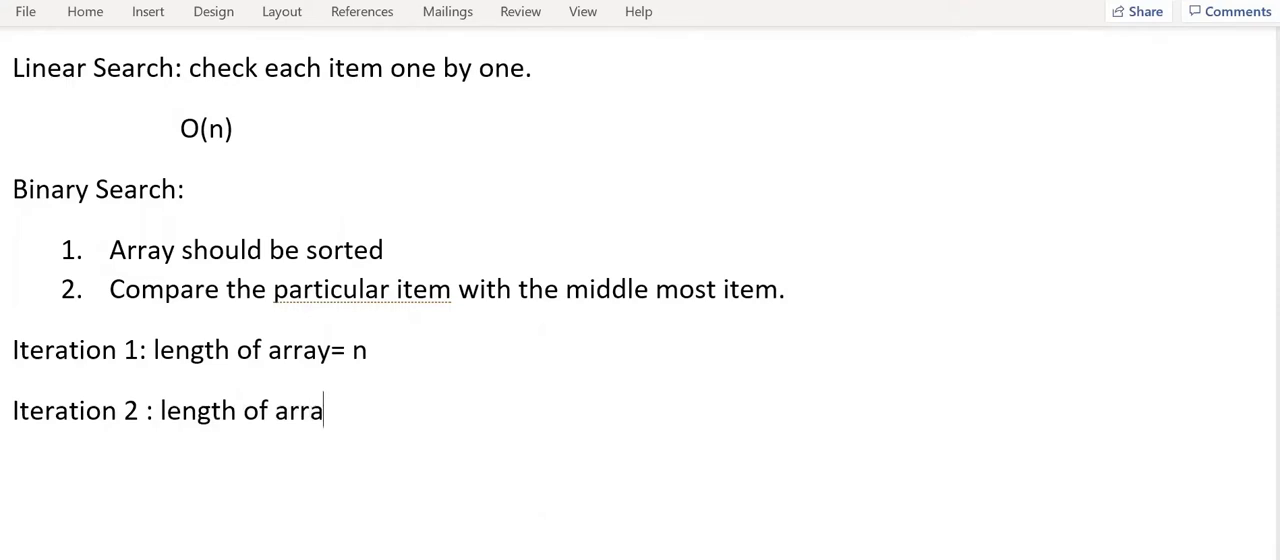
{"action": "type", "text": "y=n/2"}
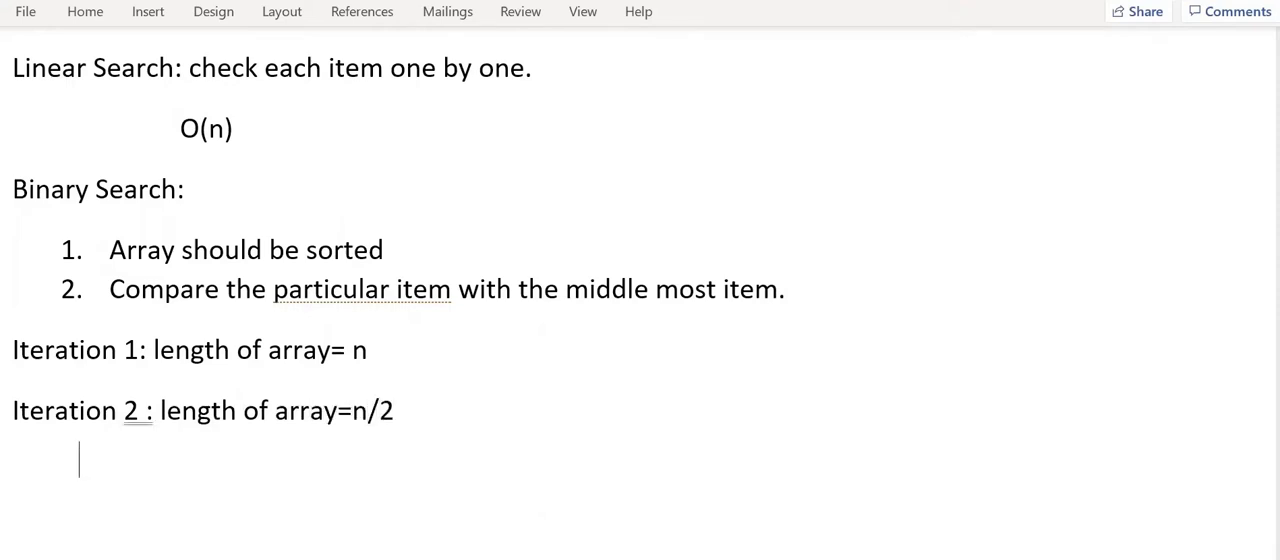
Write 'Iteration 3: length of array= (n/2)/2= n/2^2'
{"action": "type", "text": "iteration 3:"}
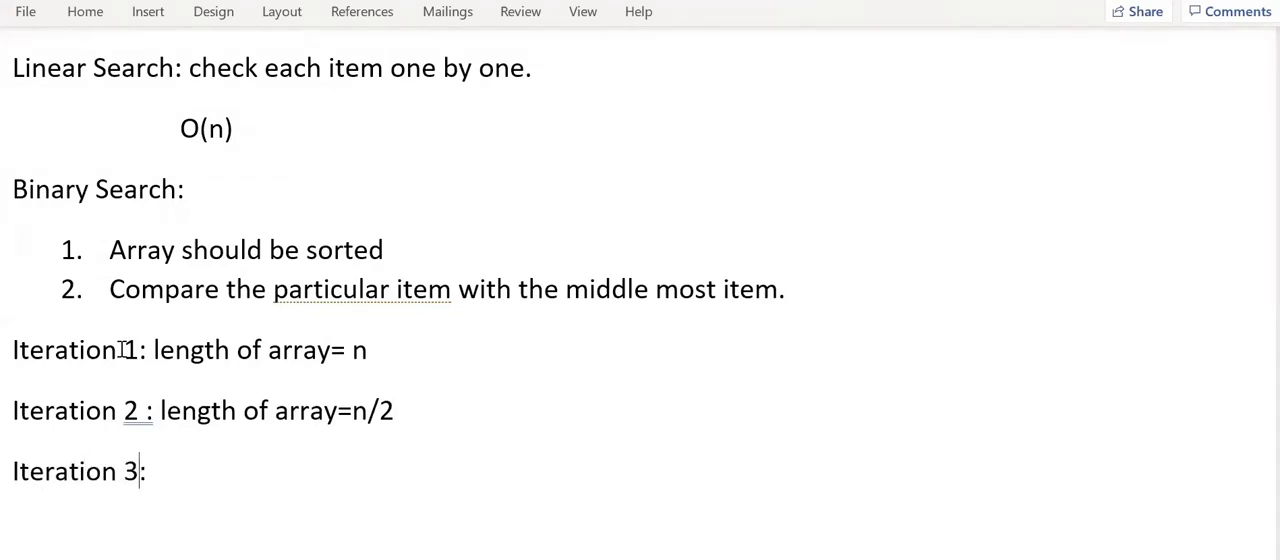
{"action": "type", "text": "length o"}
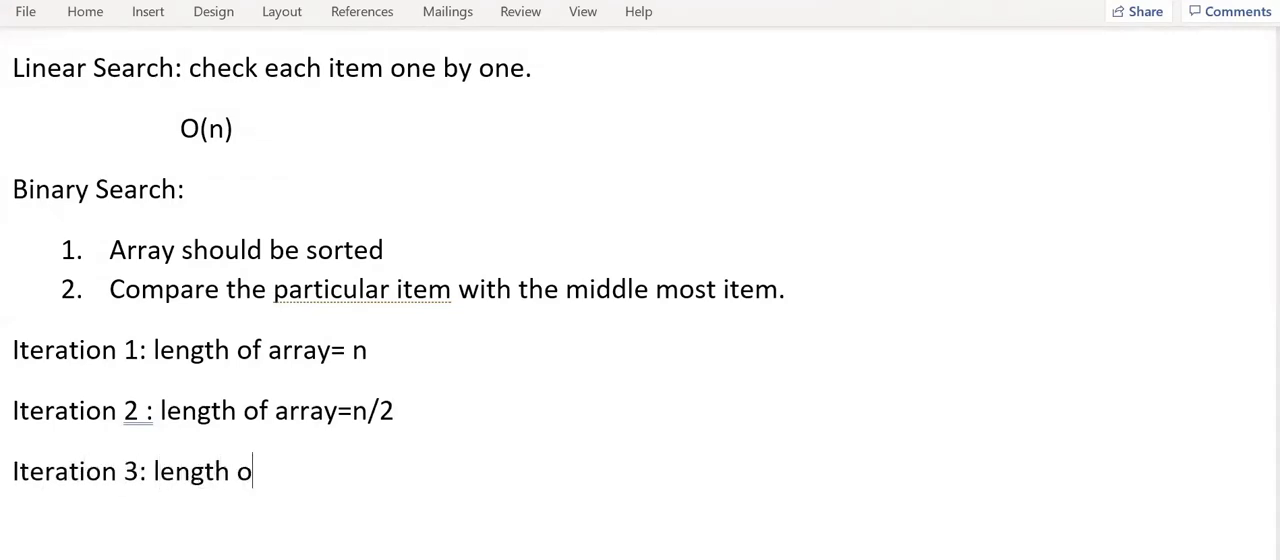
{"action": "type", "text": "f array= (n/"}
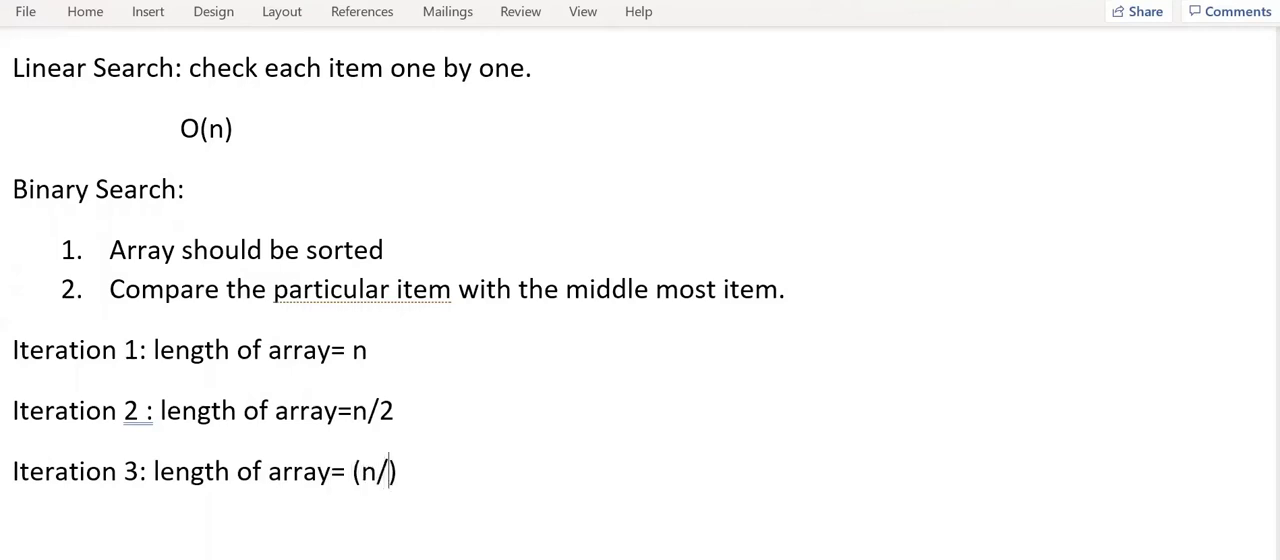
{"action": "type", "text": "2)/"}
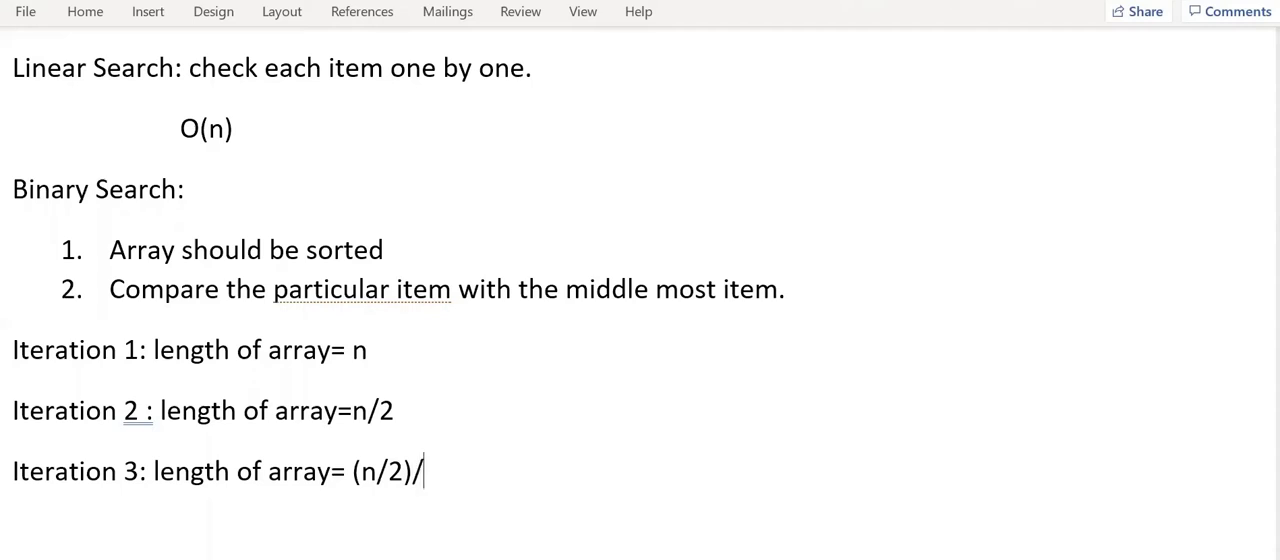
{"action": "type", "text": "2= n/"}
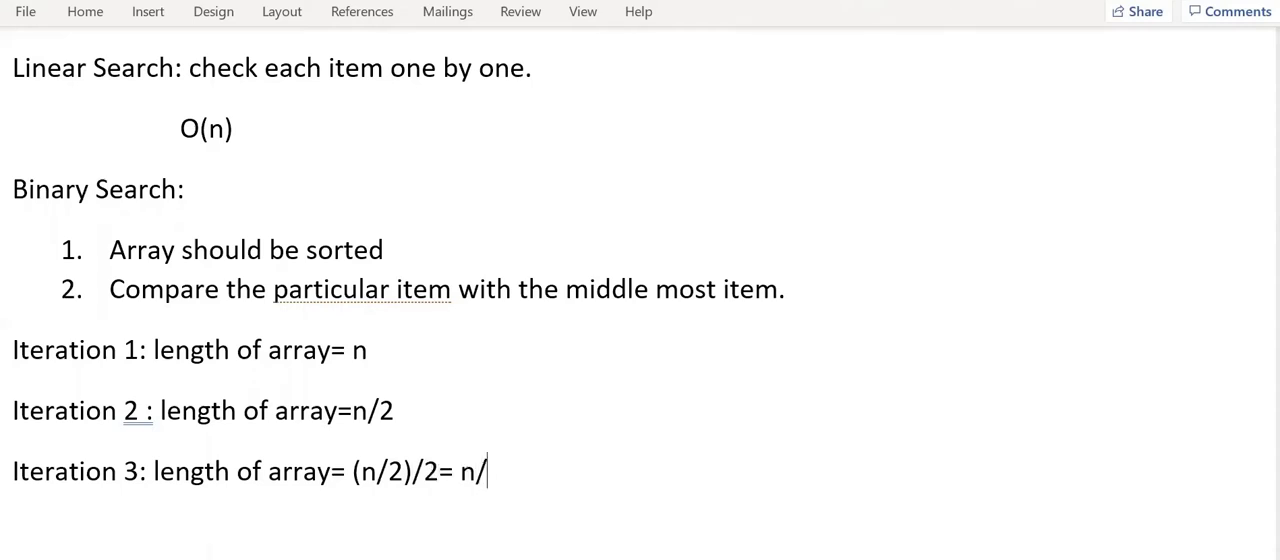
{"action": "type", "text": "2^2"}
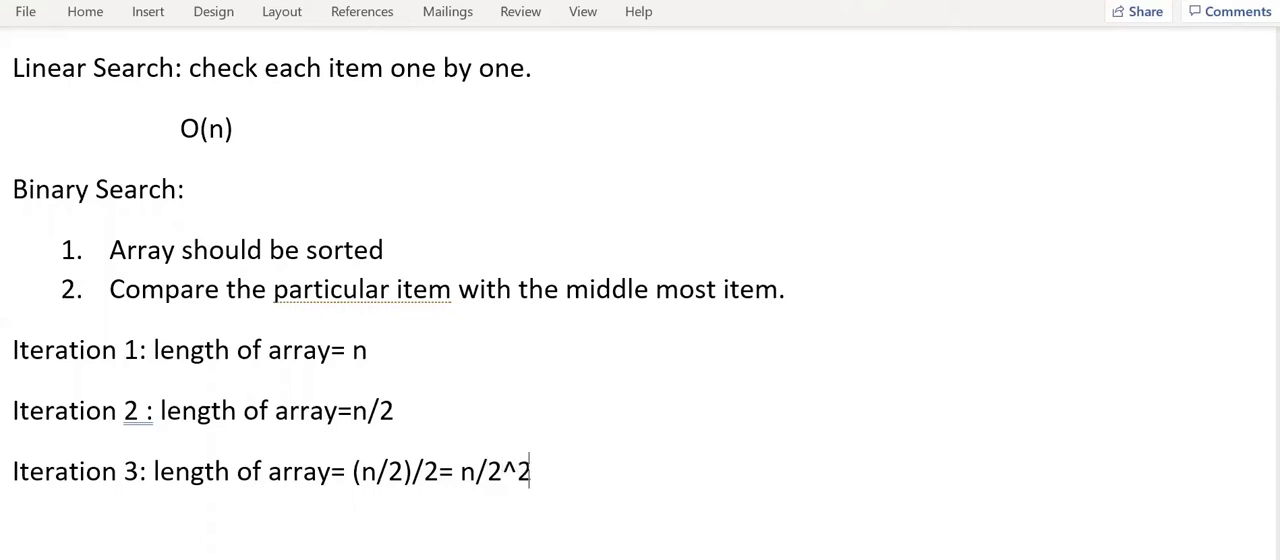
Write 'Iteration k: the length of array= n/2^k'
{"action": "scroll", "scroll_direction": "down", "scroll_amount": 3}
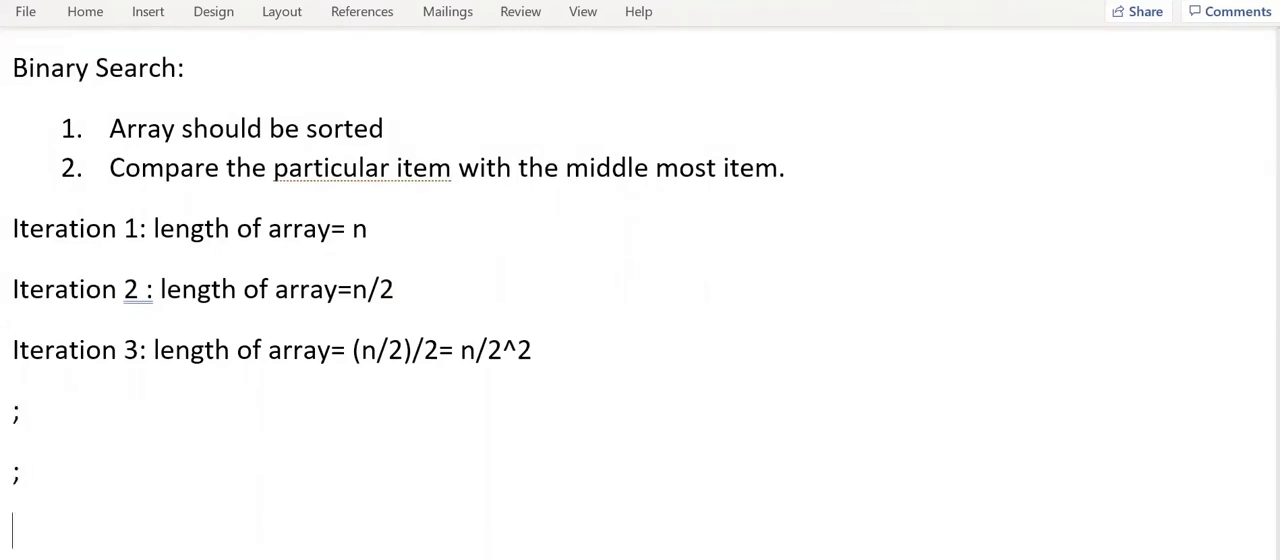
{"action": "type", "text": "Itera"}
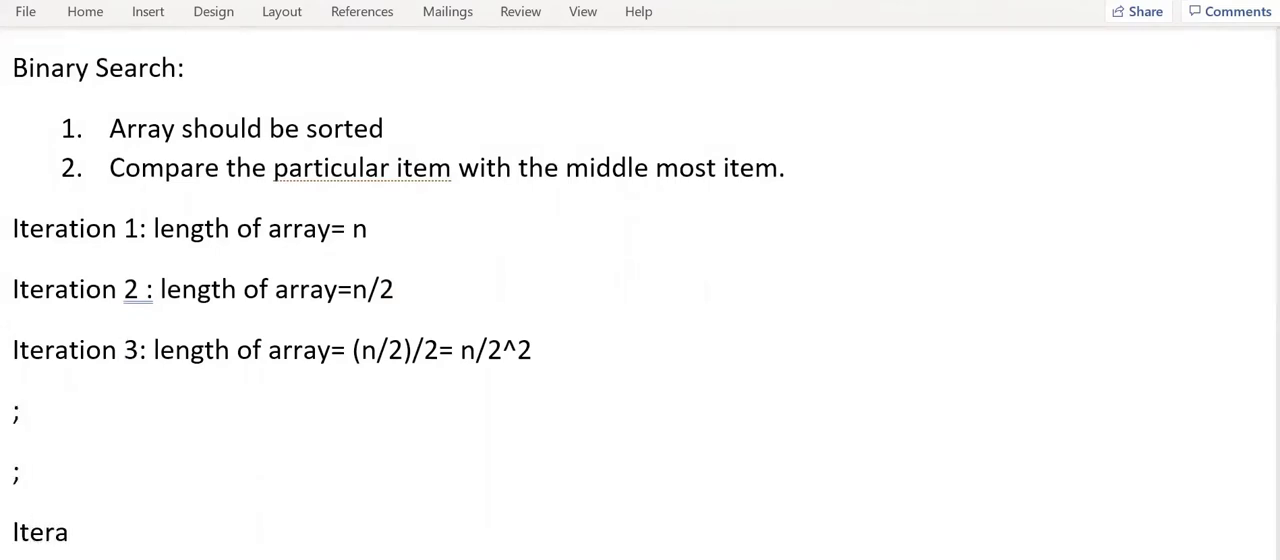
{"action": "type", "text": "tion"}
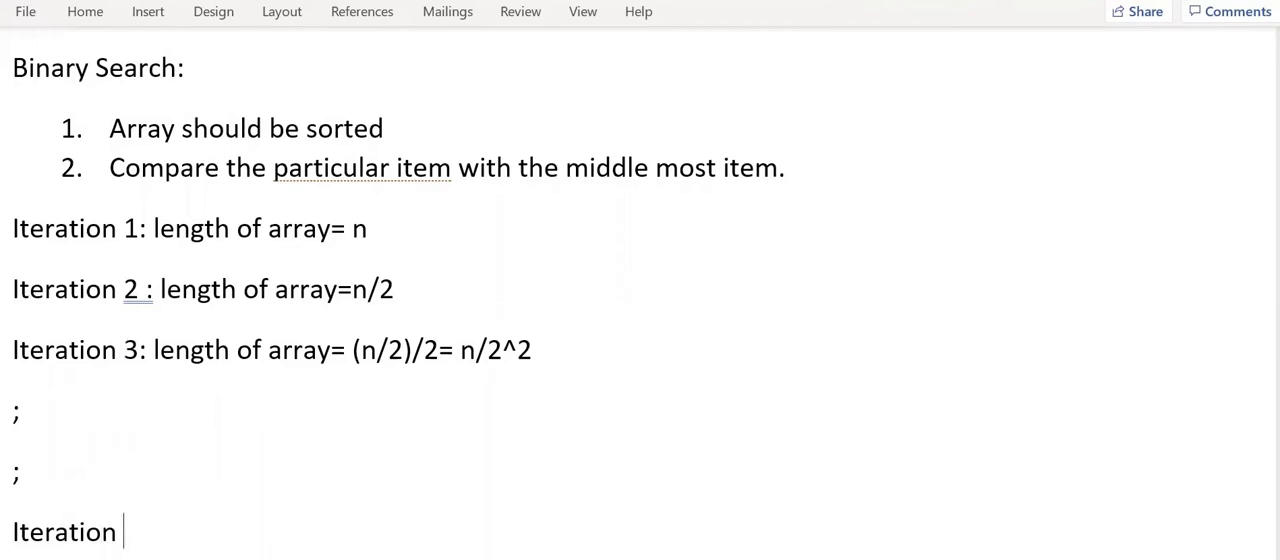
{"action": "type", "text": "k: t"}
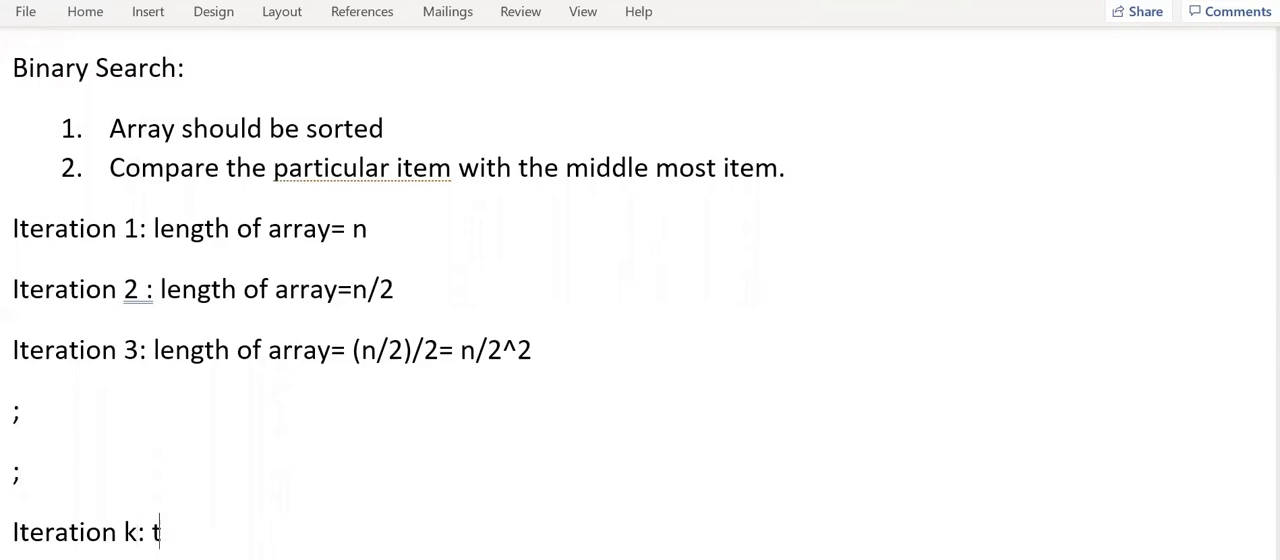
{"action": "type", "text": "he lengt"}
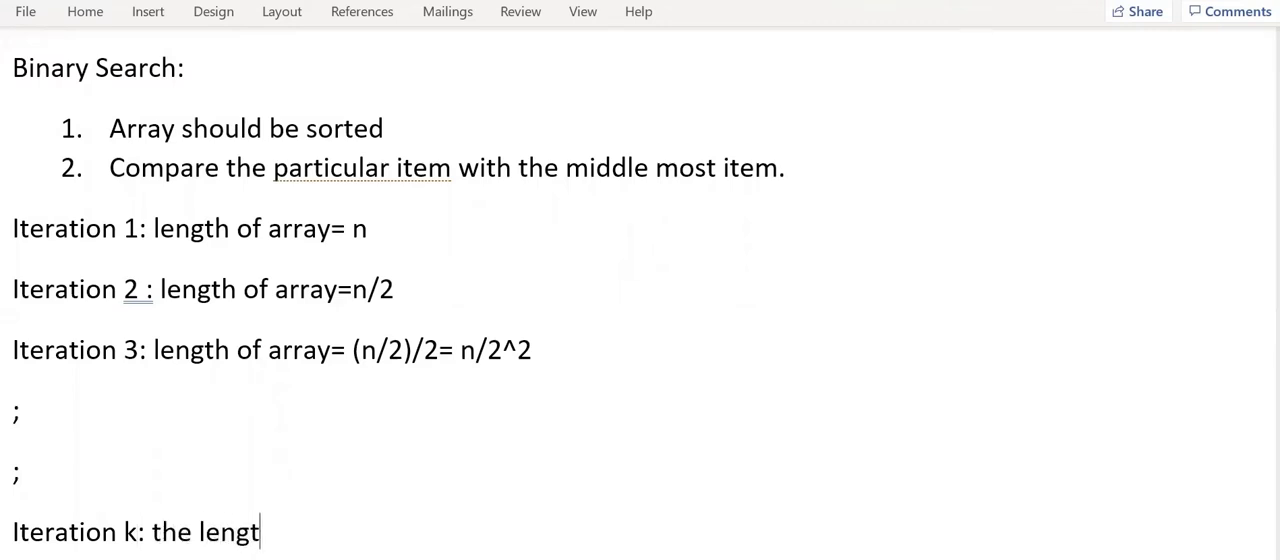
{"action": "type", "text": "h of array"}
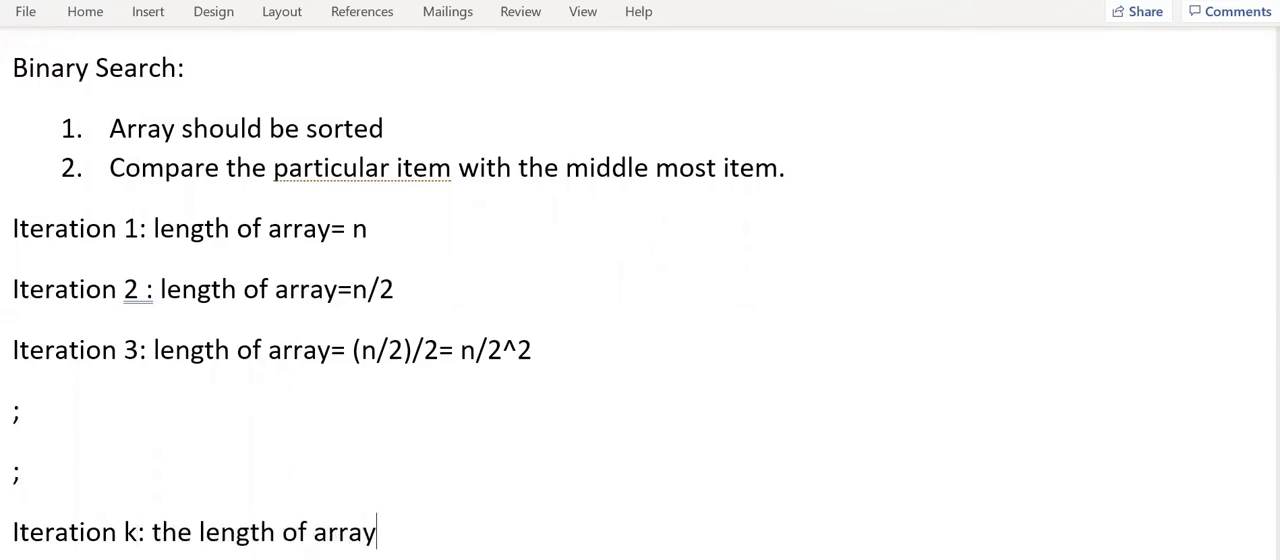
{"action": "type", "text": "= n/"}
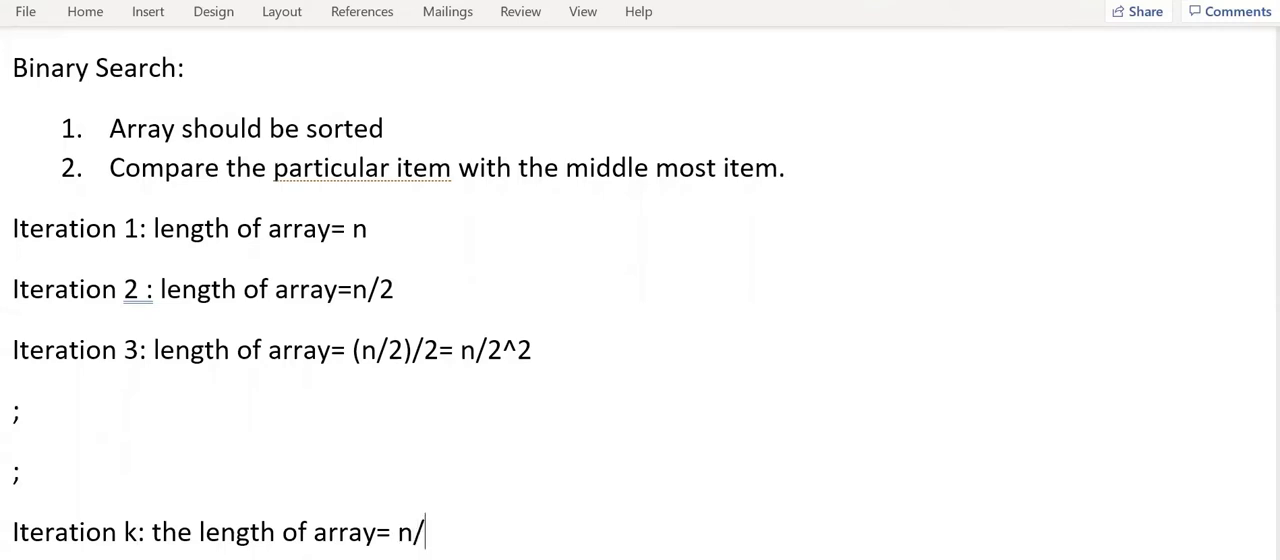
{"action": "type", "text": "2^"}
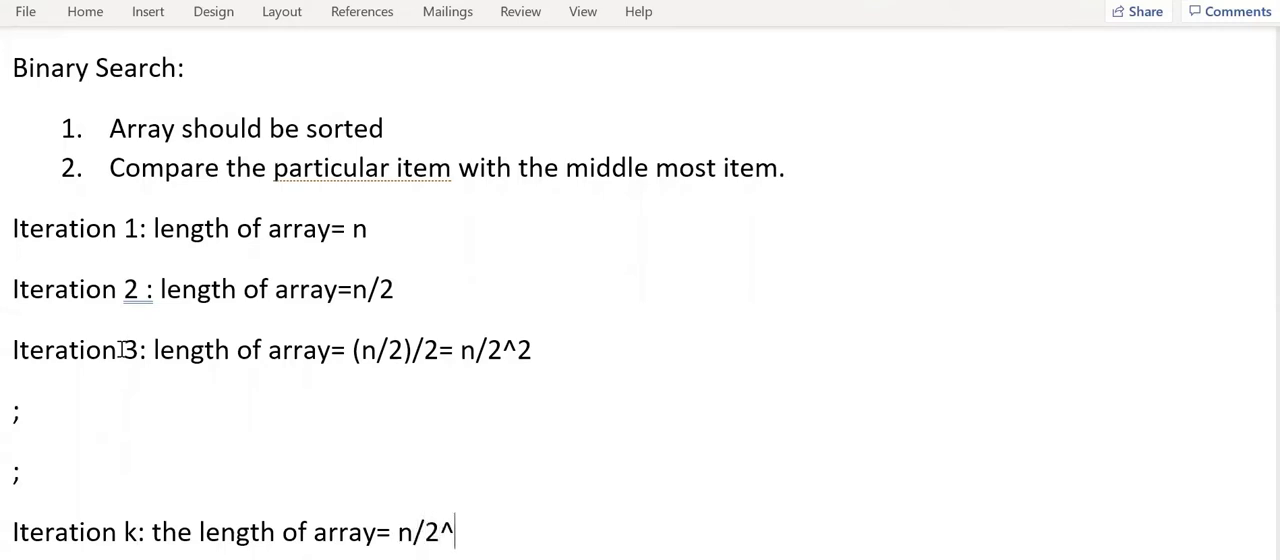
{"action": "type", "text": "k"}
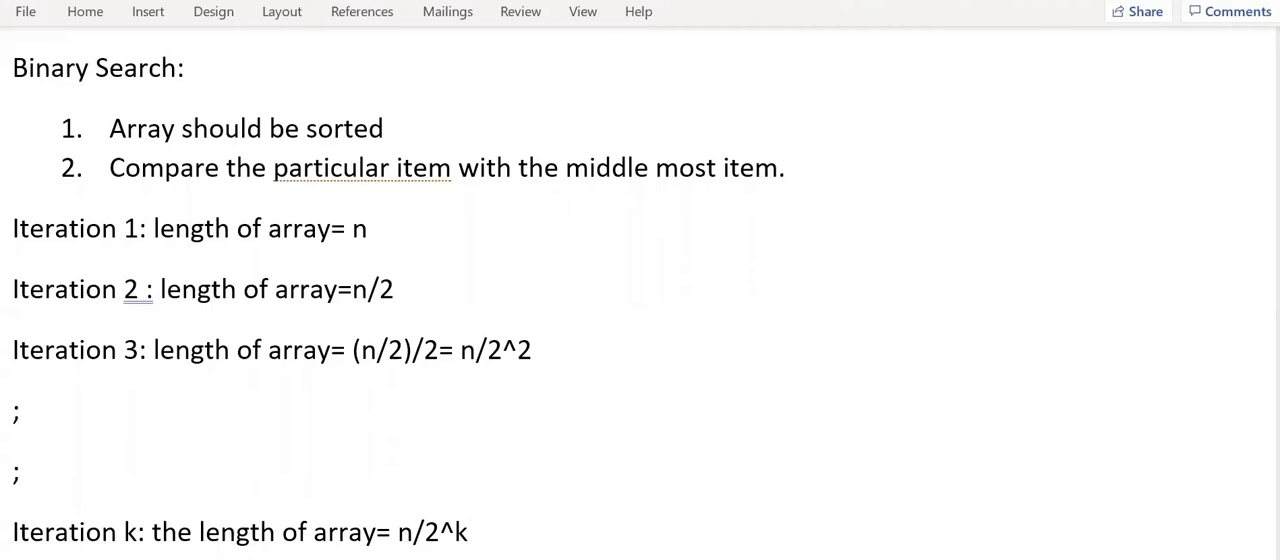
Write 'After k division: the length of array becomes 1.'
{"action": "scroll", "scroll_direction": "down", "scroll_amount": 3}
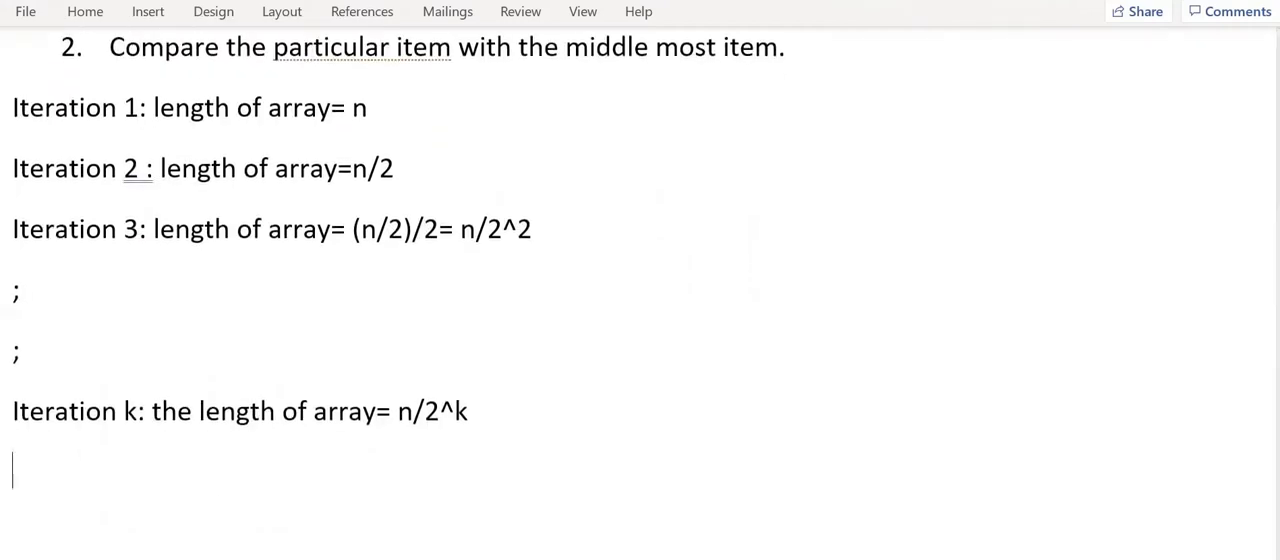
{"action": "type", "text": "After k"}
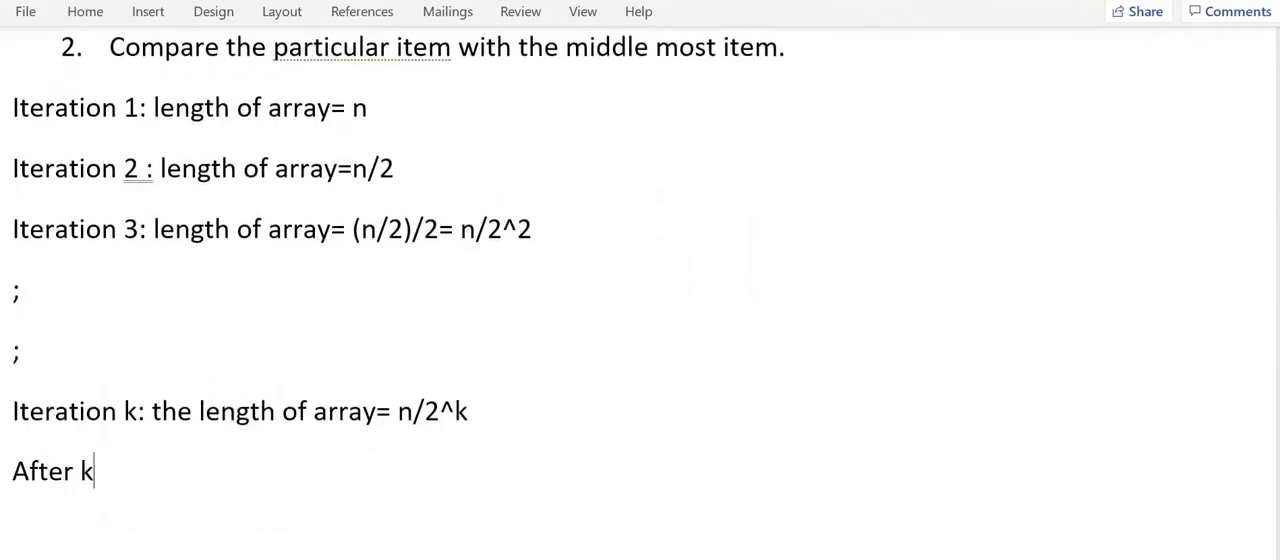
{"action": "type", "text": "div"}
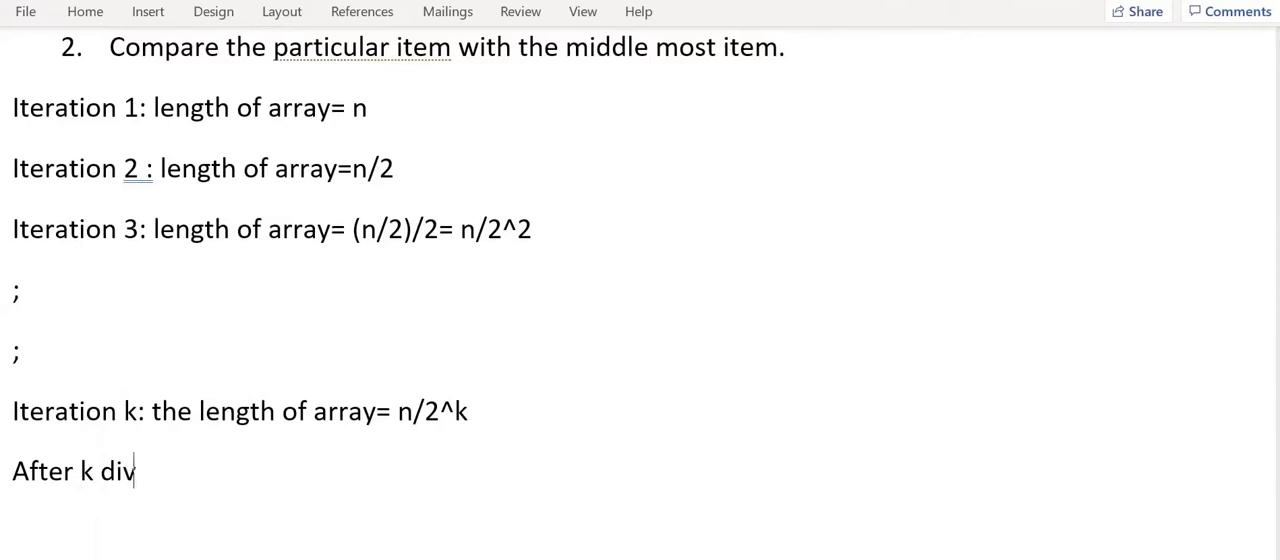
{"action": "type", "text": "ision:"}
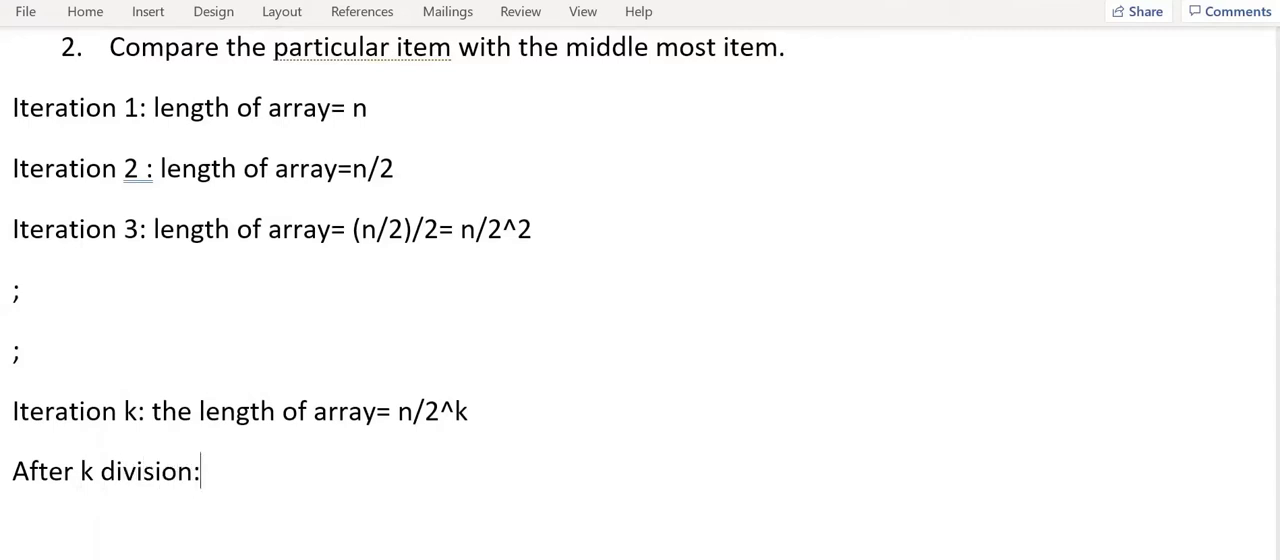
{"action": "type", "text": "the length pf"}
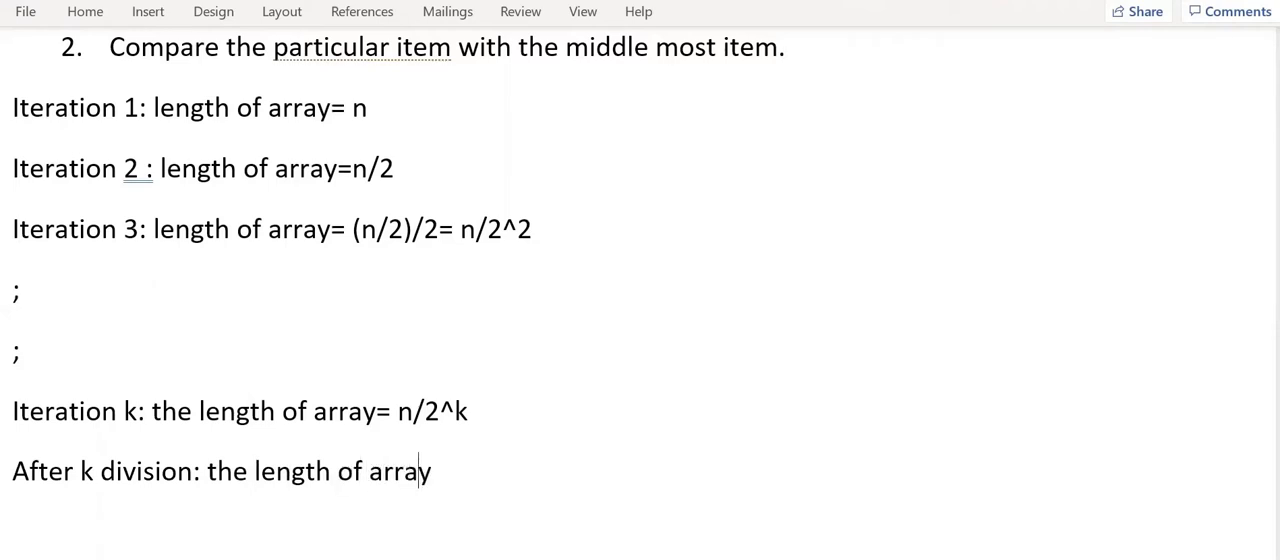
{"action": "type", "text": "b"}
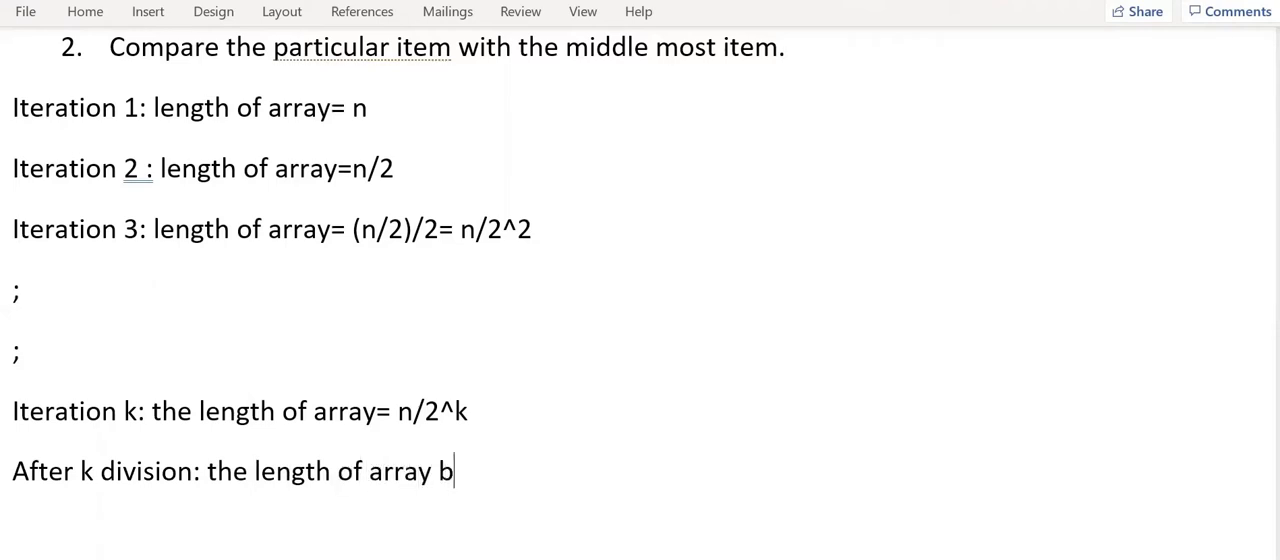
{"action": "type", "text": "ecomes 1."}
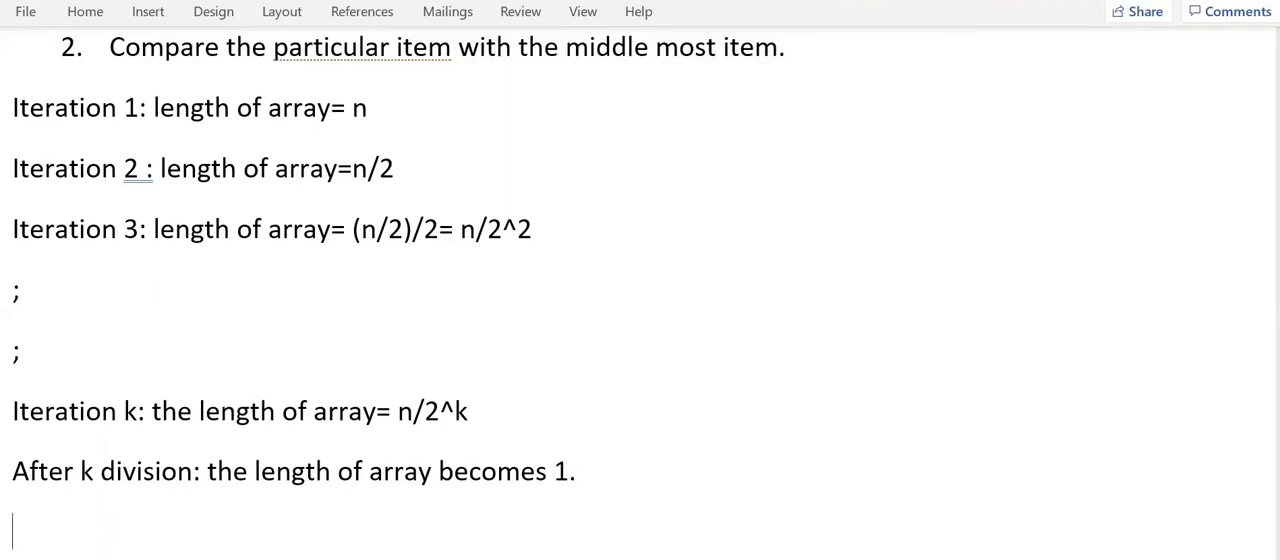
Write the derivation lines n/2^k=1 and =>n=2^k
{"action": "type", "text": "n/"}
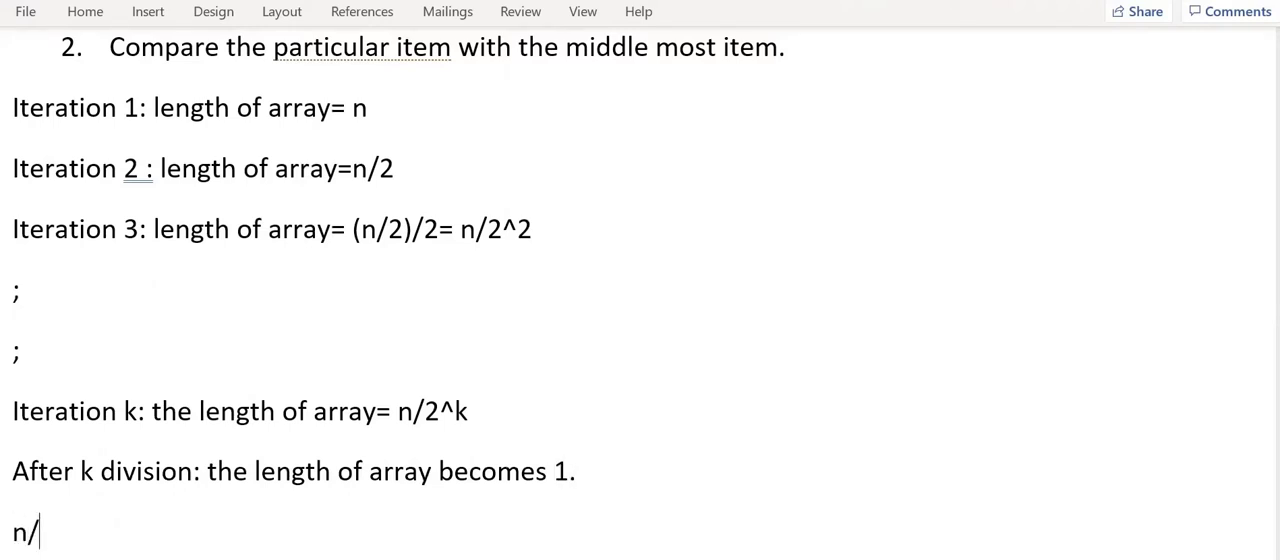
{"action": "type", "text": "2^k"}
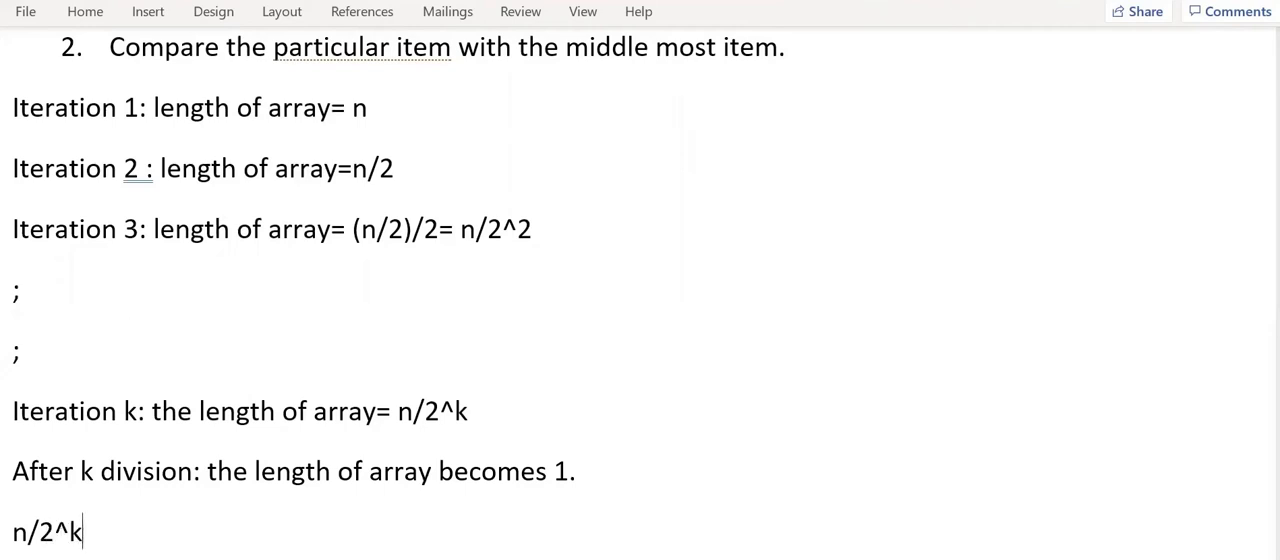
{"action": "type", "text": "=1"}
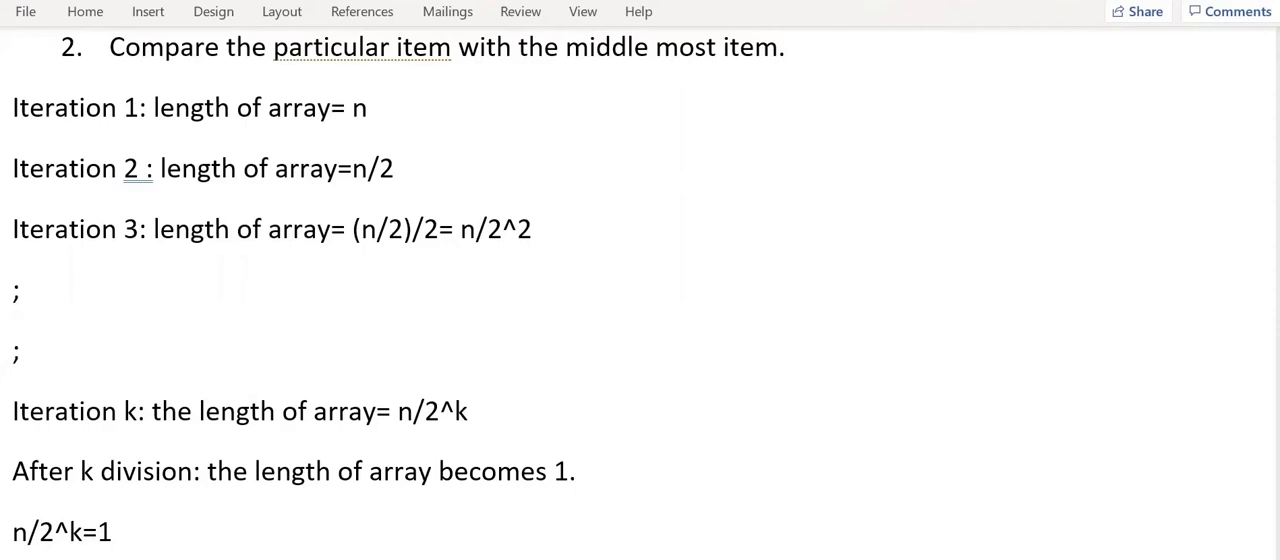
{"action": "scroll", "scroll_direction": "down", "scroll_amount": 3}
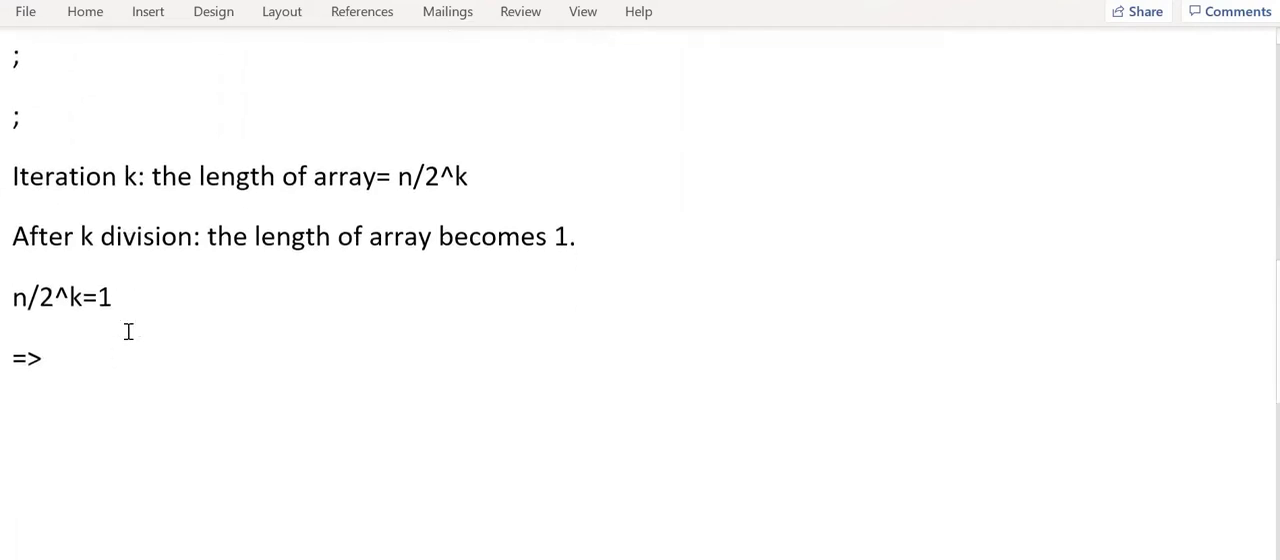
{"action": "scroll", "scroll_direction": "down", "scroll_amount": 3}
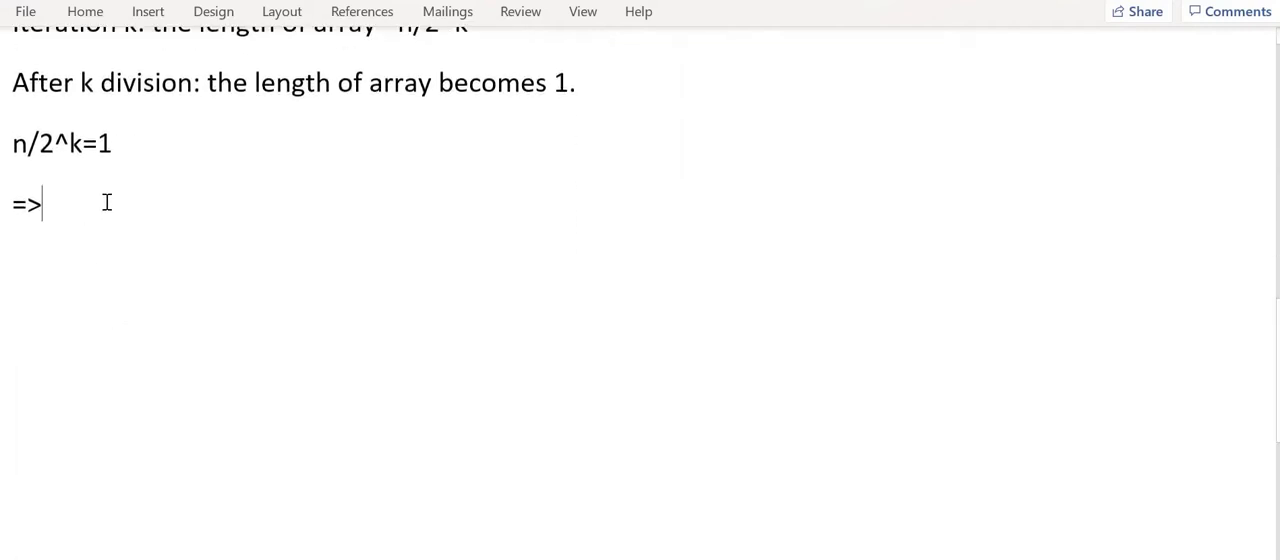
{"action": "type", "text": "n="}
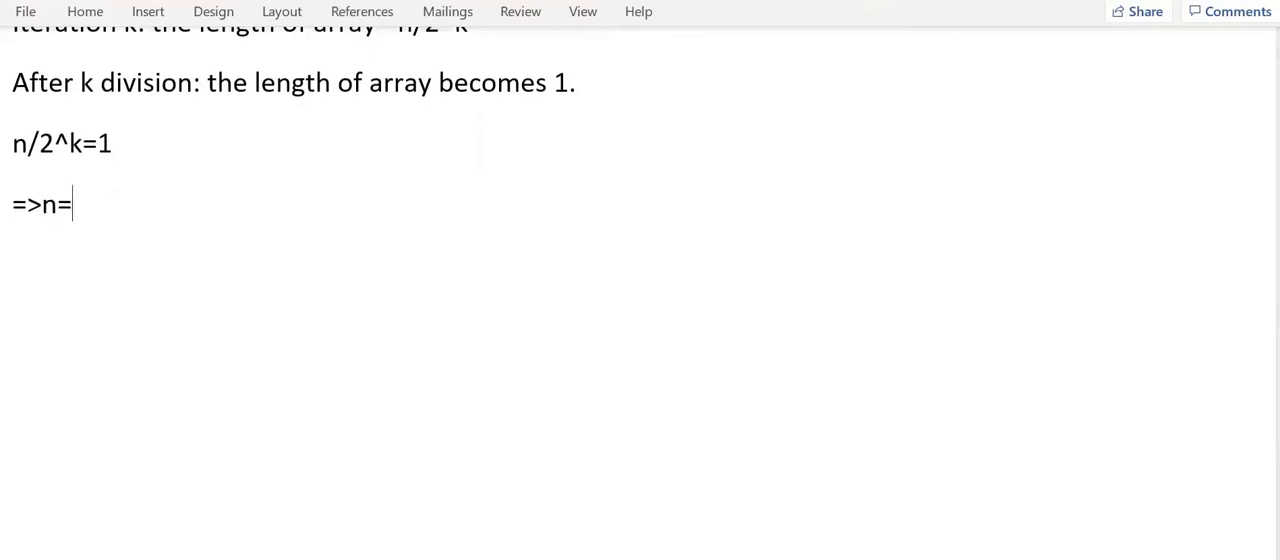
{"action": "type", "text": "2"}
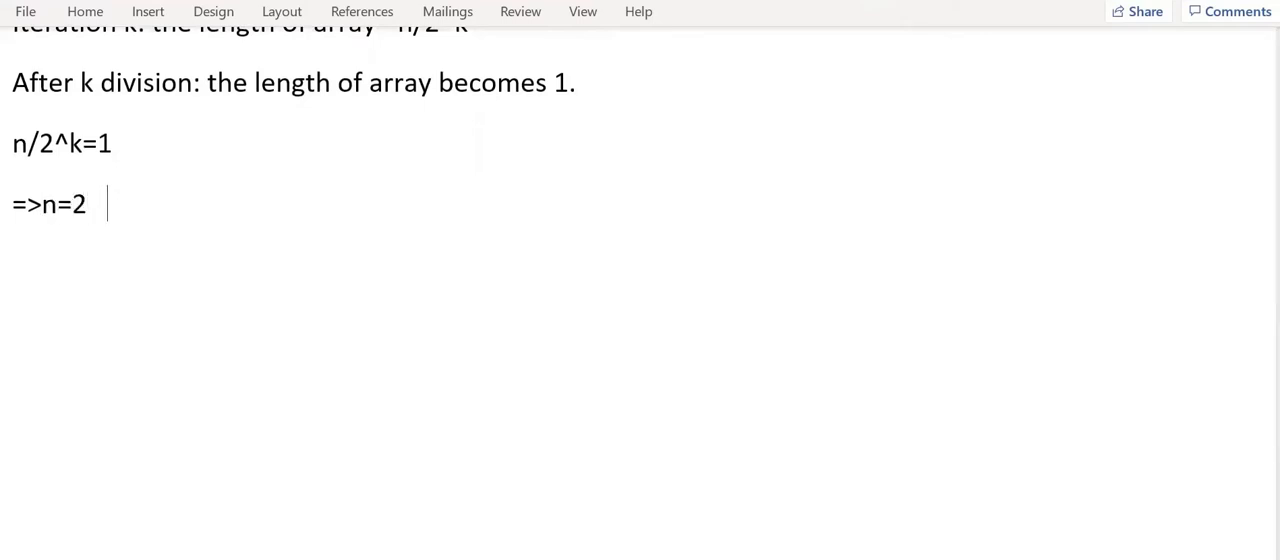
{"action": "type", "text": "^k"}
{"action": "type", "text": "App"}
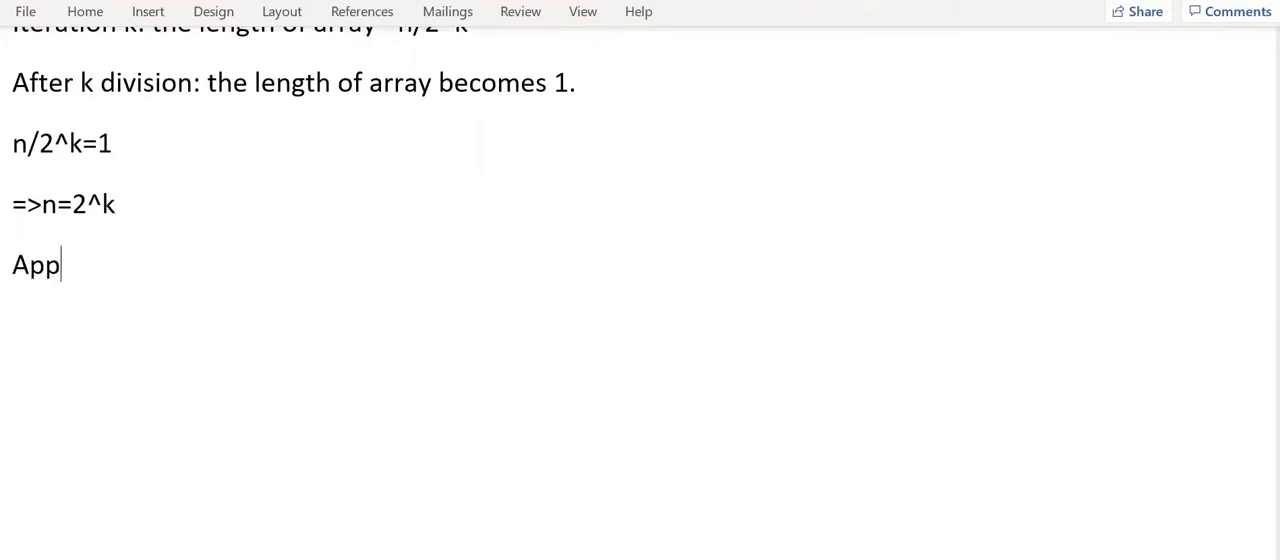
Write 'Apply log function both sides:' and Log2(n)=log2(2^k)
{"action": "type", "text": "ly lof"}
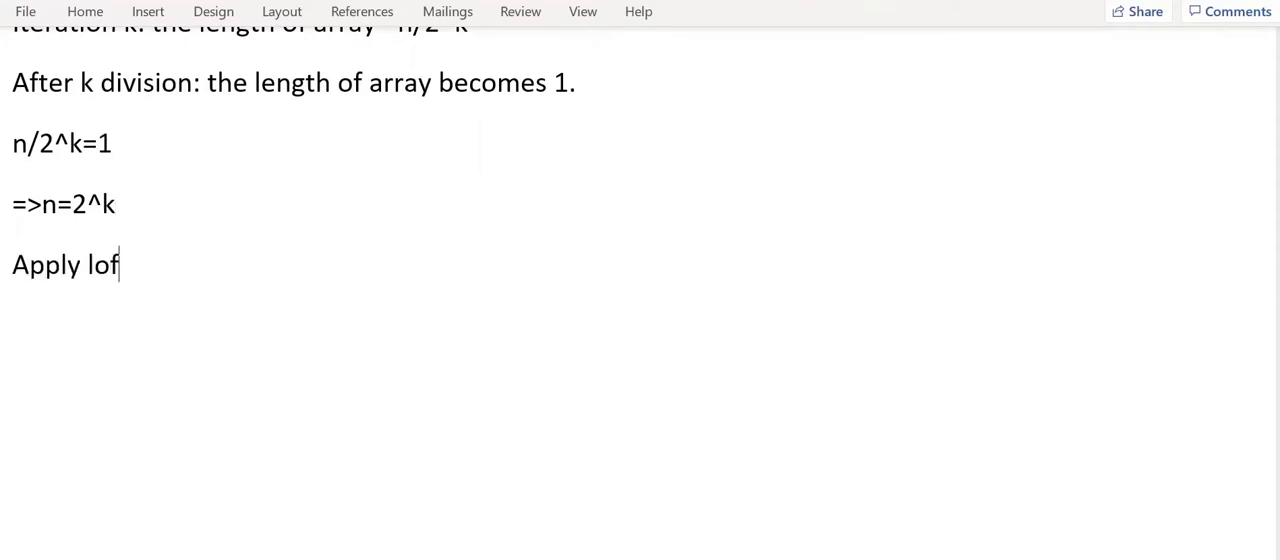
{"action": "type", "text": "g function"}
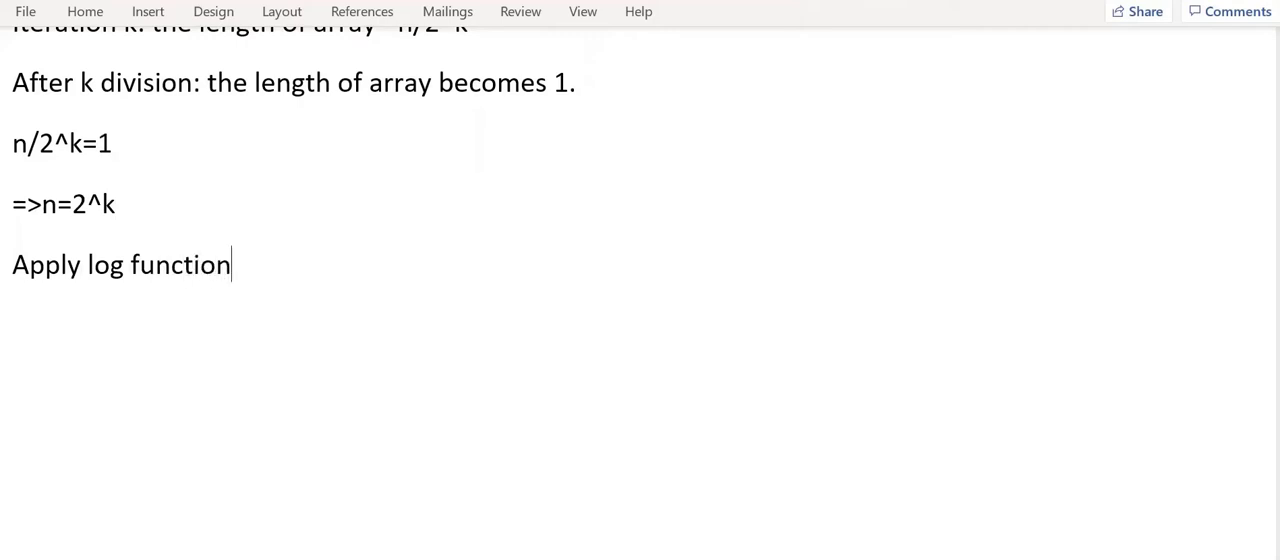
{"action": "type", "text": "both sides:"}
{"action": "type", "text": "l"}
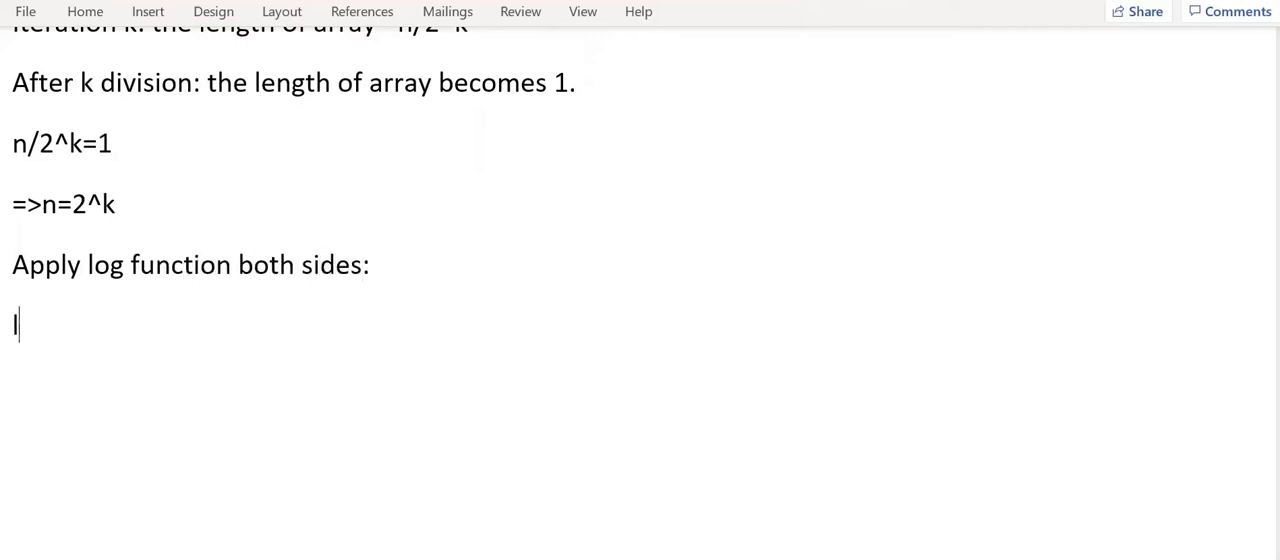
{"action": "type", "text": "o"}
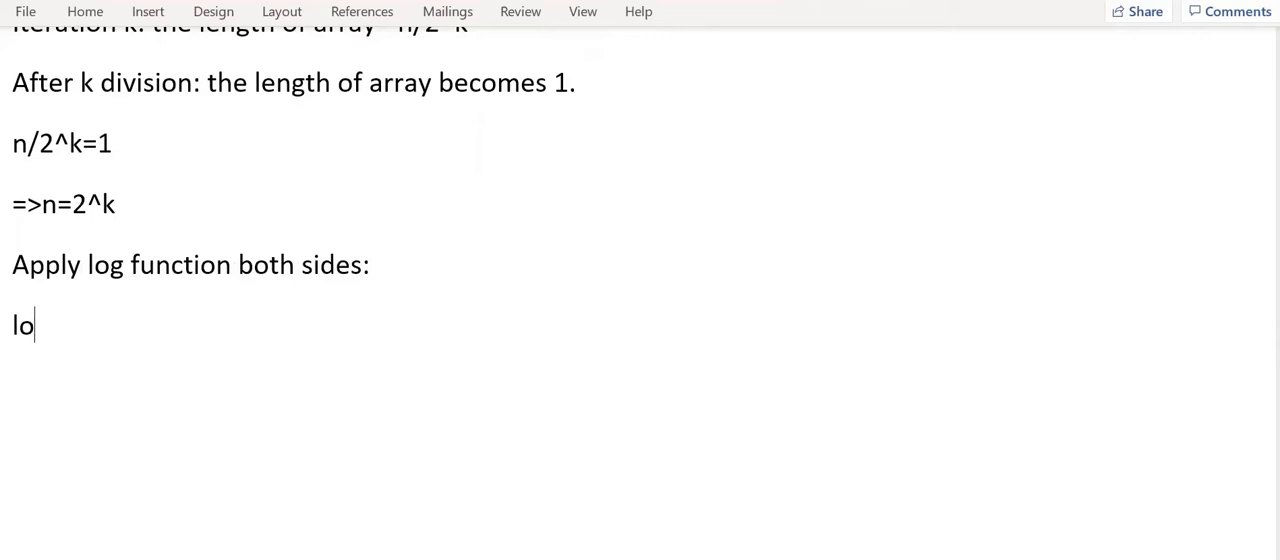
{"action": "type", "text": "g2("}
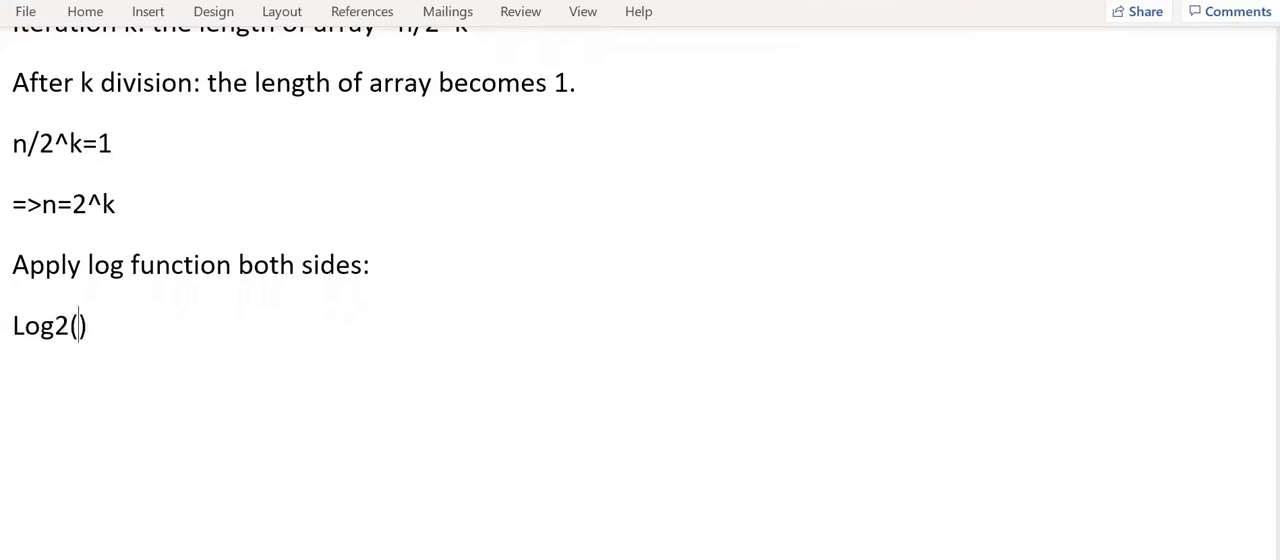
{"action": "type", "text": "n)=lo"}
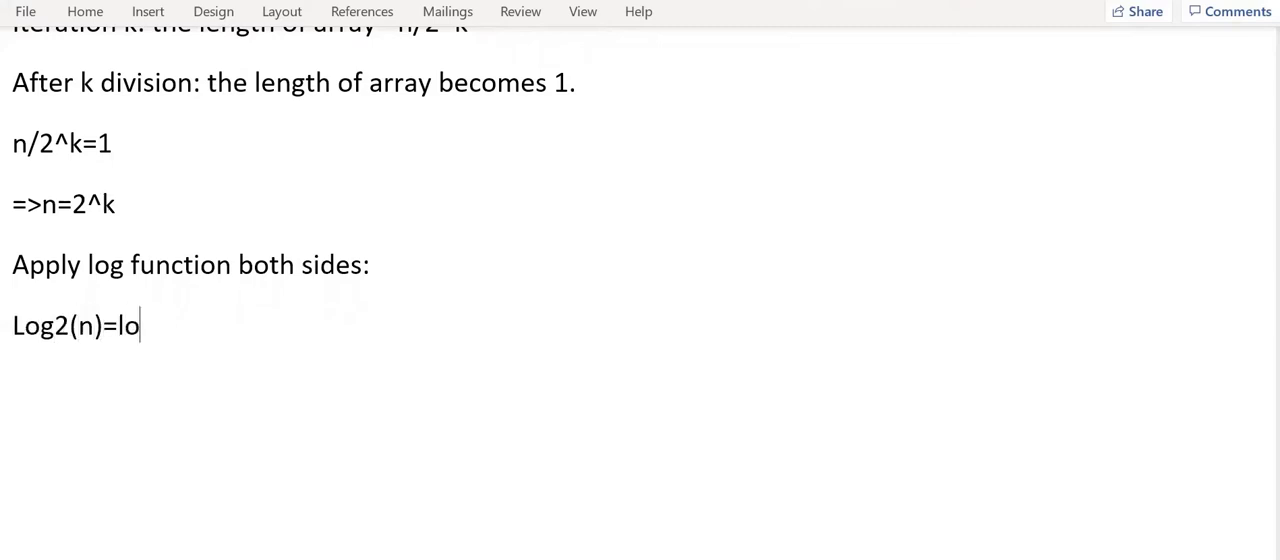
{"action": "type", "text": "g"}
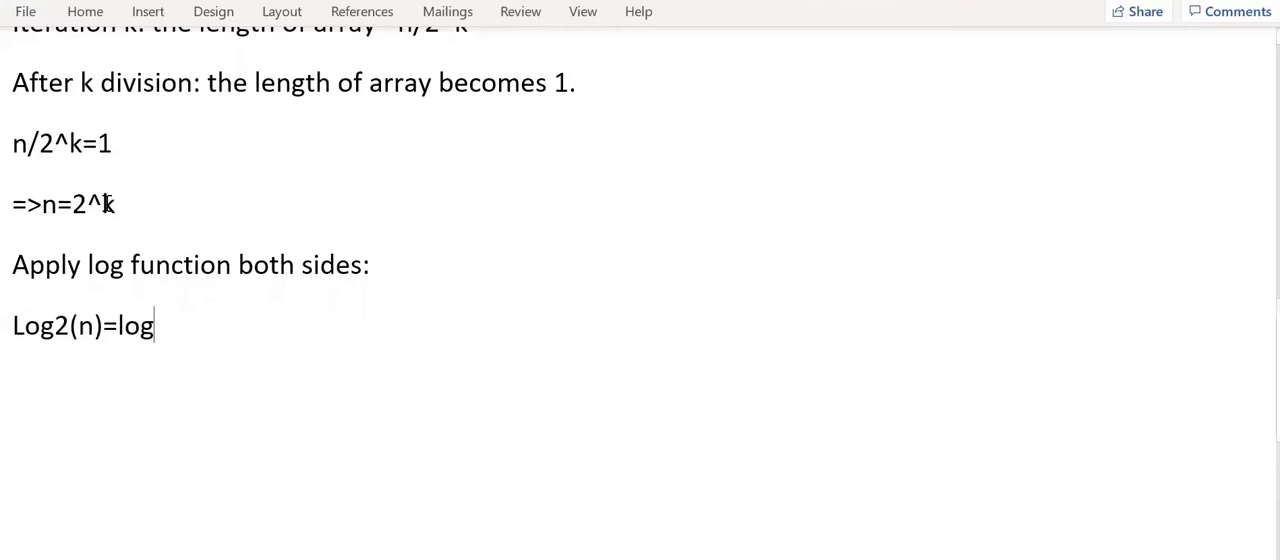
{"action": "type", "text": "2()"}
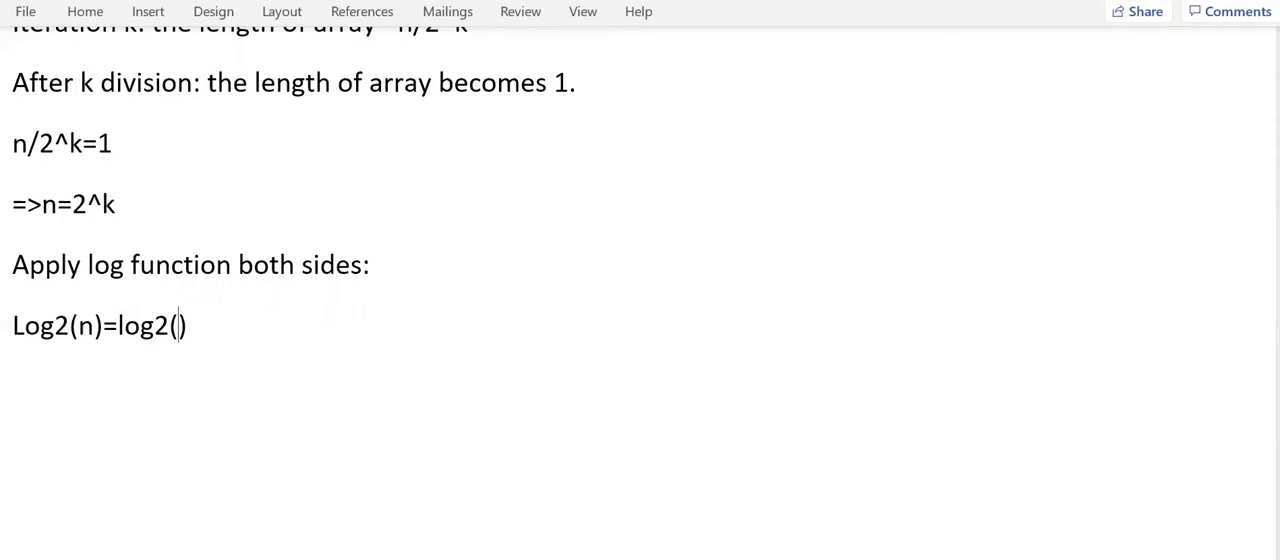
{"action": "type", "text": "2^k"}
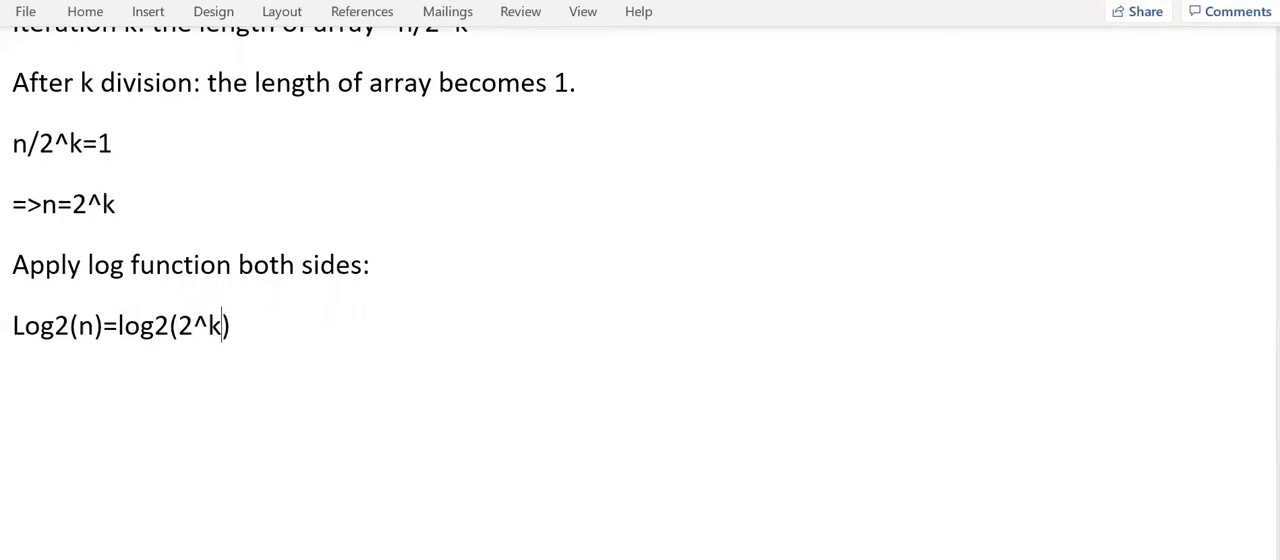
{"action": "key", "text": "Return"}
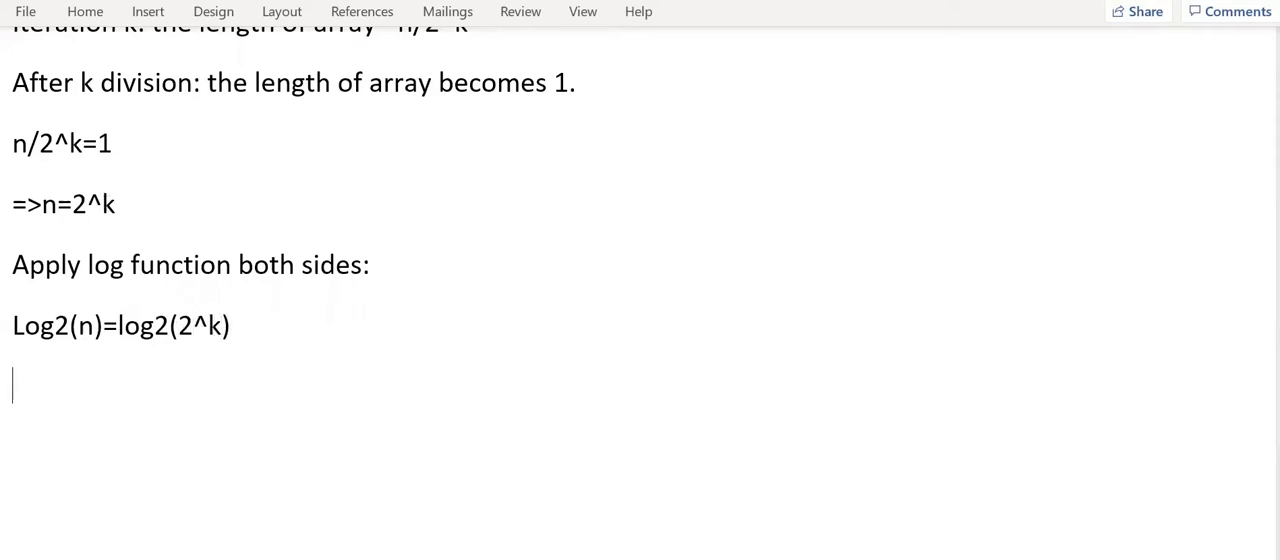
Write the simplified line Log2(n)=klog2(2)
{"action": "type", "text": "log"}
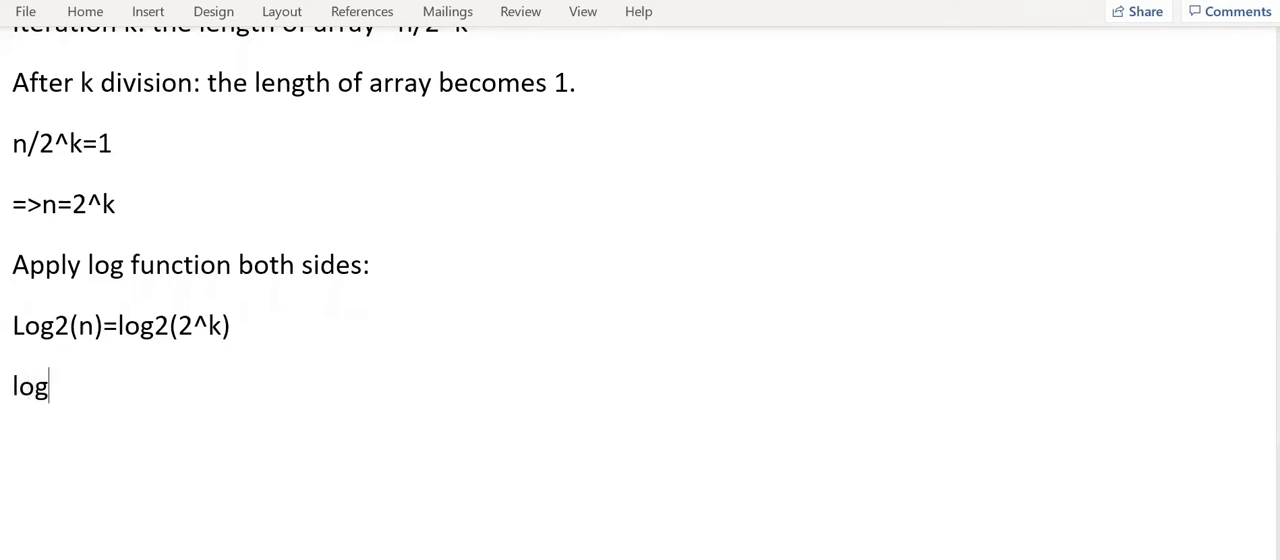
{"action": "type", "text": "og2("}
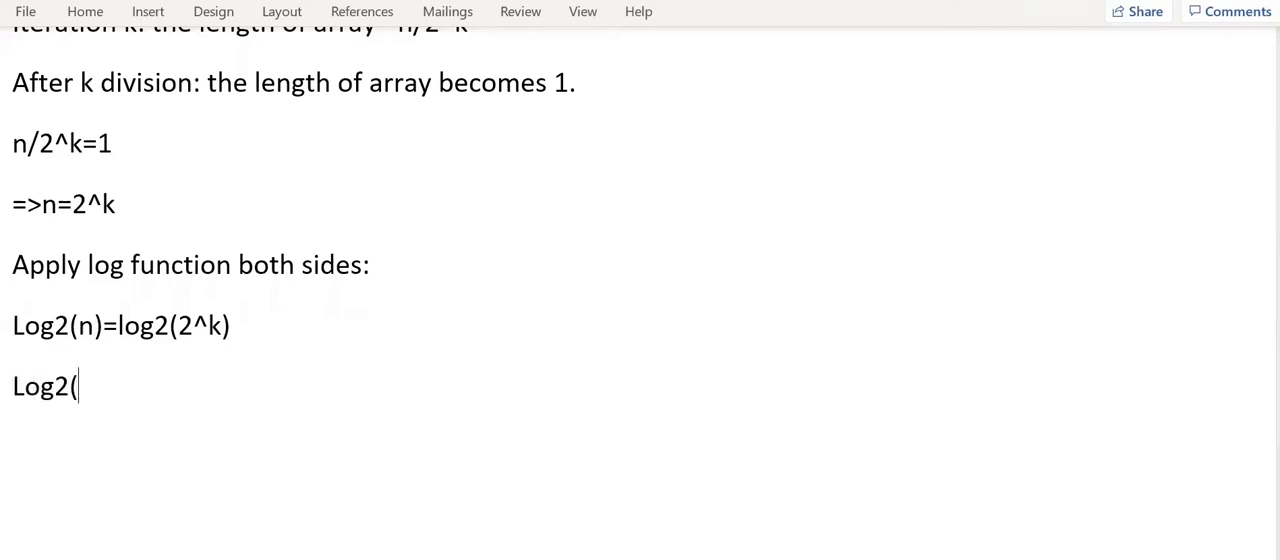
{"action": "type", "text": "n)="}
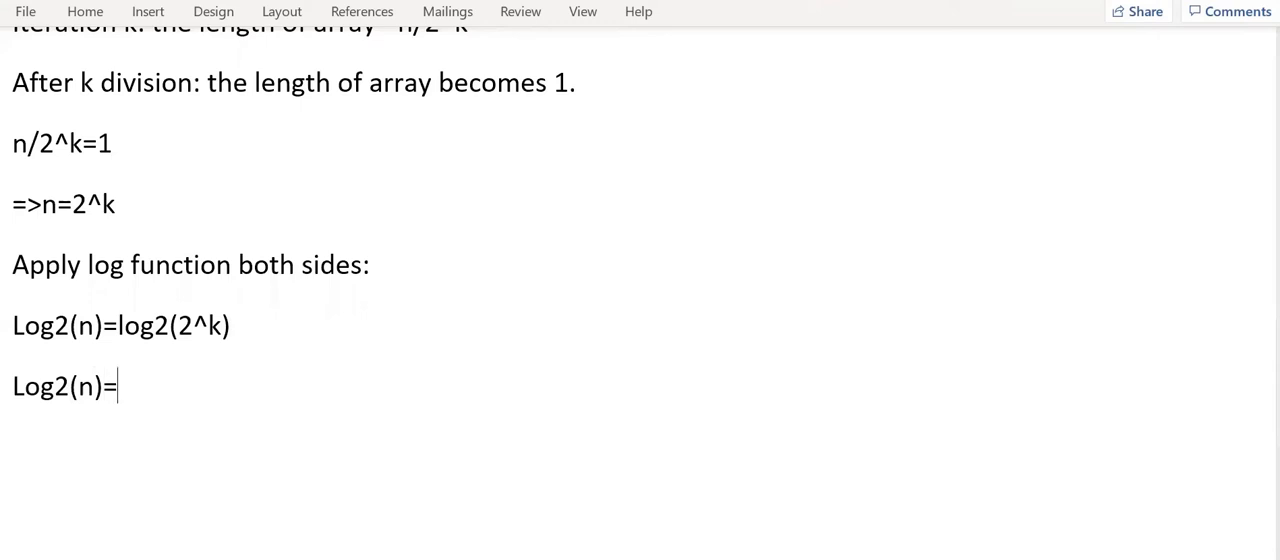
{"action": "type", "text": "log"}
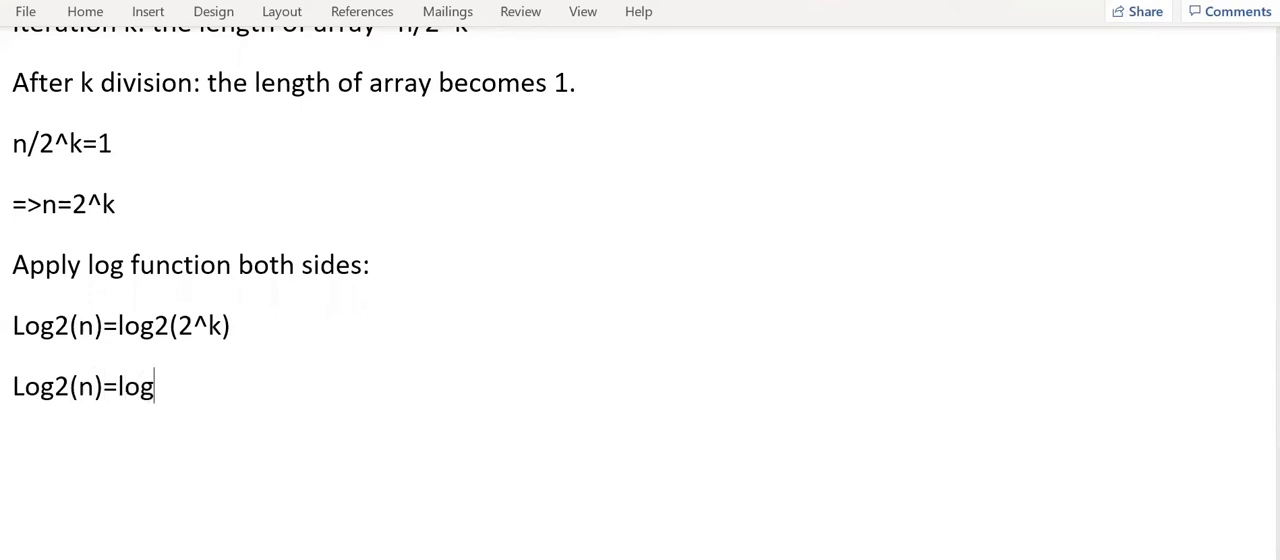
{"action": "type", "text": "2()"}
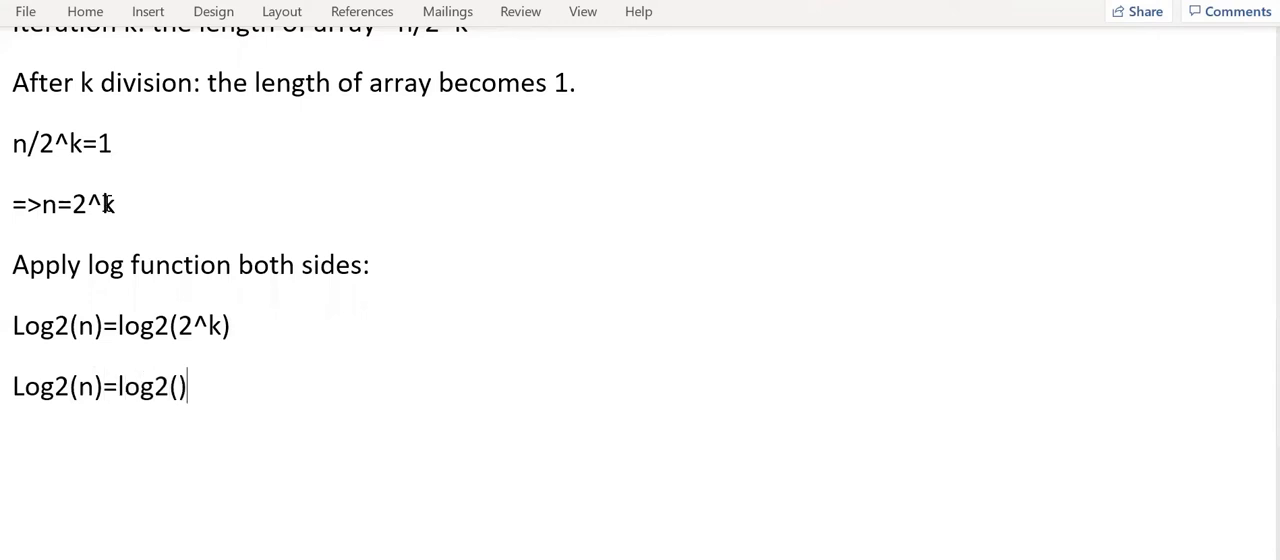
{"action": "type", "text": "2"}
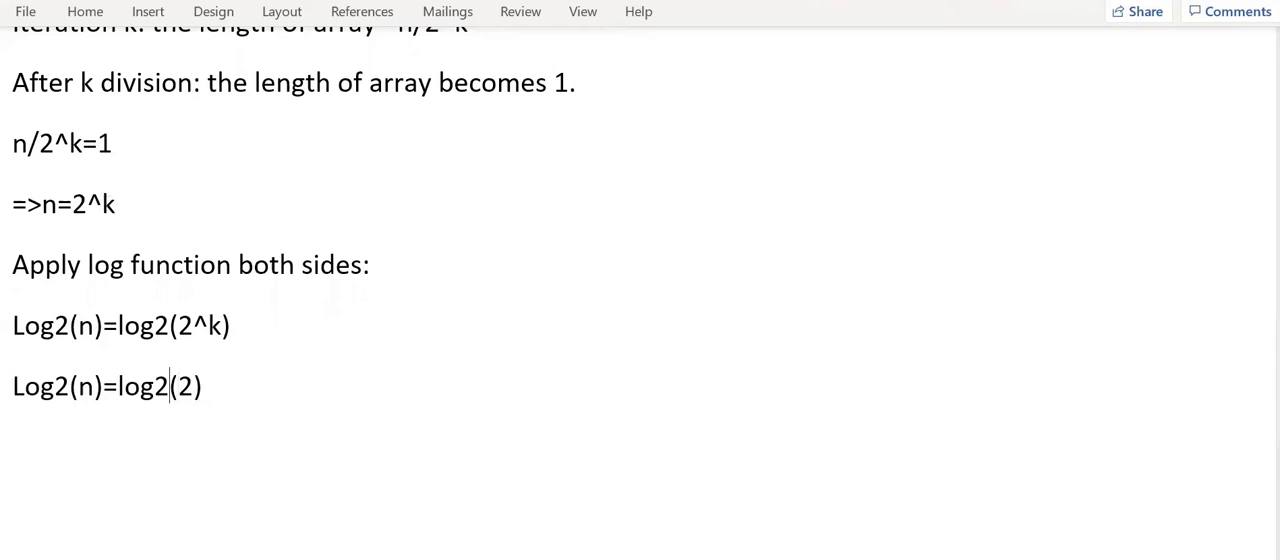
{"action": "type", "text": "k"}
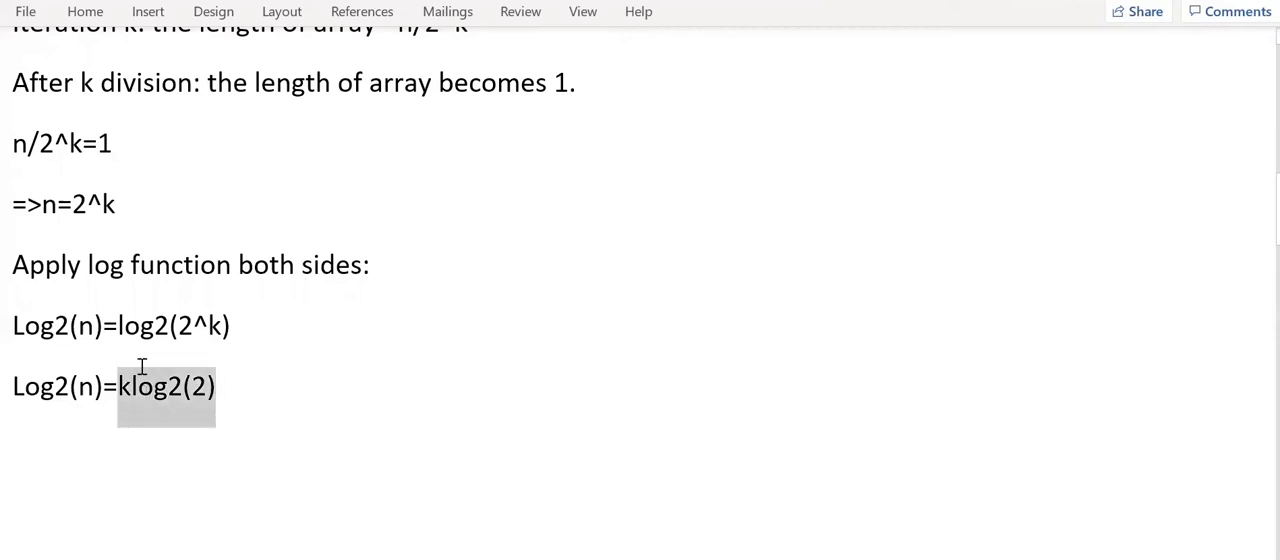
Append the note // loga(a)=1 and conclude Log2(n)=k on the next line
{"action": "left_click", "coordinate": [212, 386]}
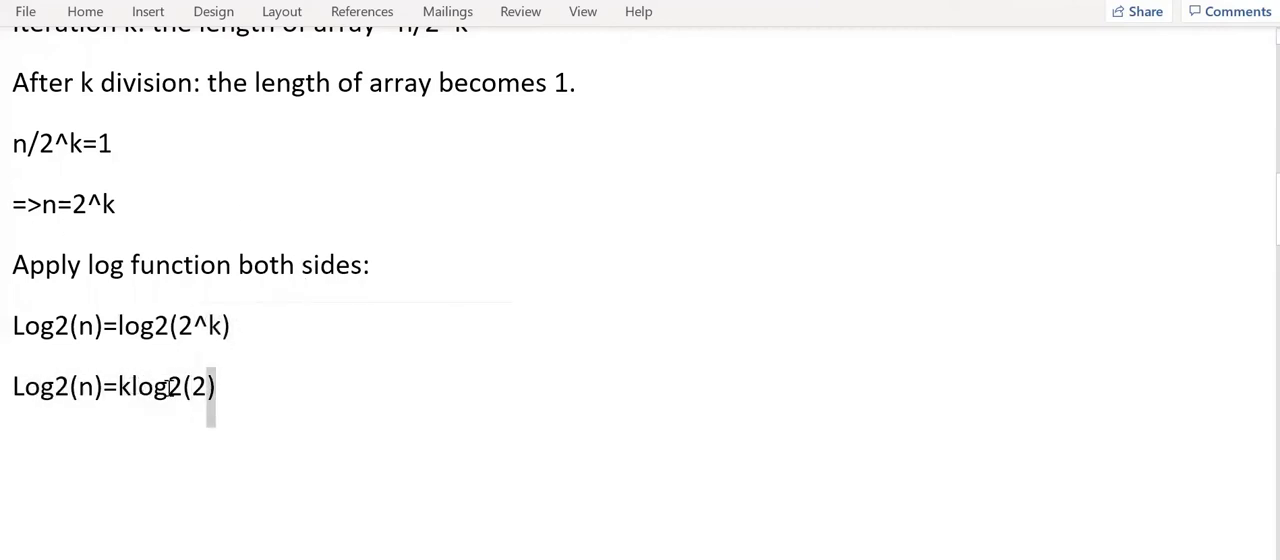
{"action": "double_click", "coordinate": [160, 388]}
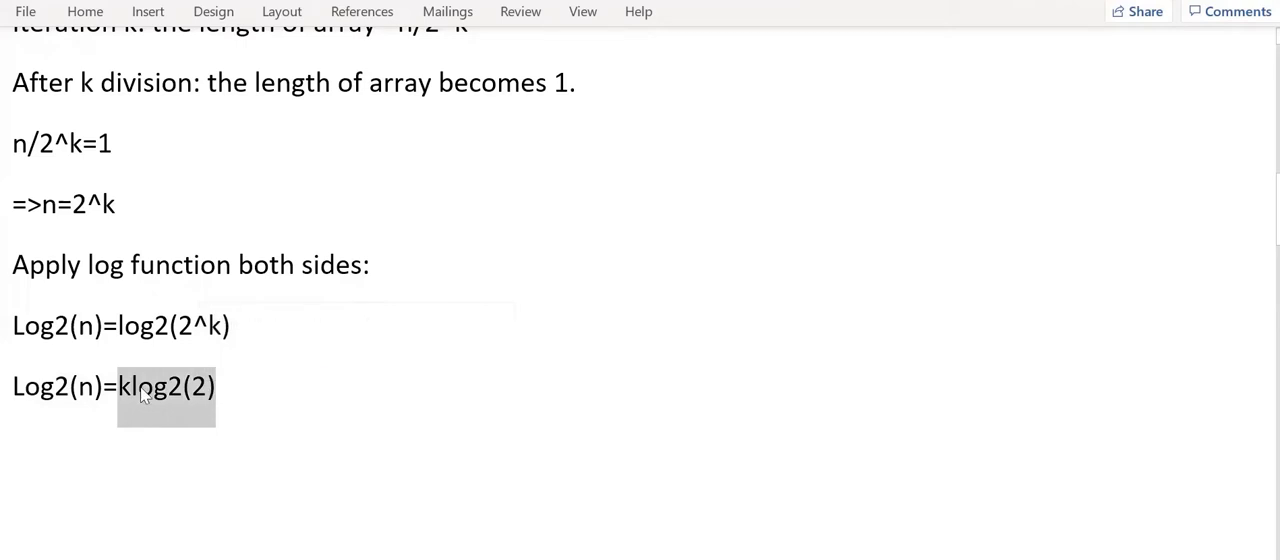
{"action": "left_click", "coordinate": [268, 388]}
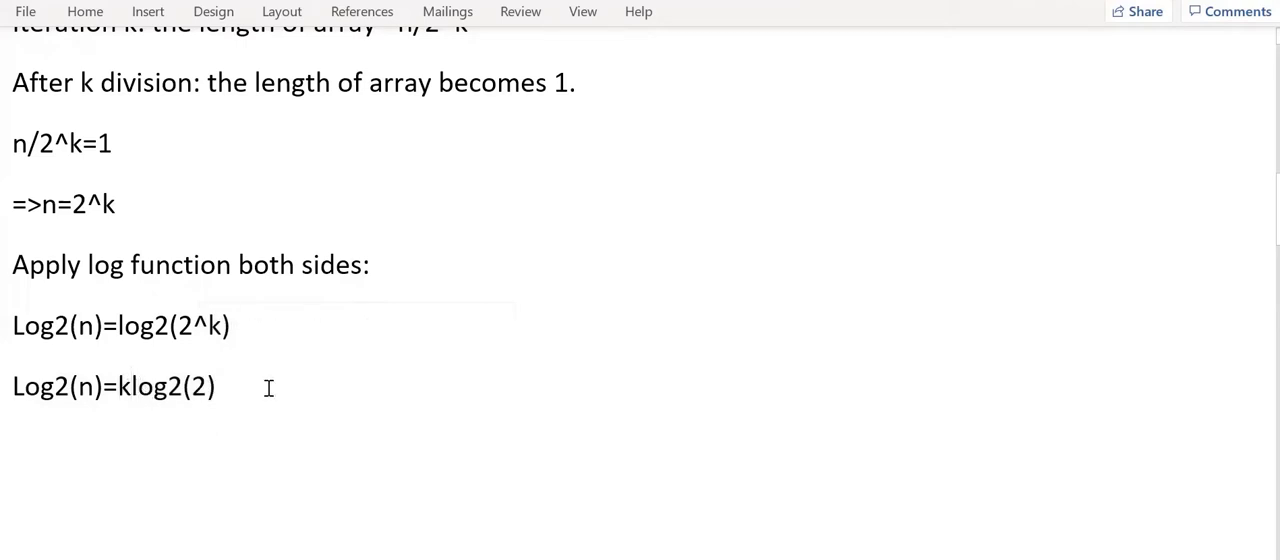
{"action": "type", "text": "// lo"}
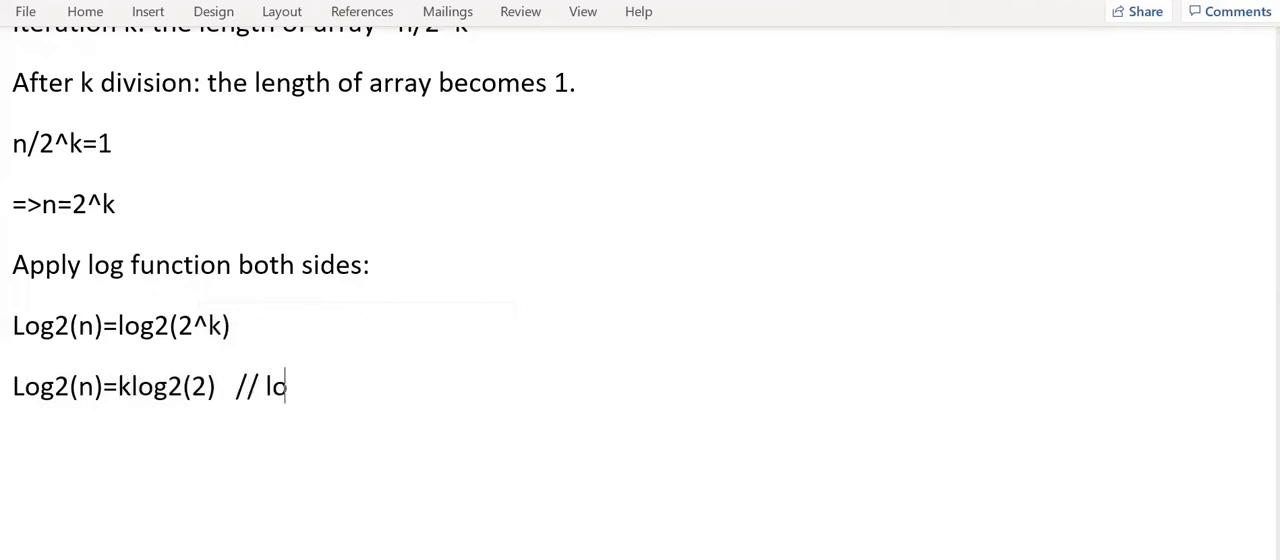
{"action": "type", "text": "ga"}
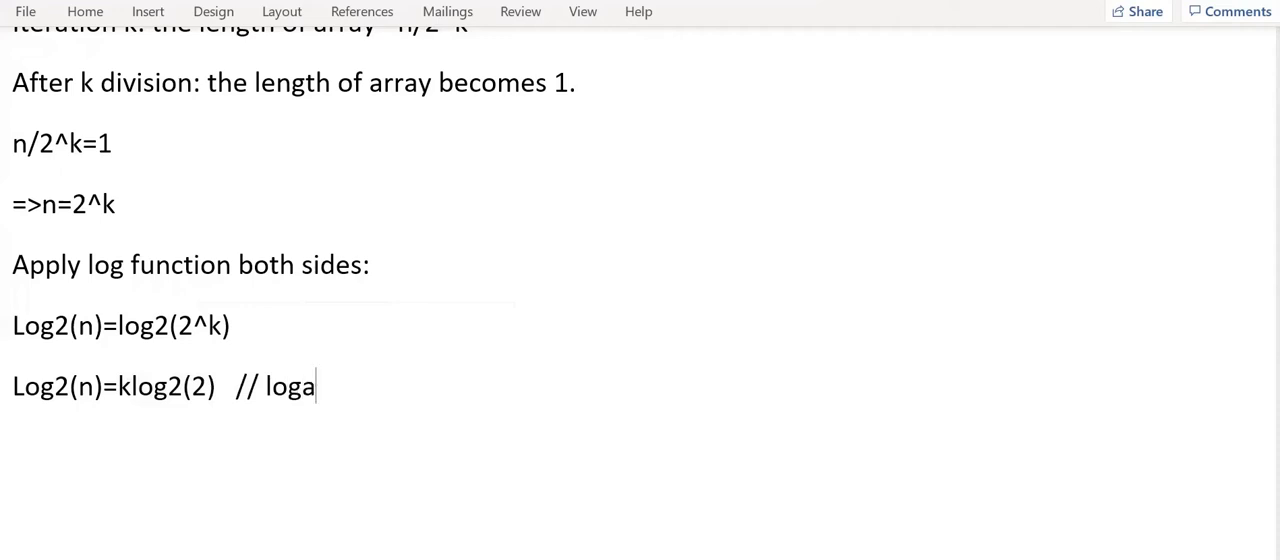
{"action": "type", "text": "()"}
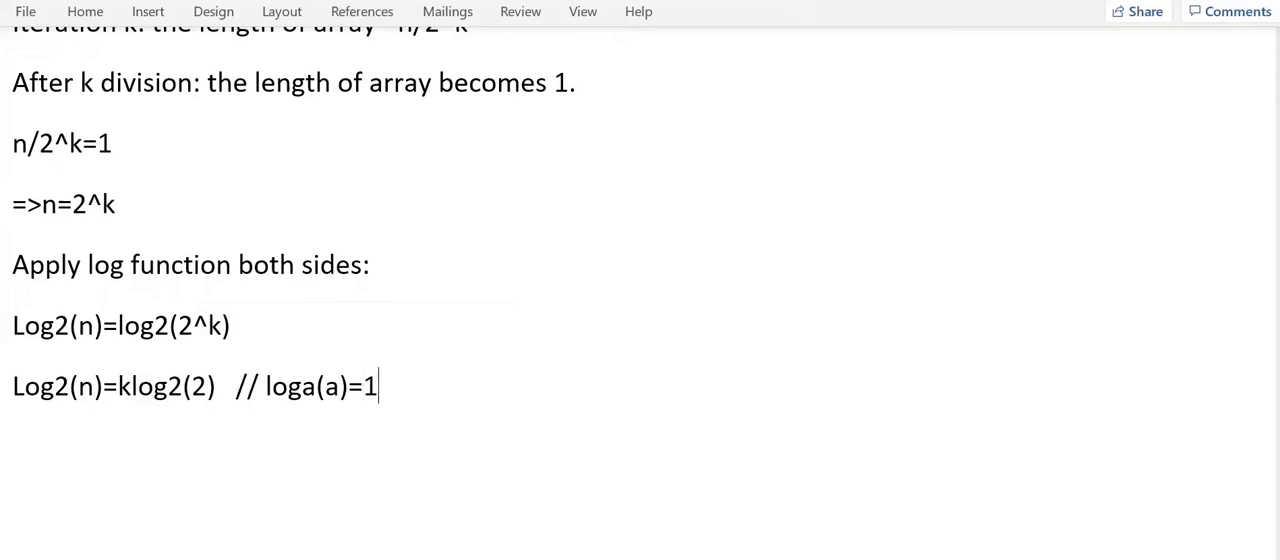
{"action": "key", "text": "Return"}
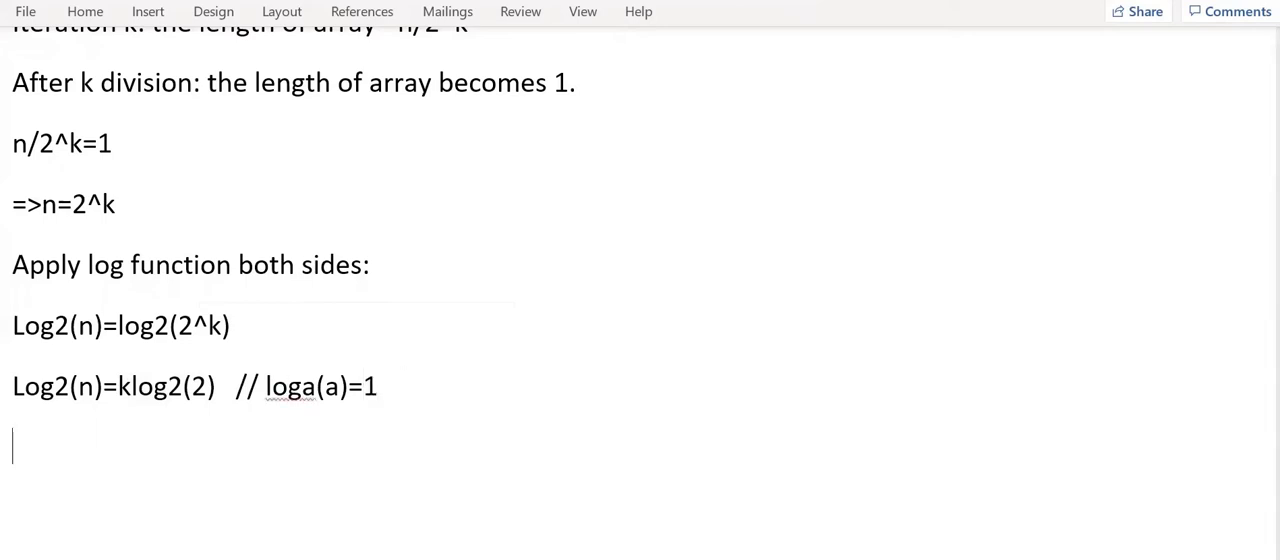
{"action": "type", "text": "log"}
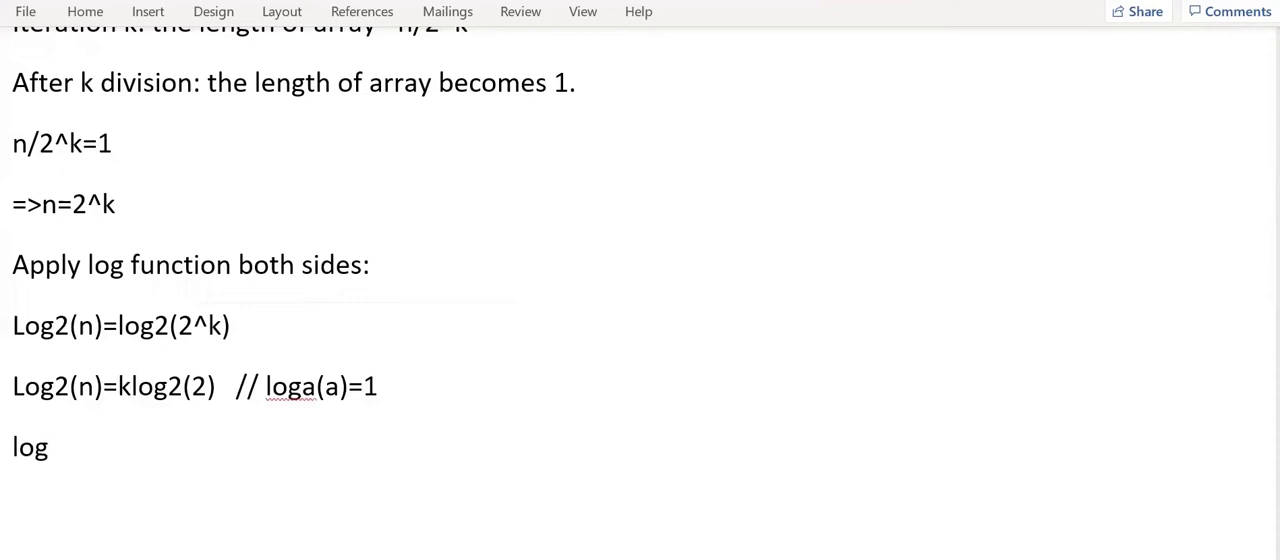
{"action": "type", "text": "og2(n)"}
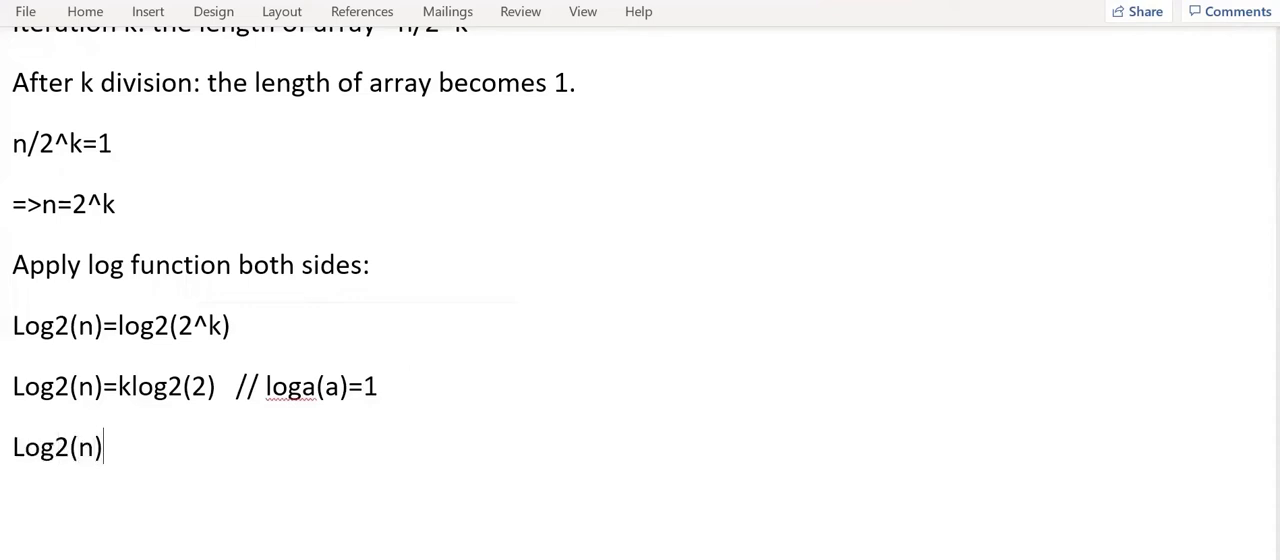
{"action": "type", "text": "=k"}
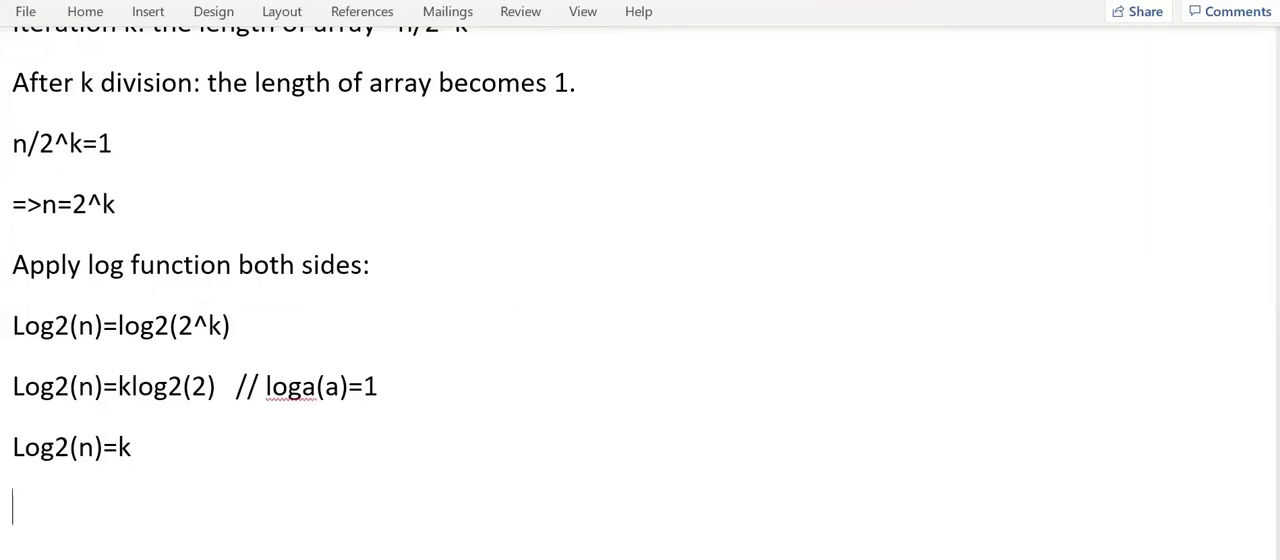
Write 'Hence, the time complexity for binary search = log2(n).'
{"action": "type", "text": "Hence,"}
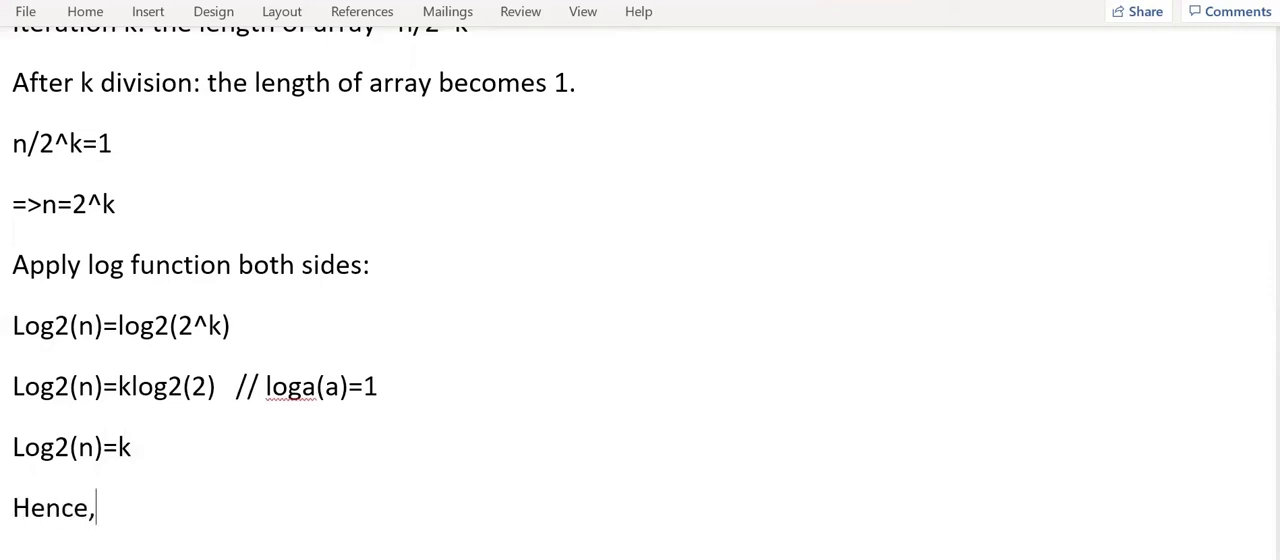
{"action": "type", "text": "the time compl"}
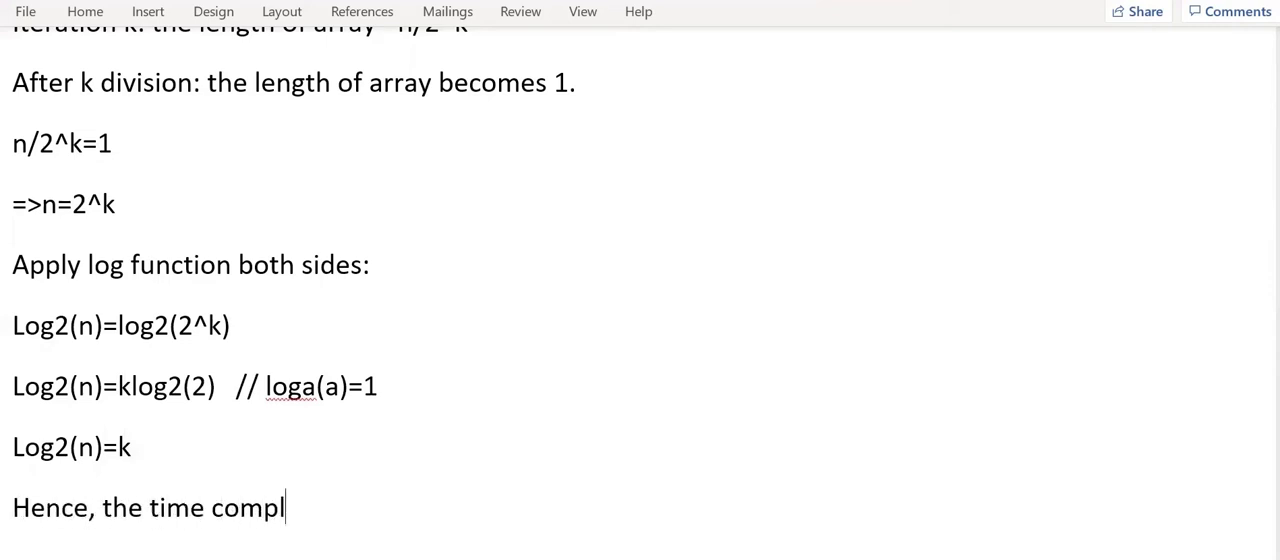
{"action": "type", "text": "exity fo"}
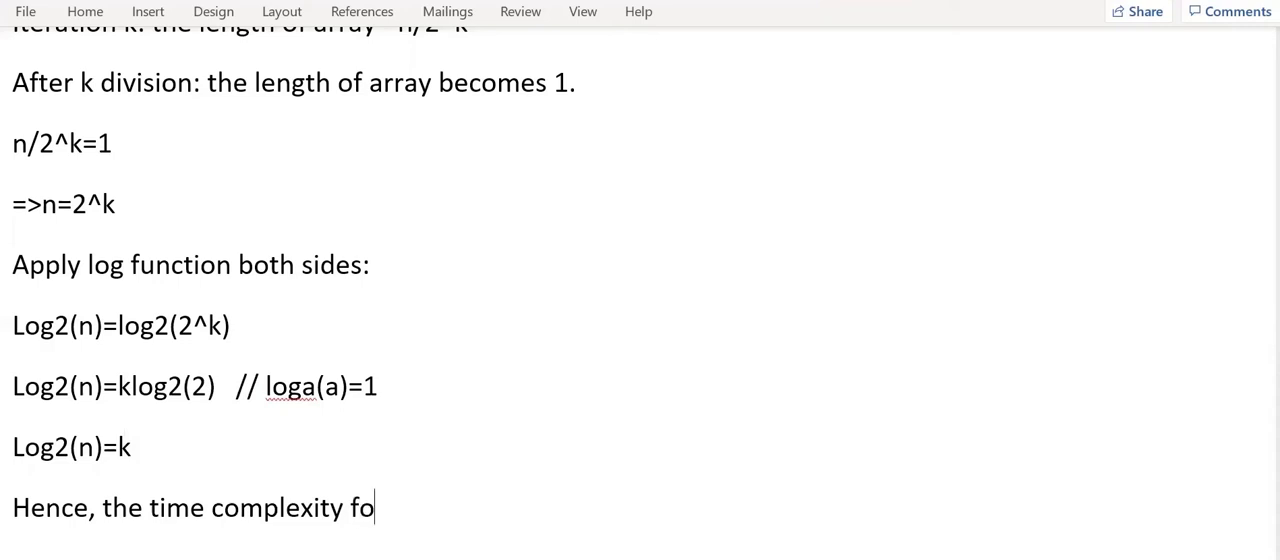
{"action": "type", "text": "r binary se"}
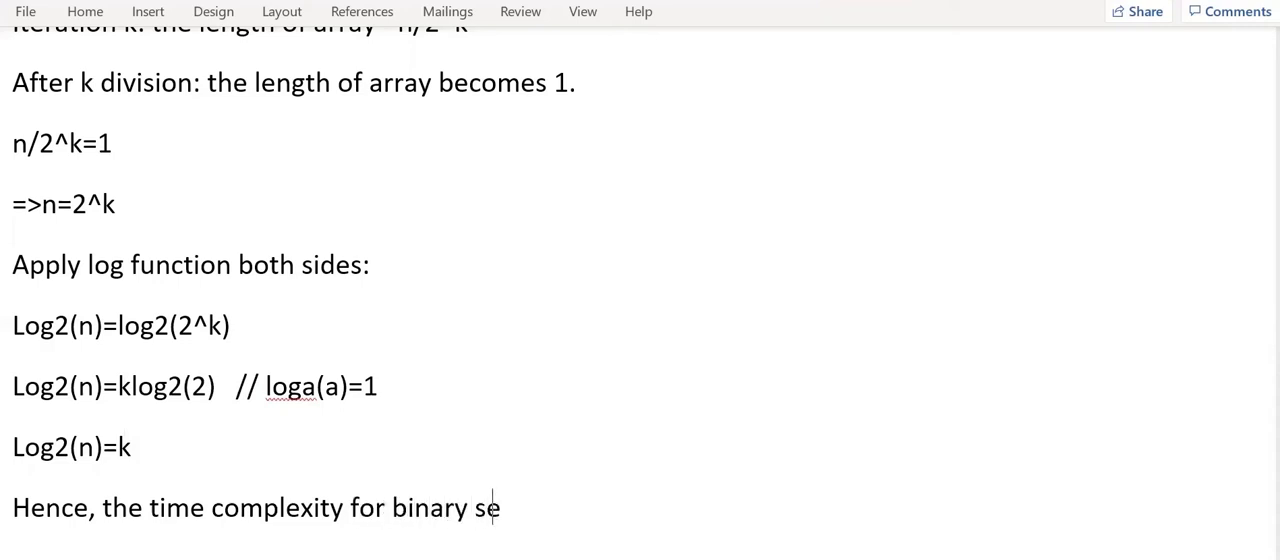
{"action": "type", "text": "arch ="}
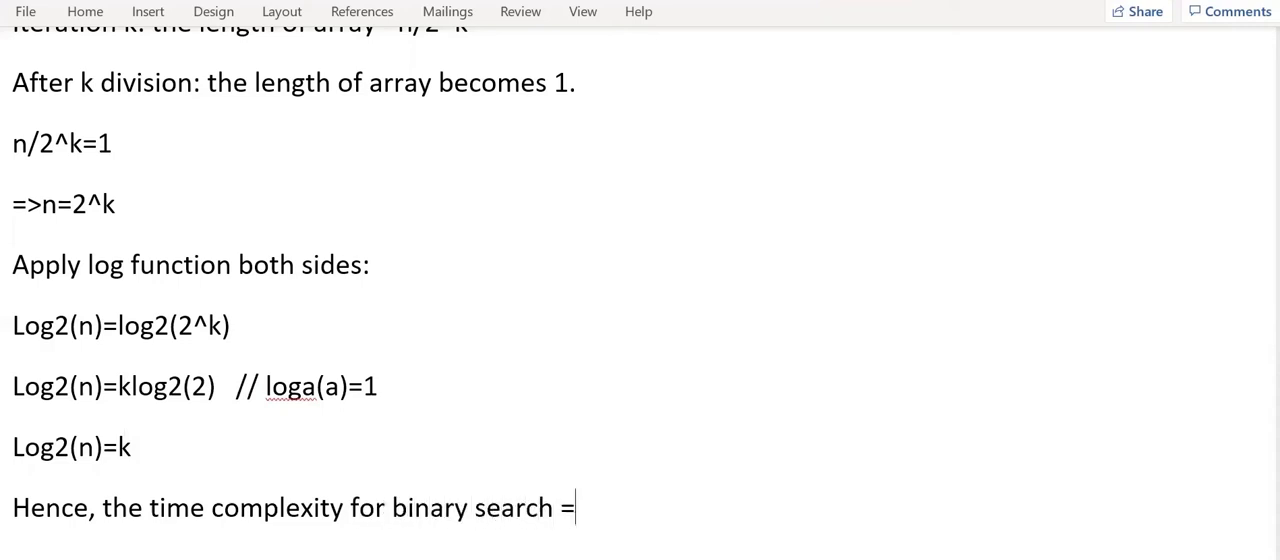
{"action": "type", "text": "log2"}
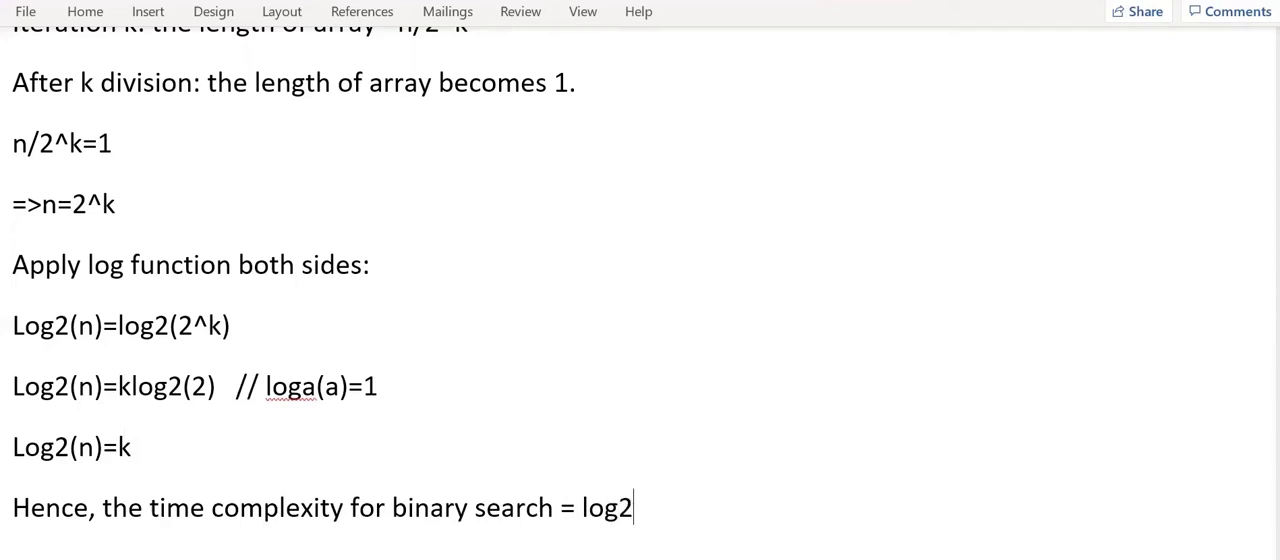
{"action": "type", "text": "(n.)"}
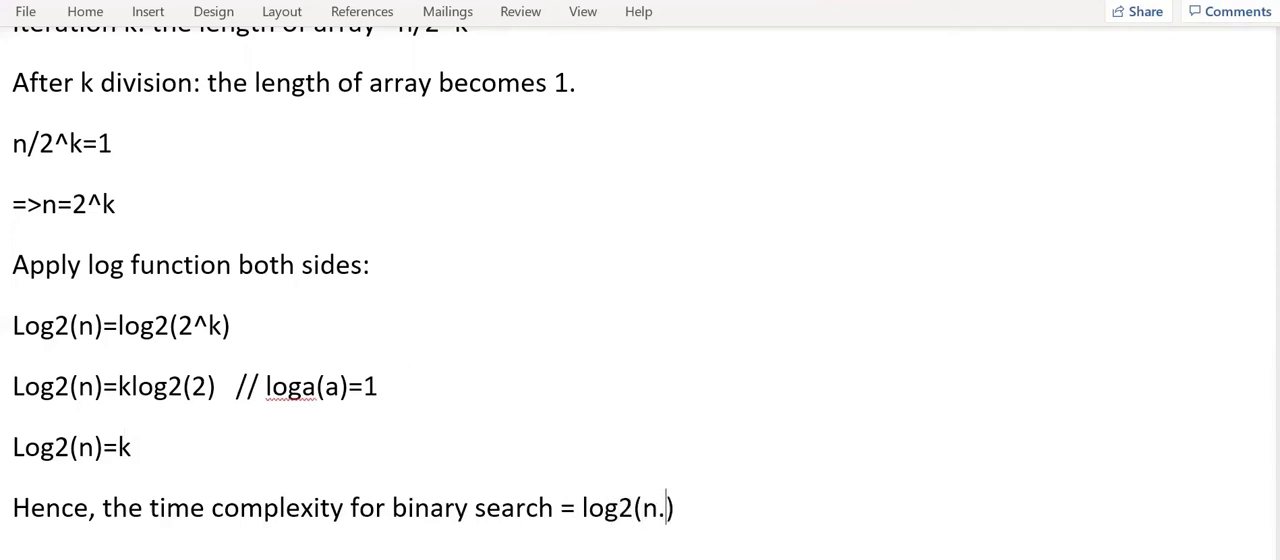
{"action": "type", "text": ")"}
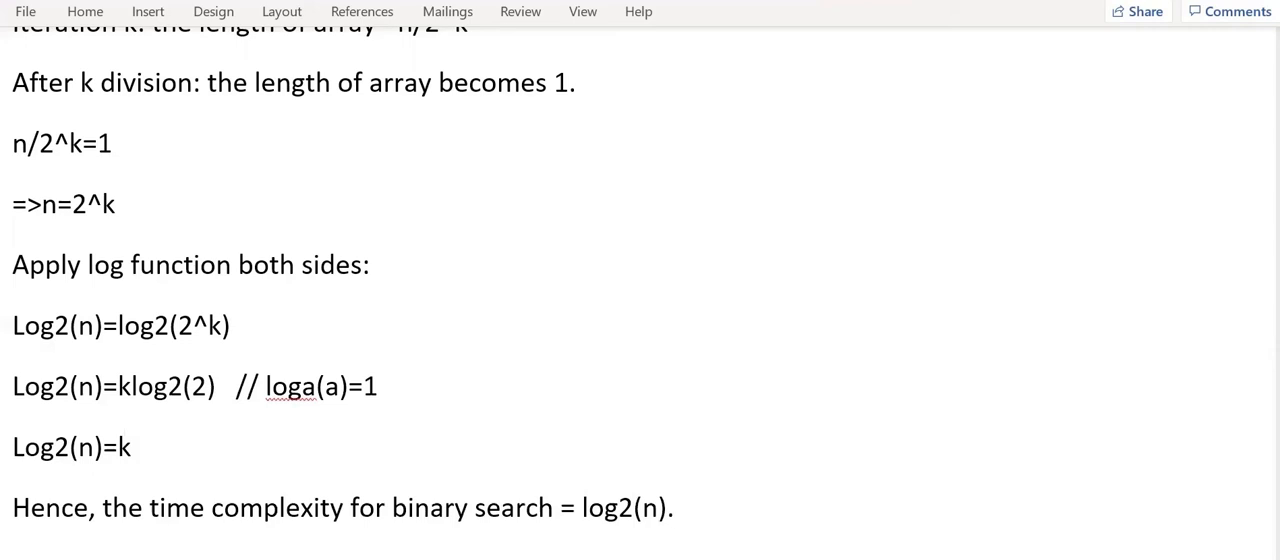
{"action": "mouse_move", "coordinate": [414, 388]}
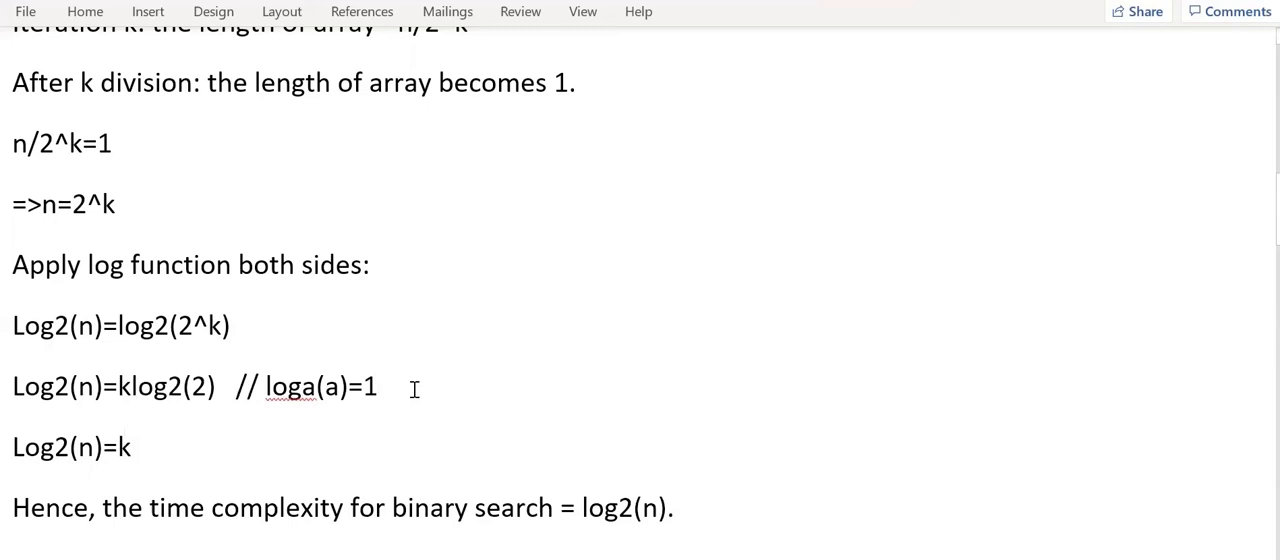
{"action": "left_click", "coordinate": [378, 388]}
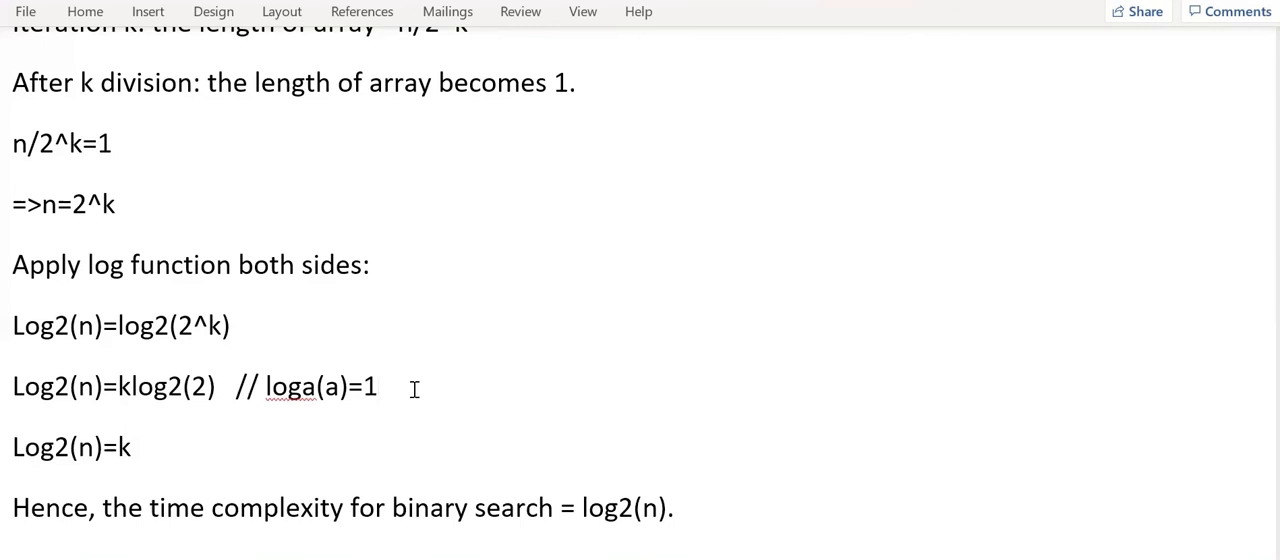
{"action": "mouse_move", "coordinate": [516, 82]}
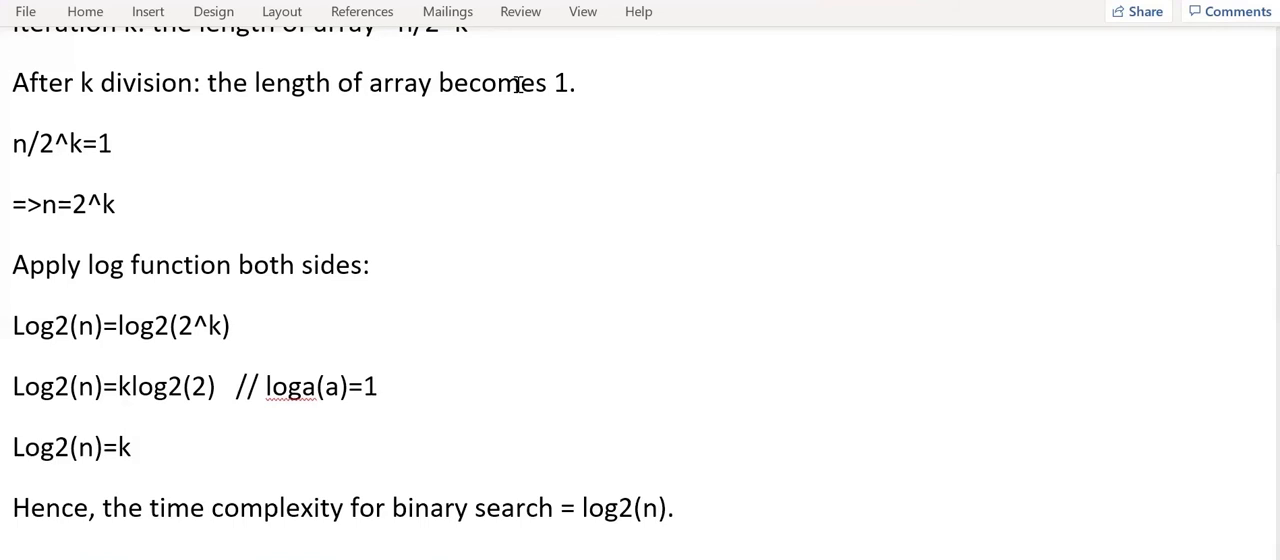